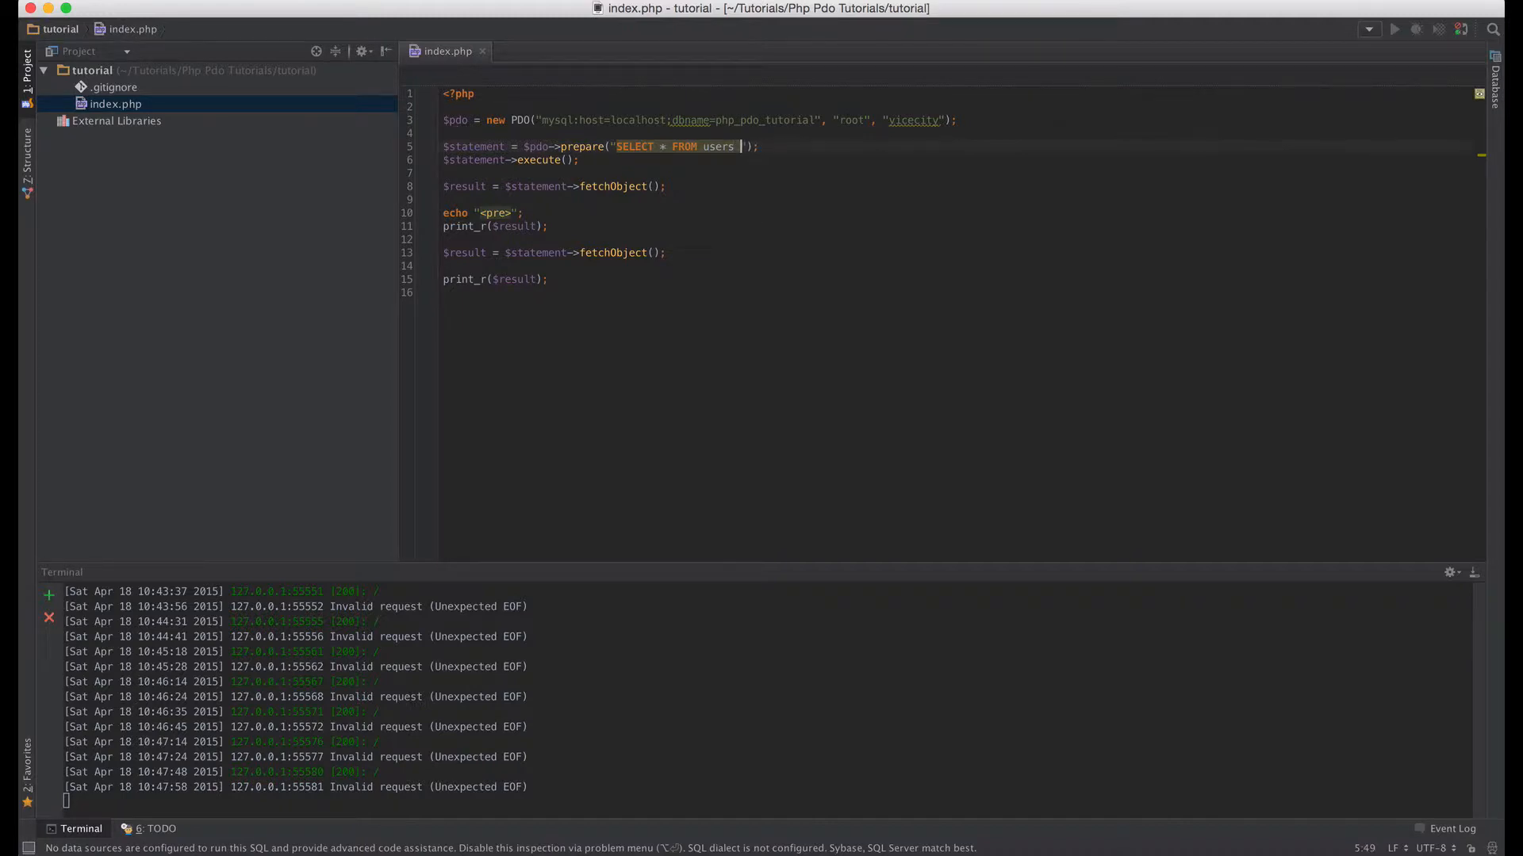
- Add a WHERE id = condition to the users query with no value, and define $id = 1 above it
text(WHERE)
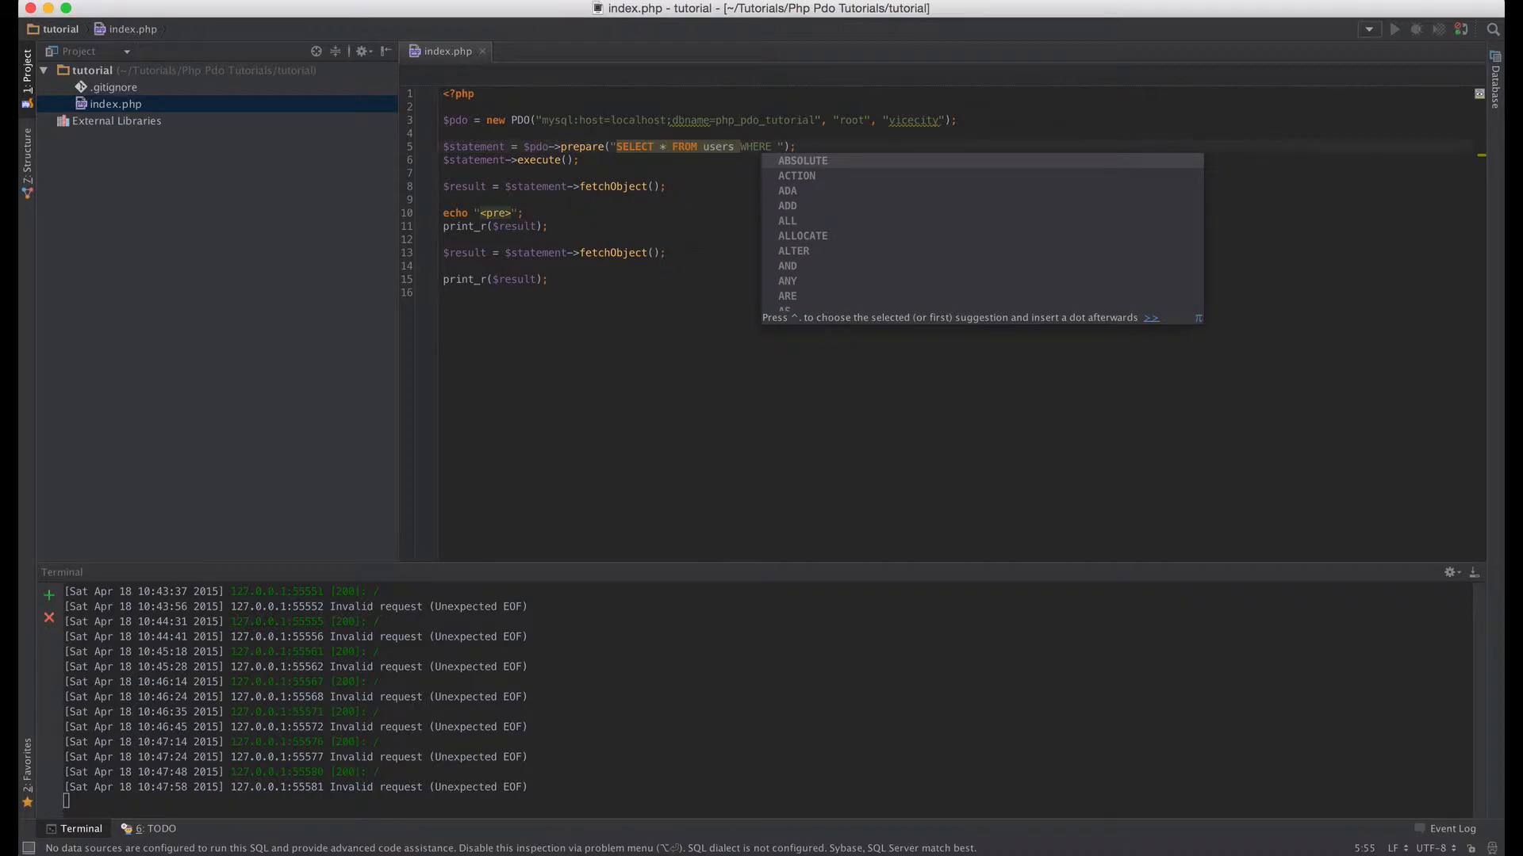
text(id =)
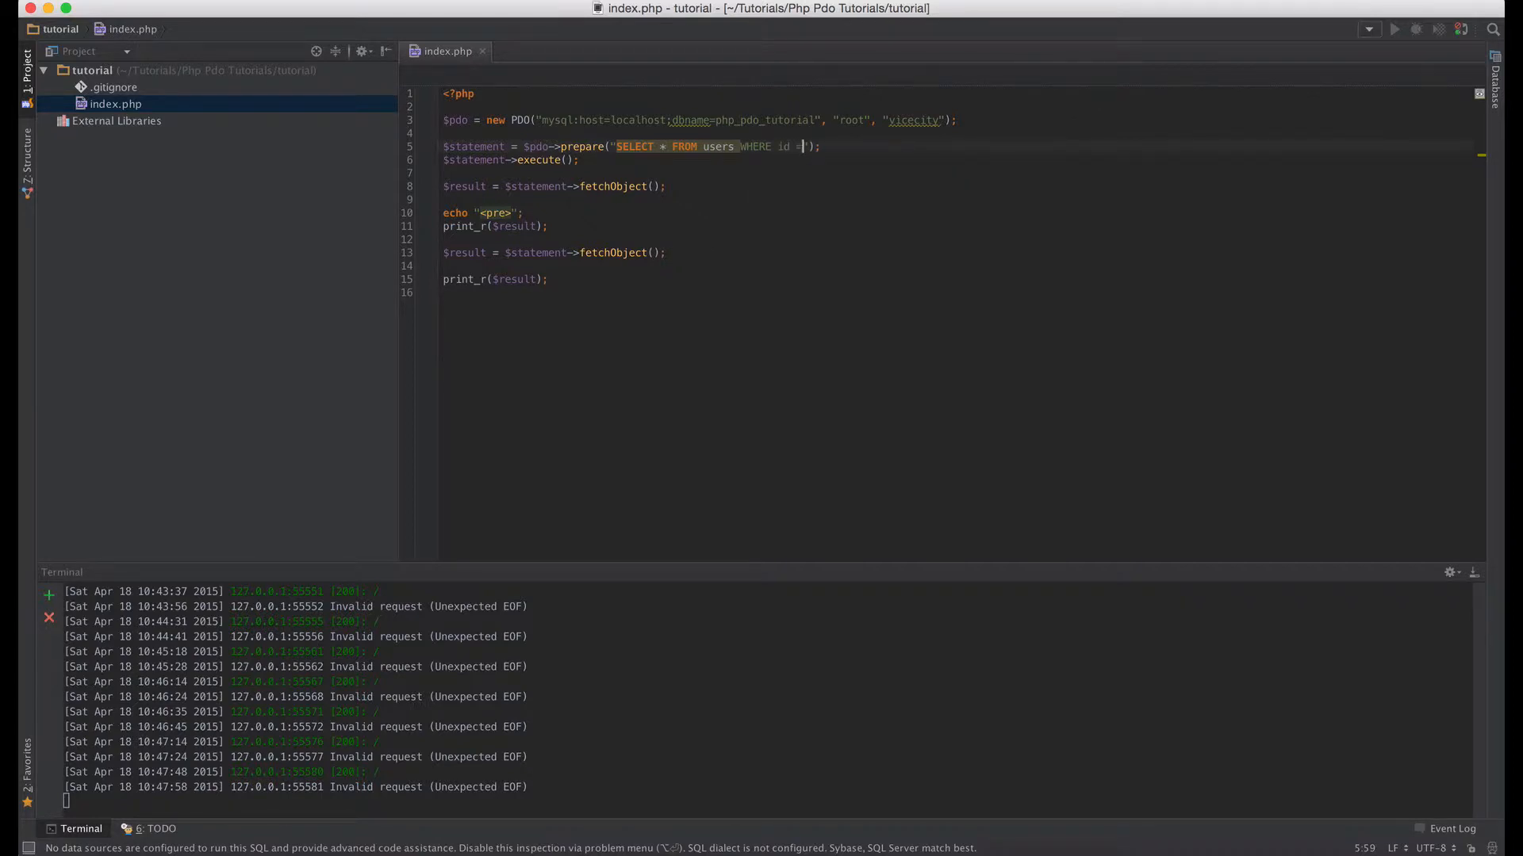
text(1)
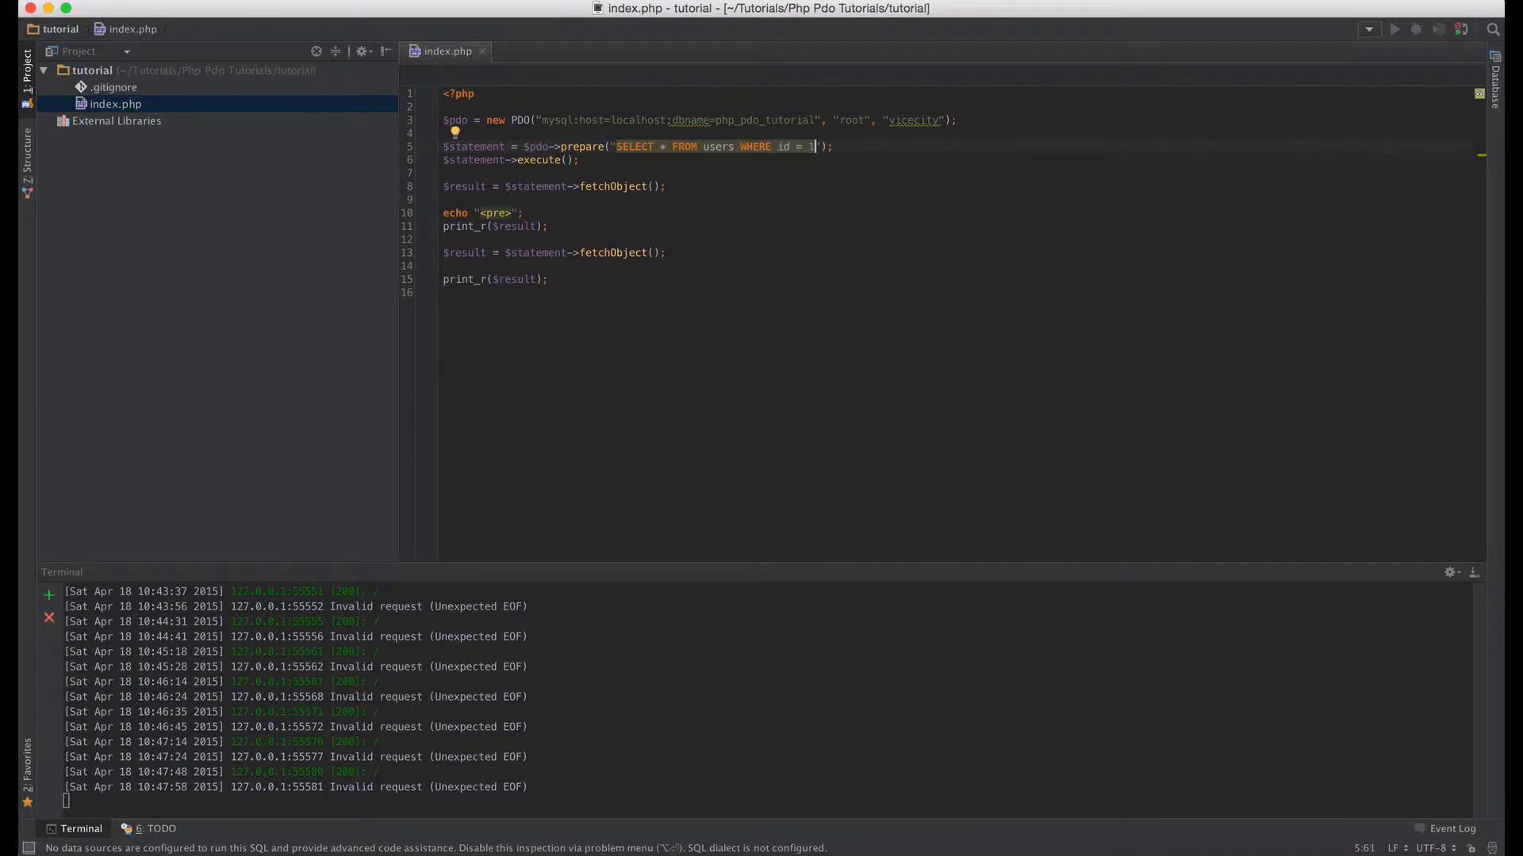
key(BackSpace)
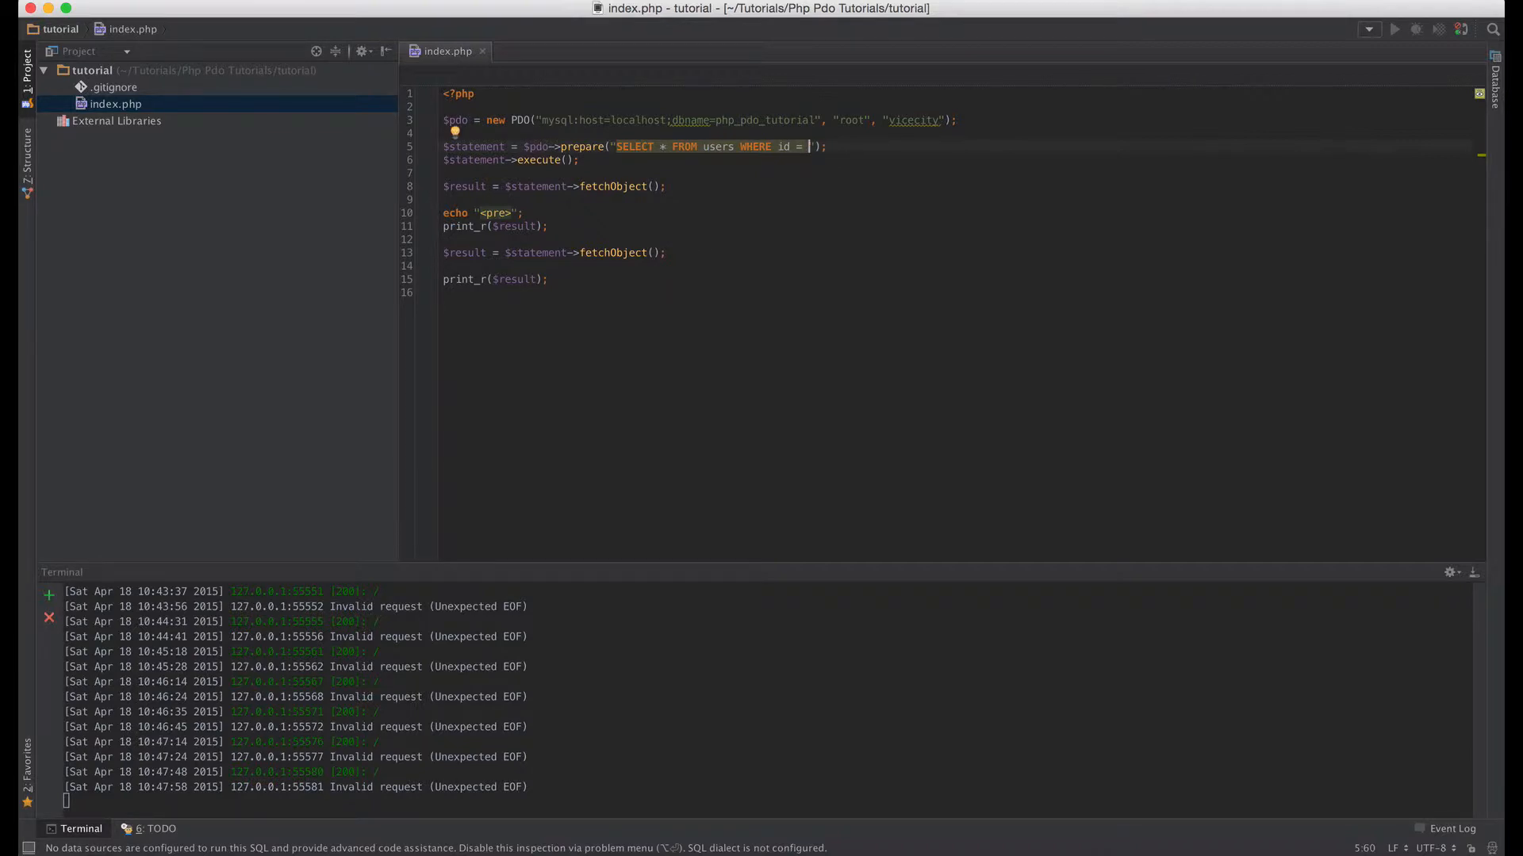
click(445, 133)
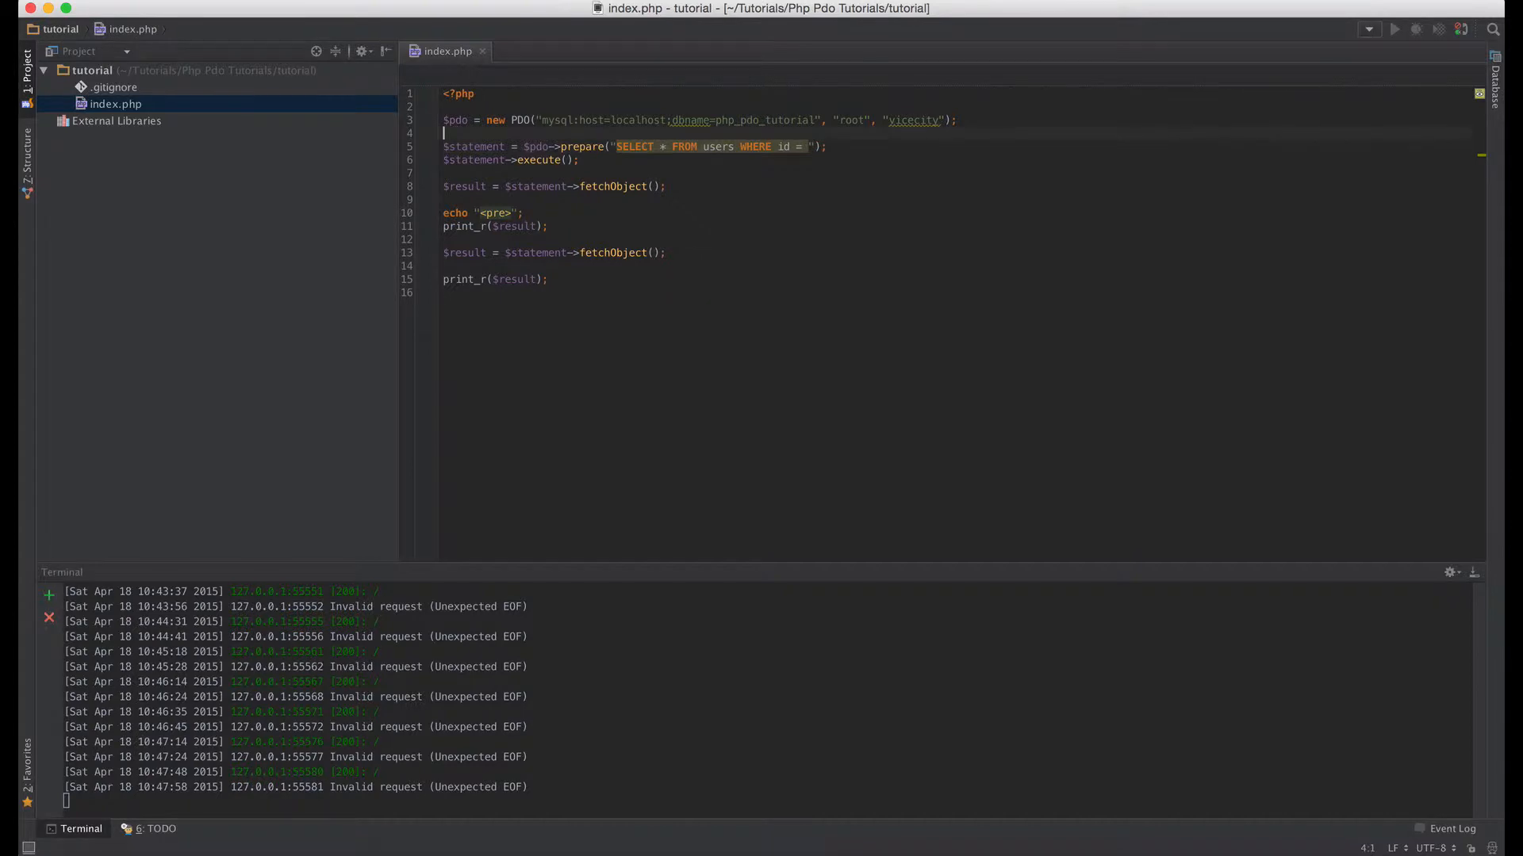
text($id = 1;)
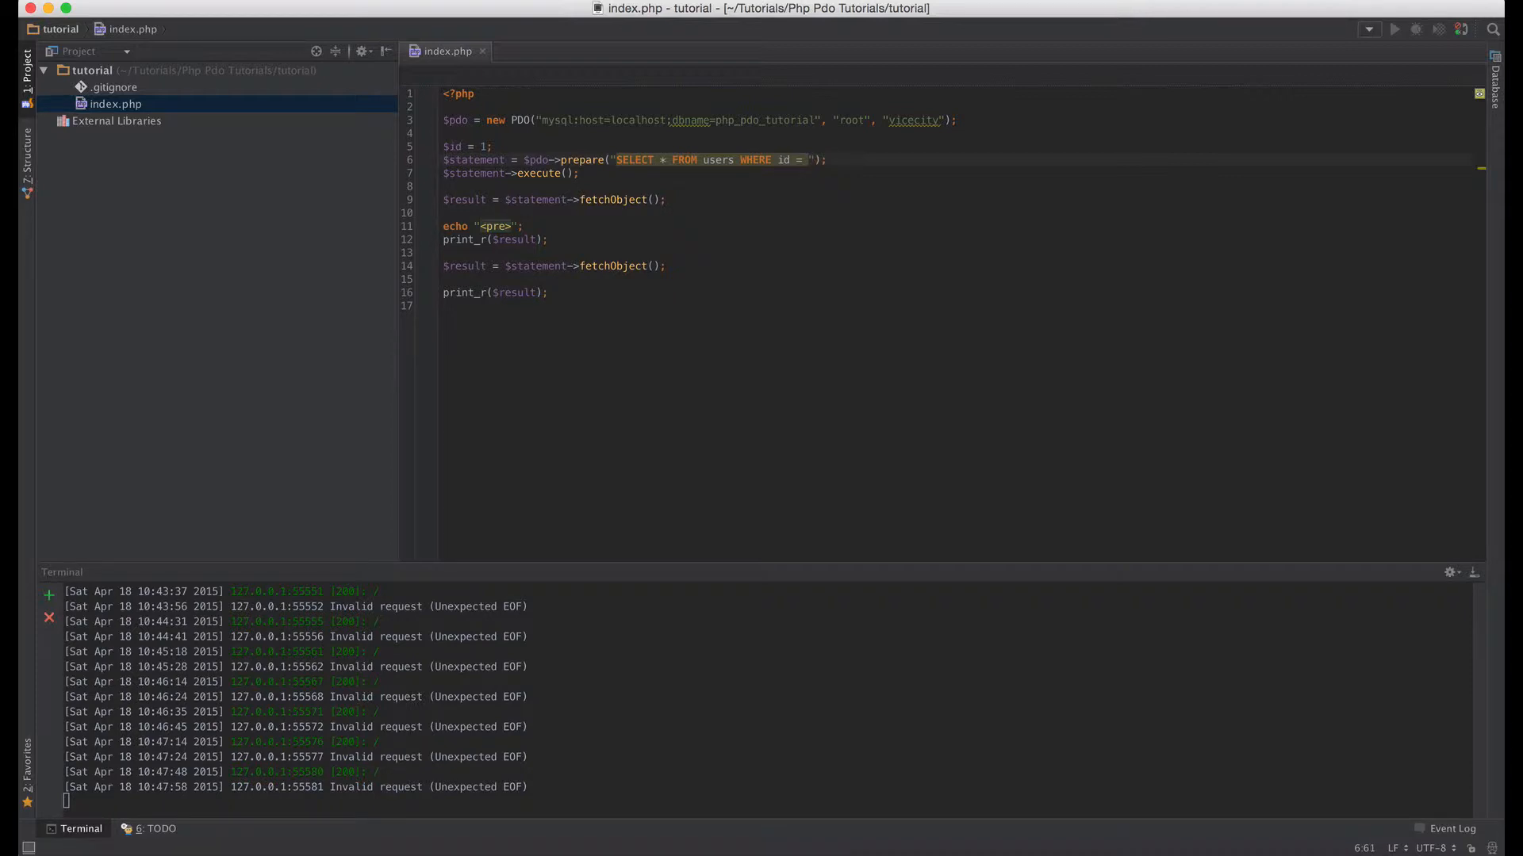
- Concatenate $id onto the users query string, close the prepare call, and begin a new statement line
text(.$id)
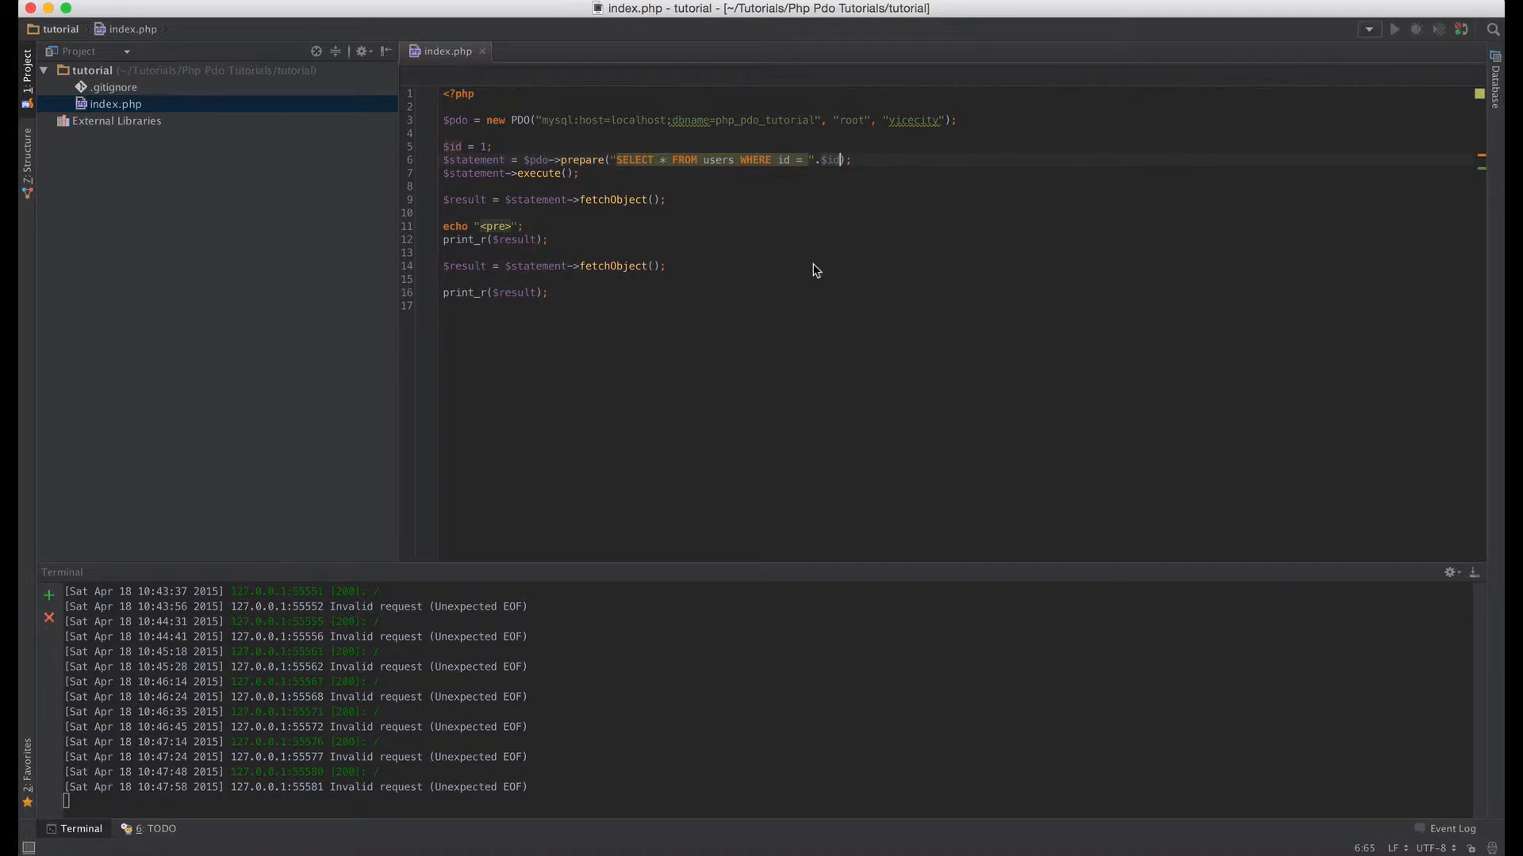
text();)
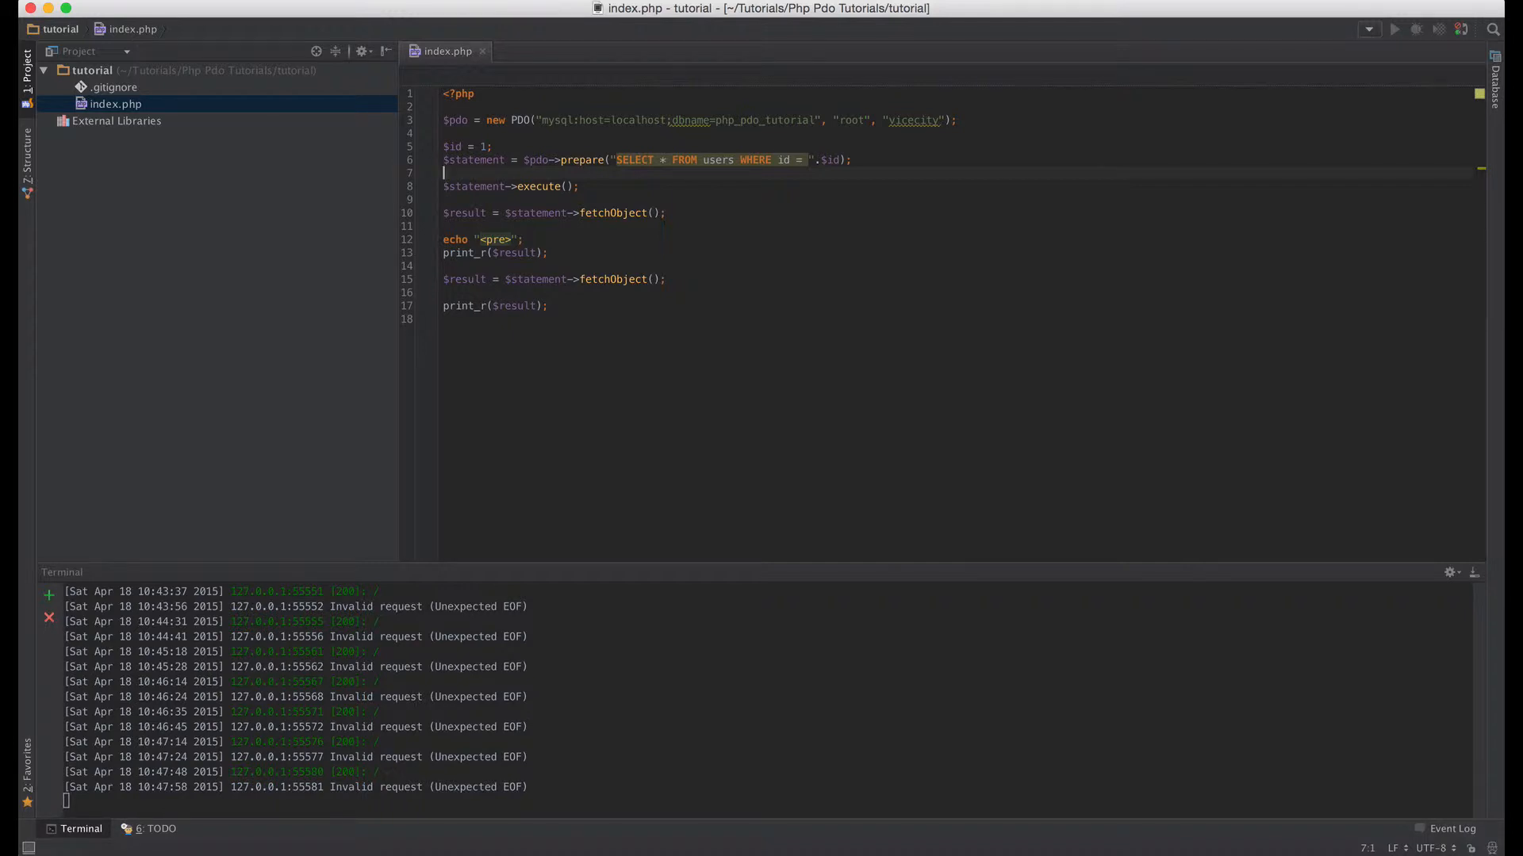
text($)
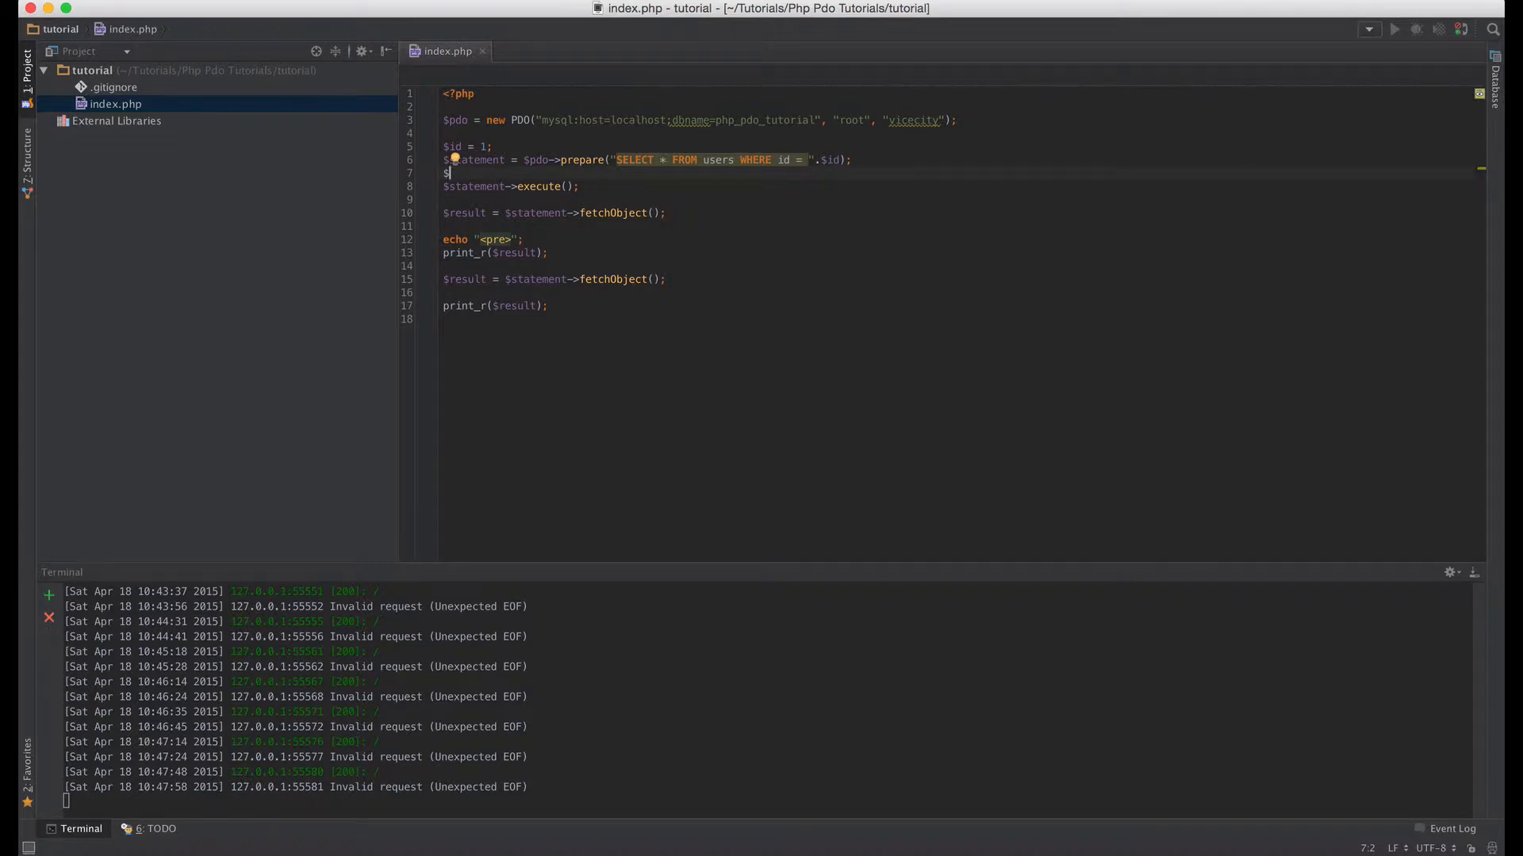
- Add an empty $statement->bindParam() call and remove the $id concatenation from the query
text(ta)
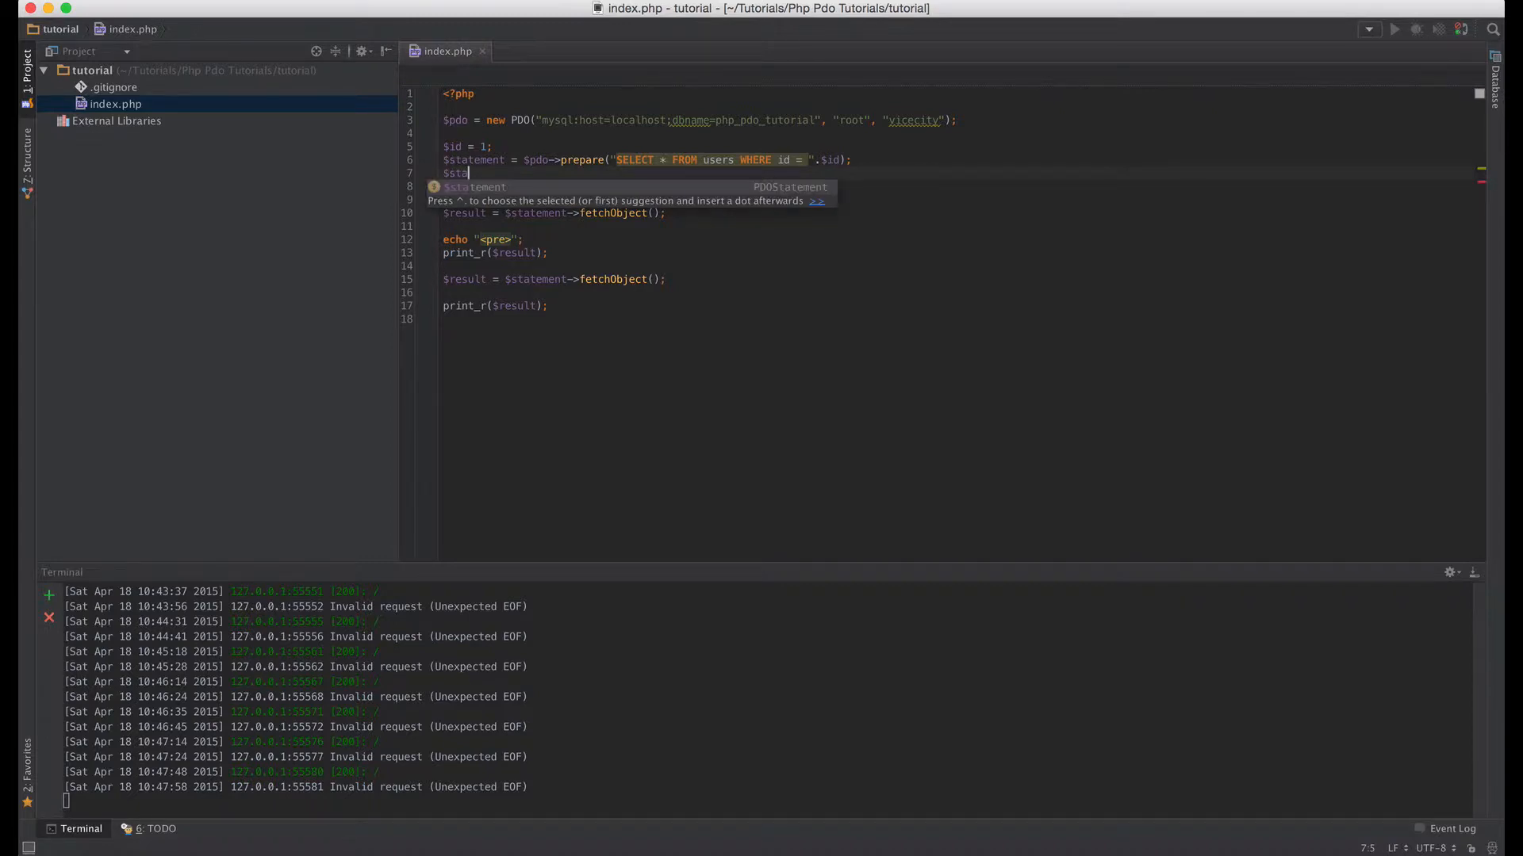
text(tement->bind)
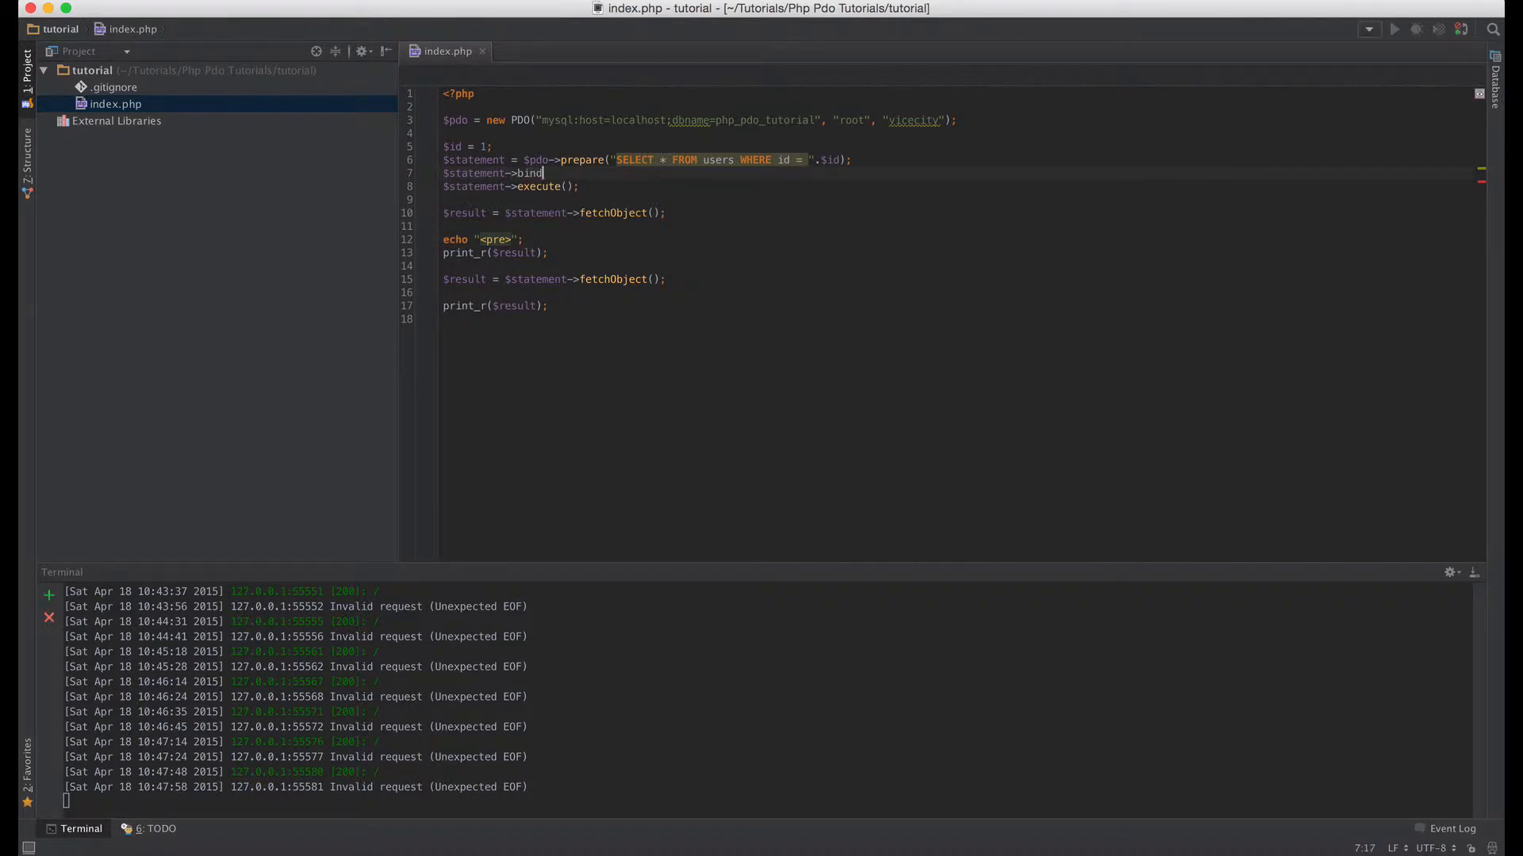
text(Param();)
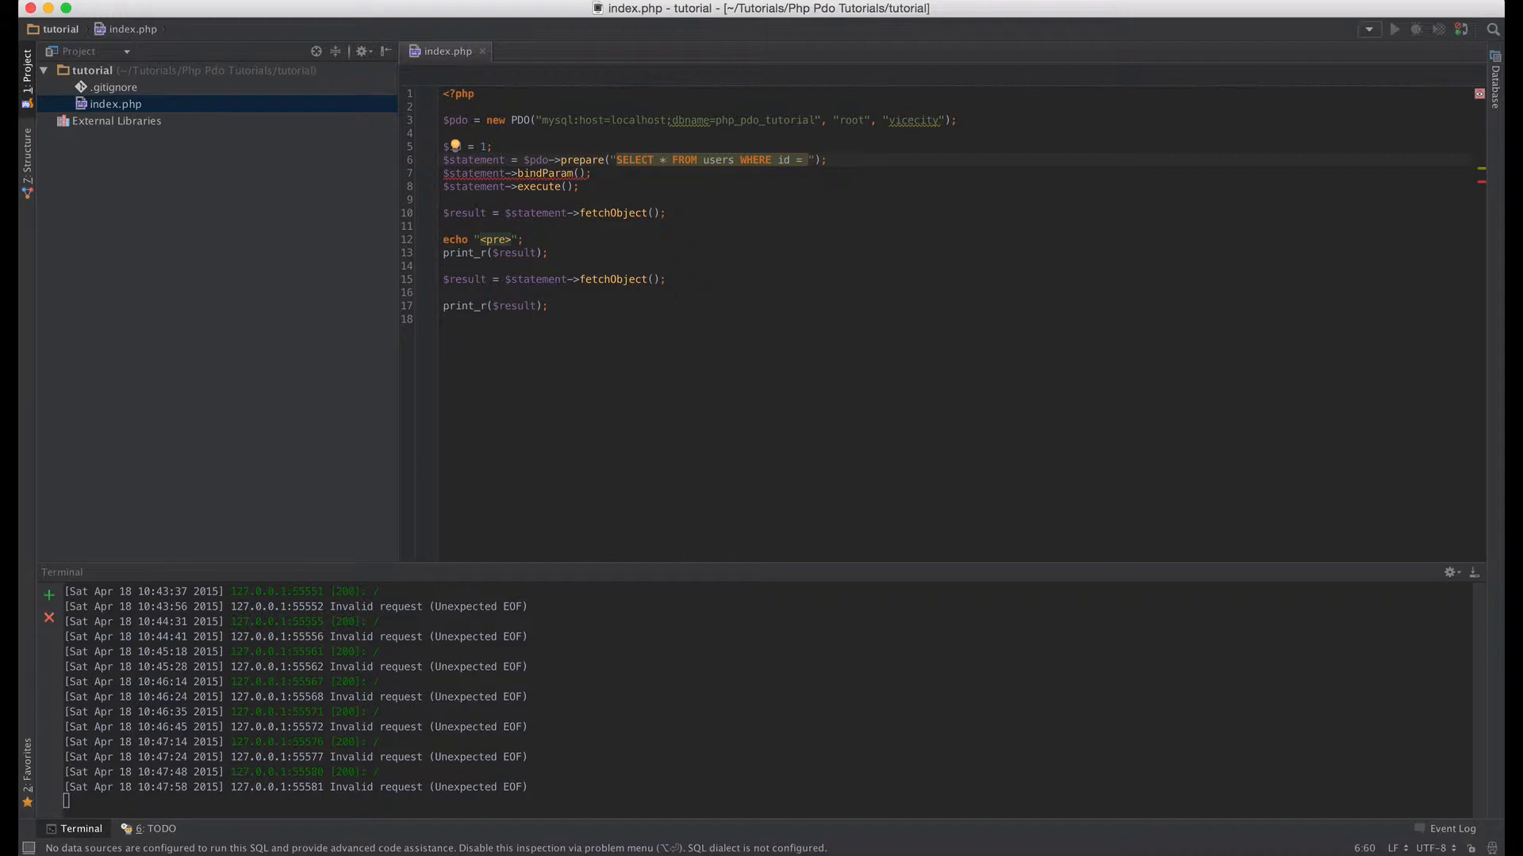
- Use an :id placeholder, rename $id to $userId, and bind it with bindParam(":id", $userId, PDO::PARAM_INT)
text(:id)
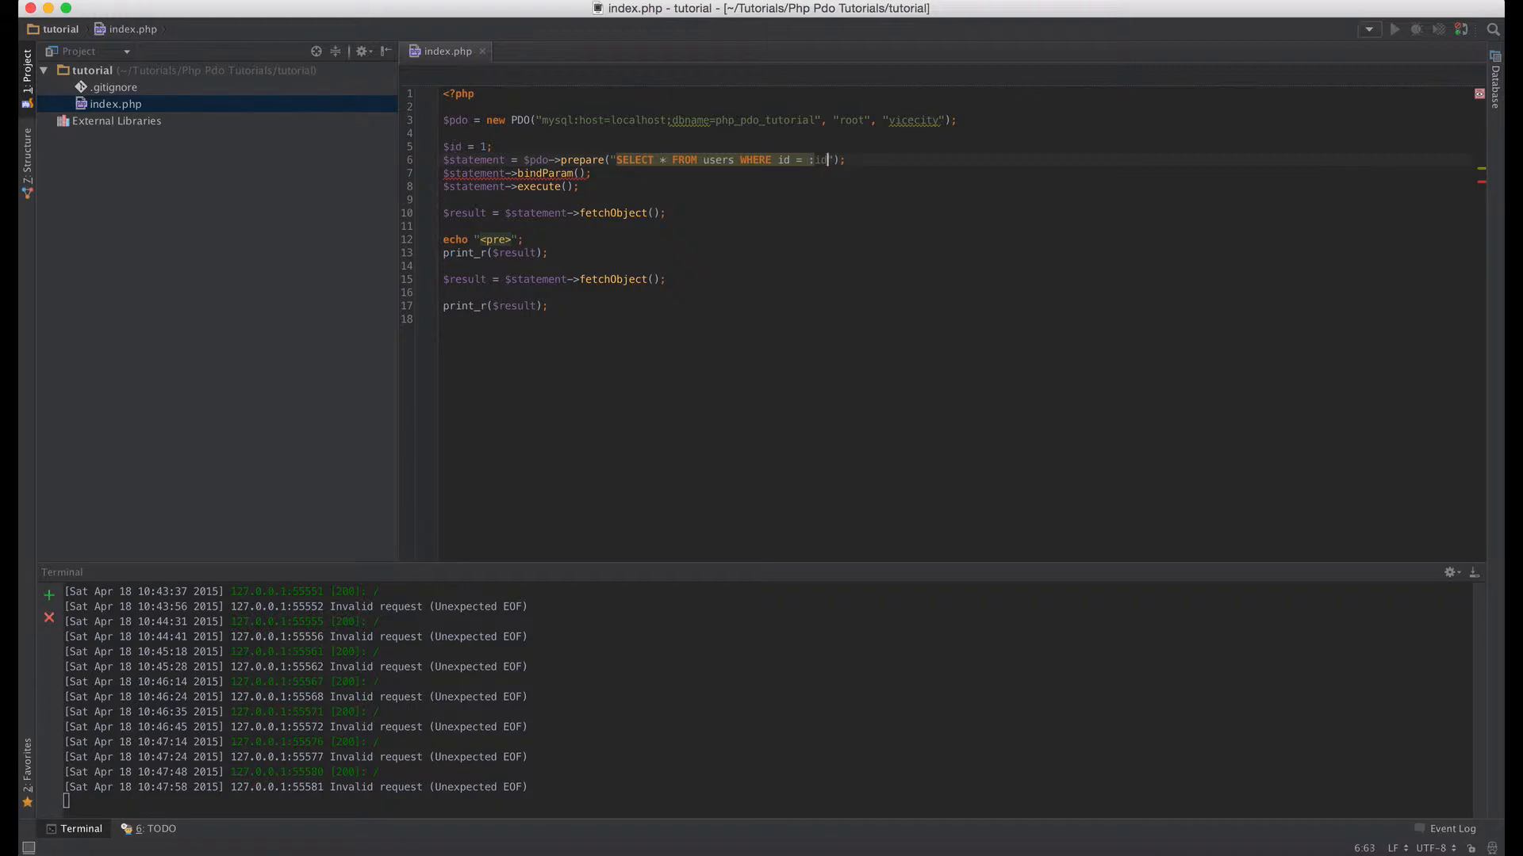
text(id)
click(518, 173)
text(')
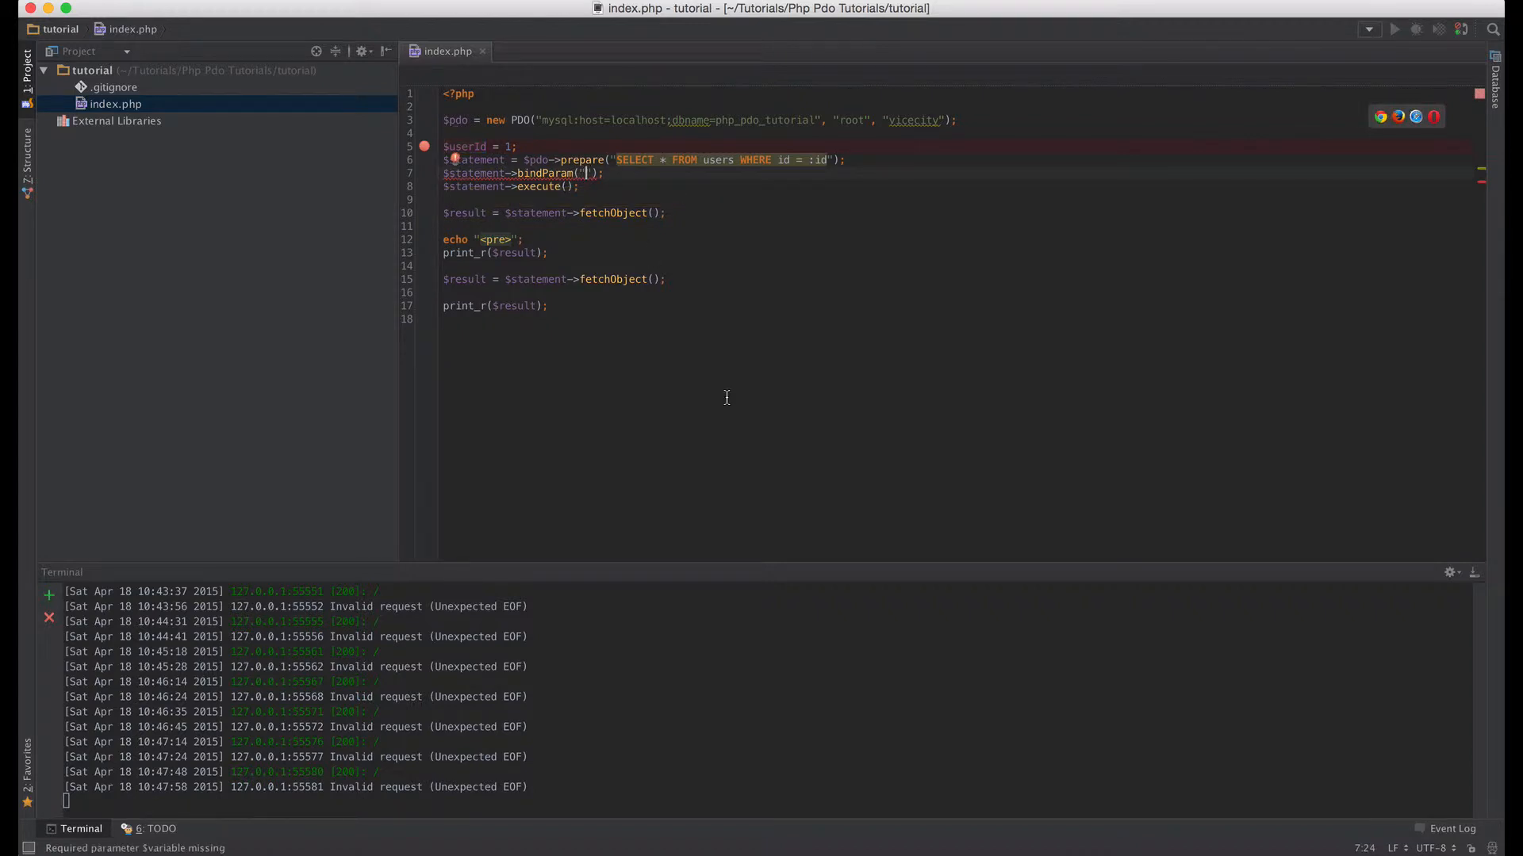
text(:id)
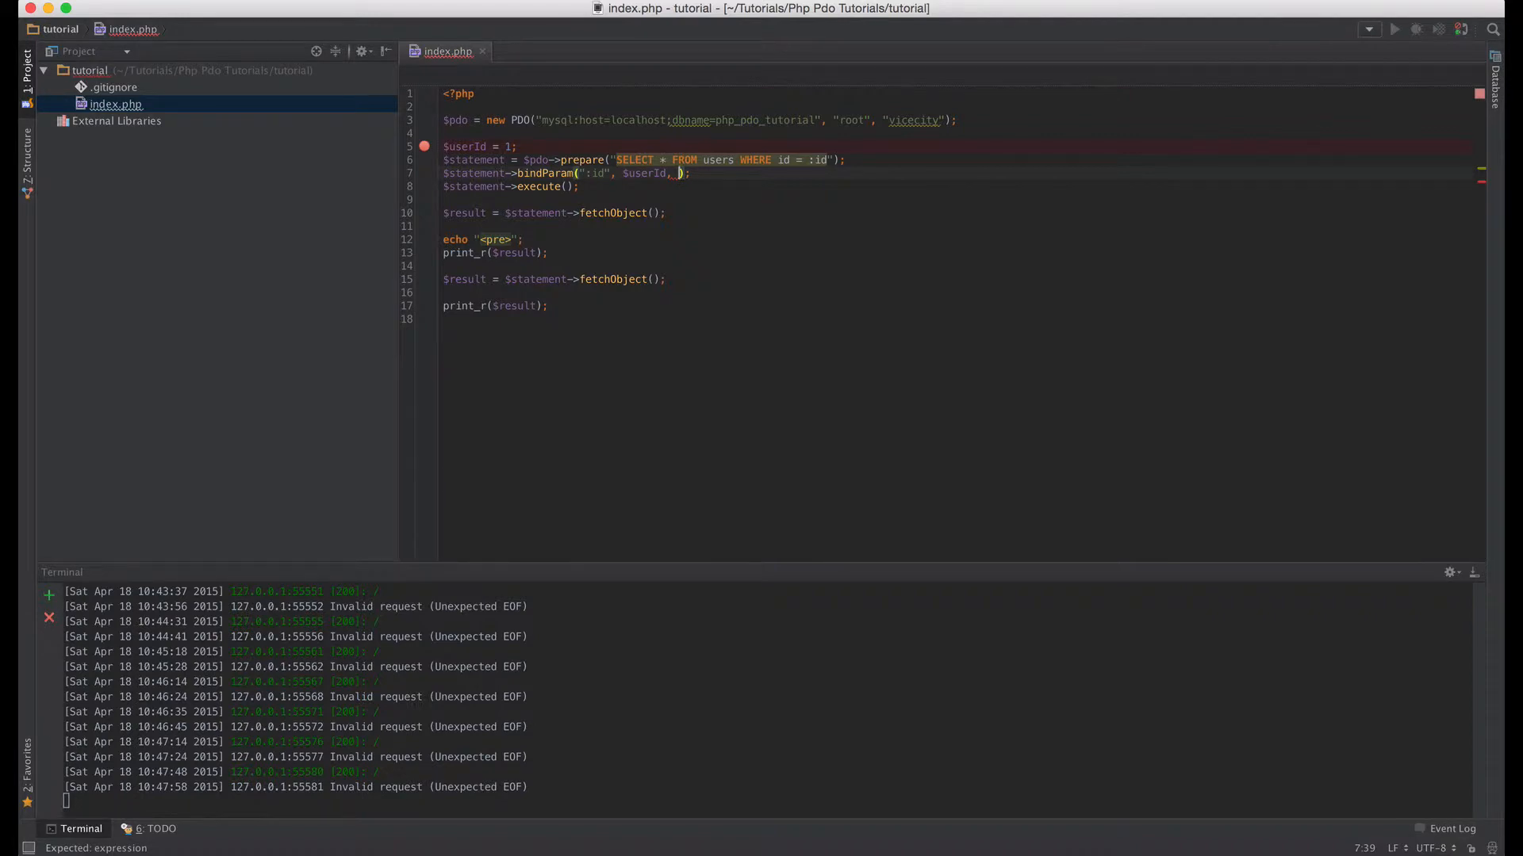
text(PARA)
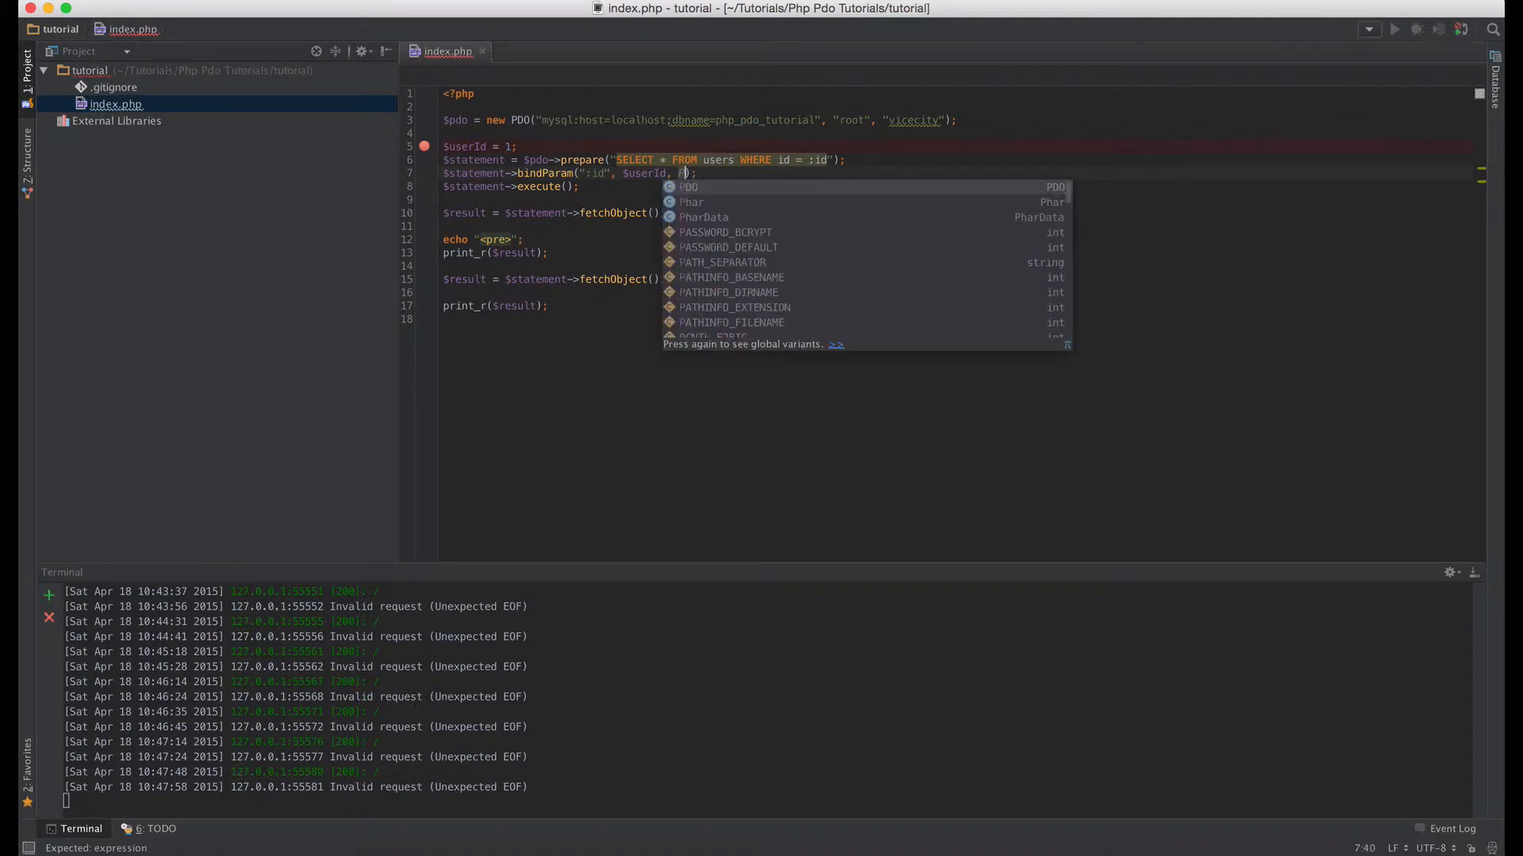
text(DO::)
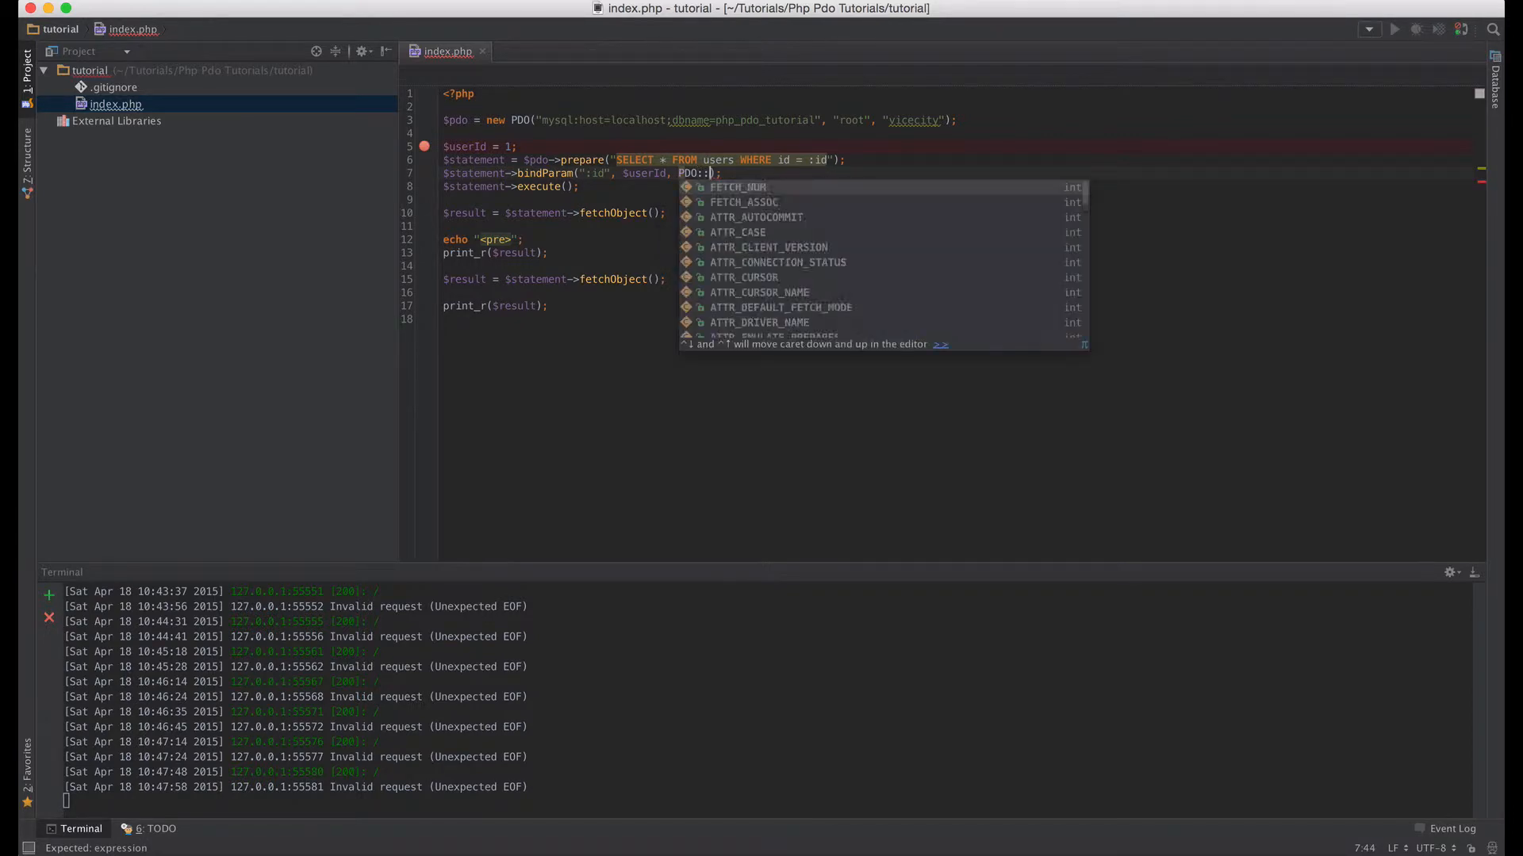
text(PARAM)
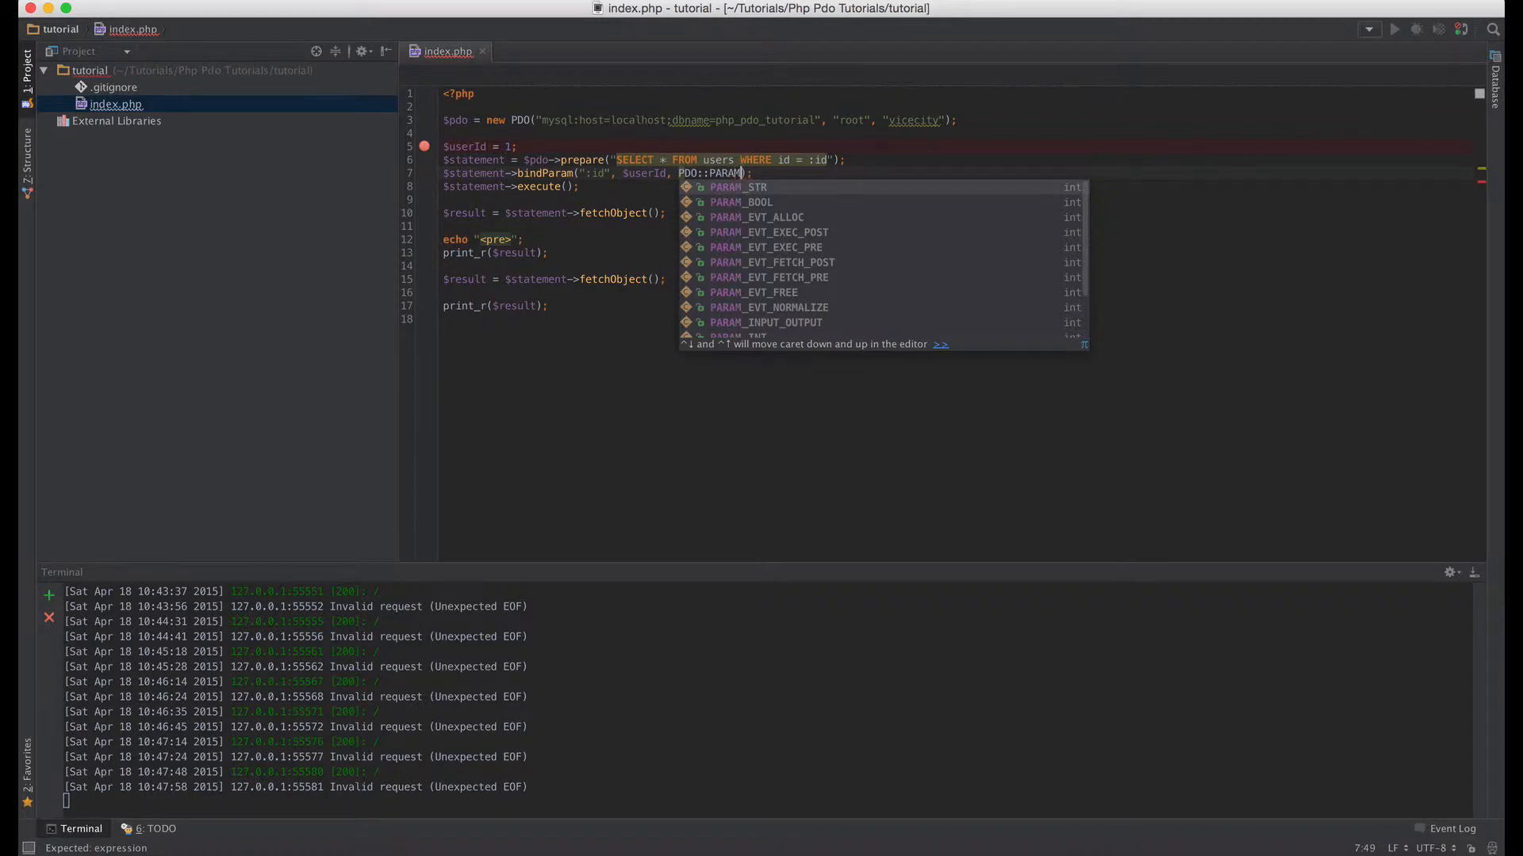
text(_I)
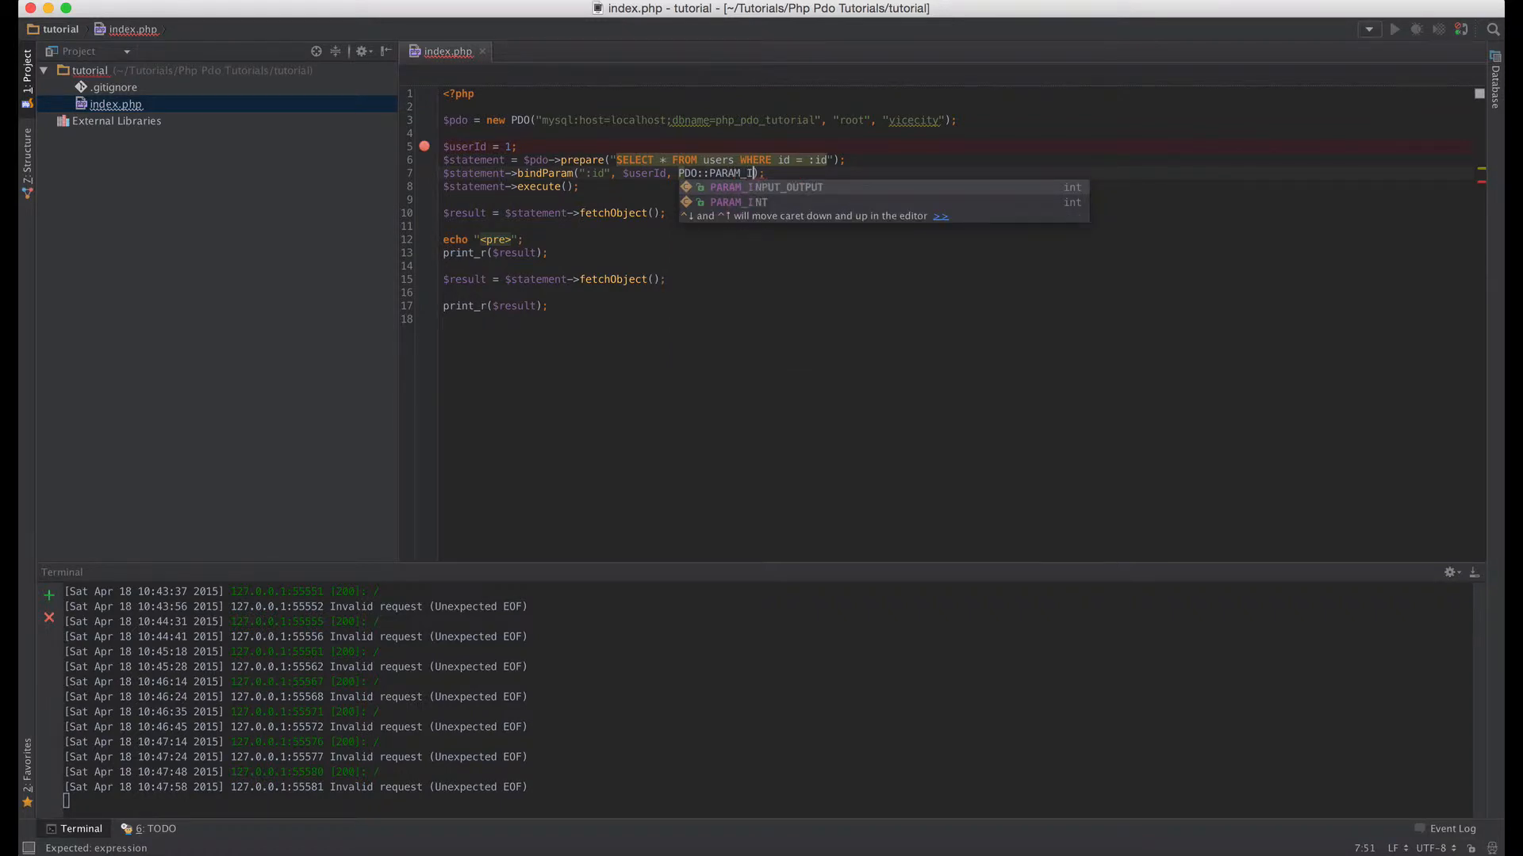
click(738, 202)
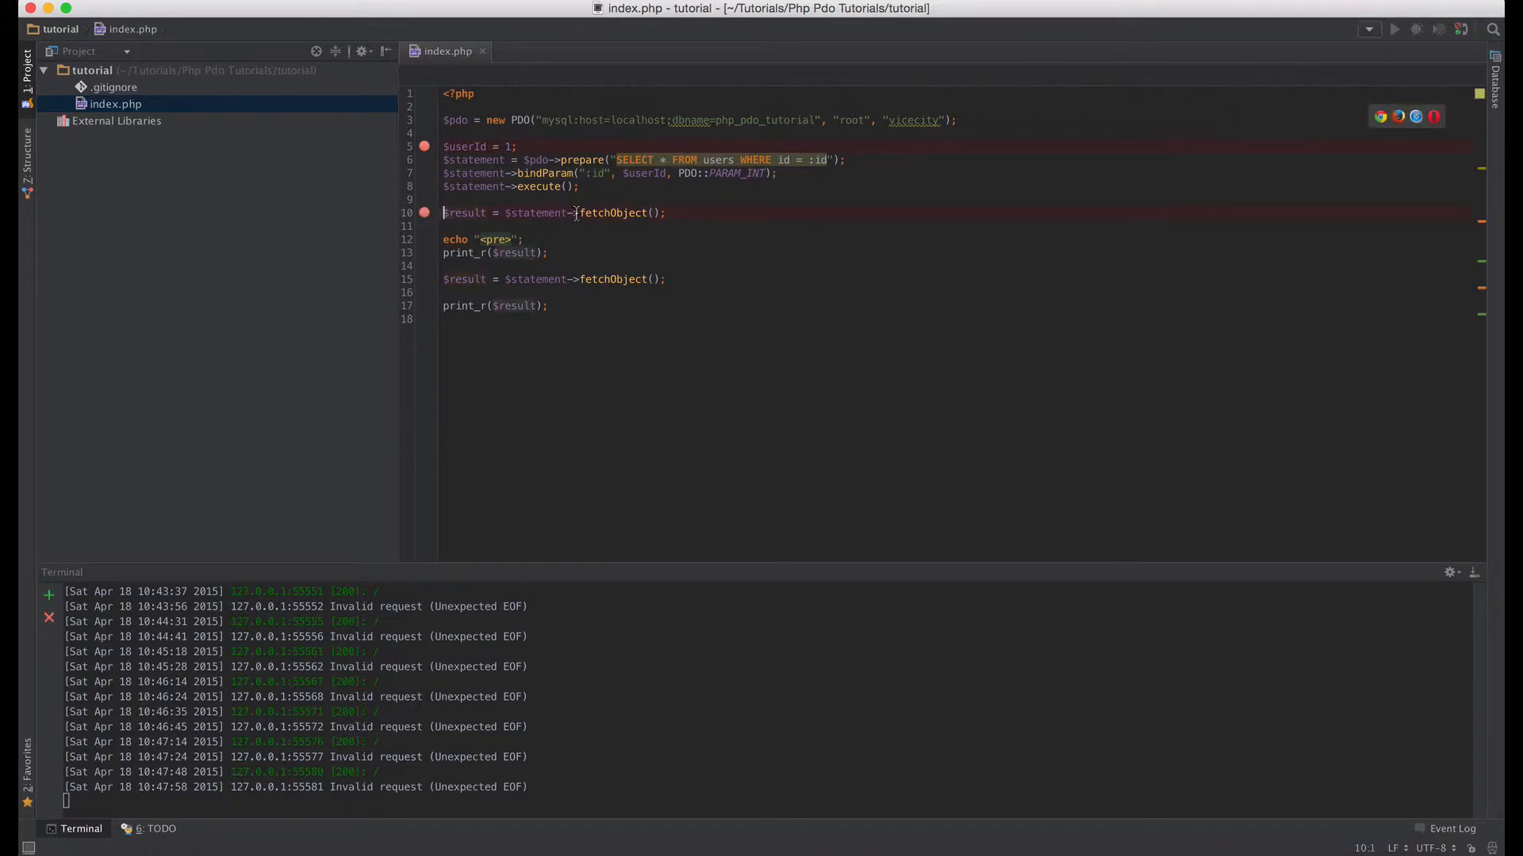
- Replace fetchObject() with fetch() and drop the duplicate fetch and print_r lines
double_click(613, 212)
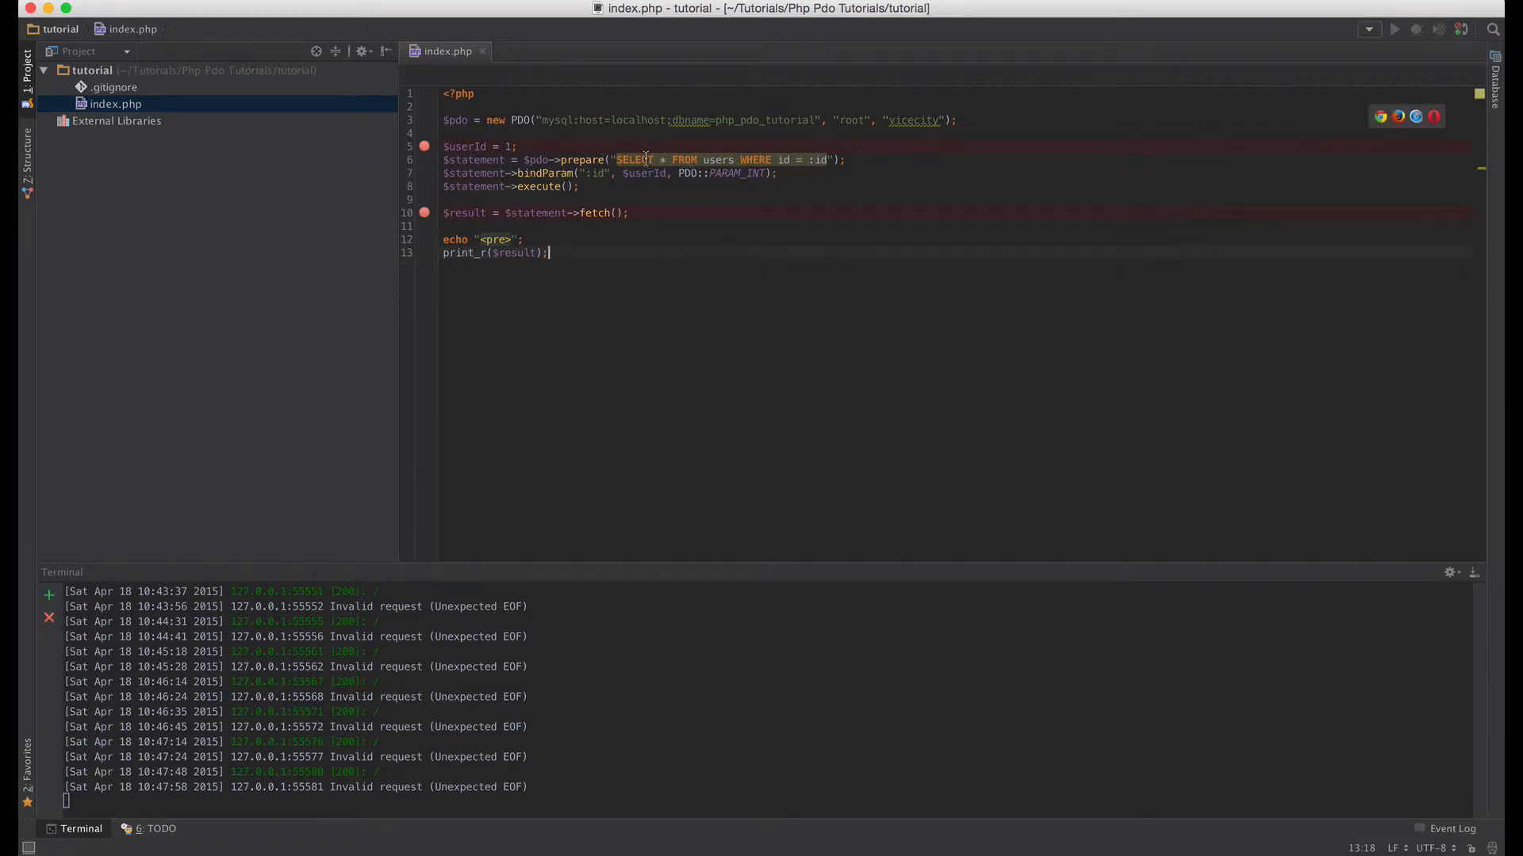
mouse_move(636, 160)
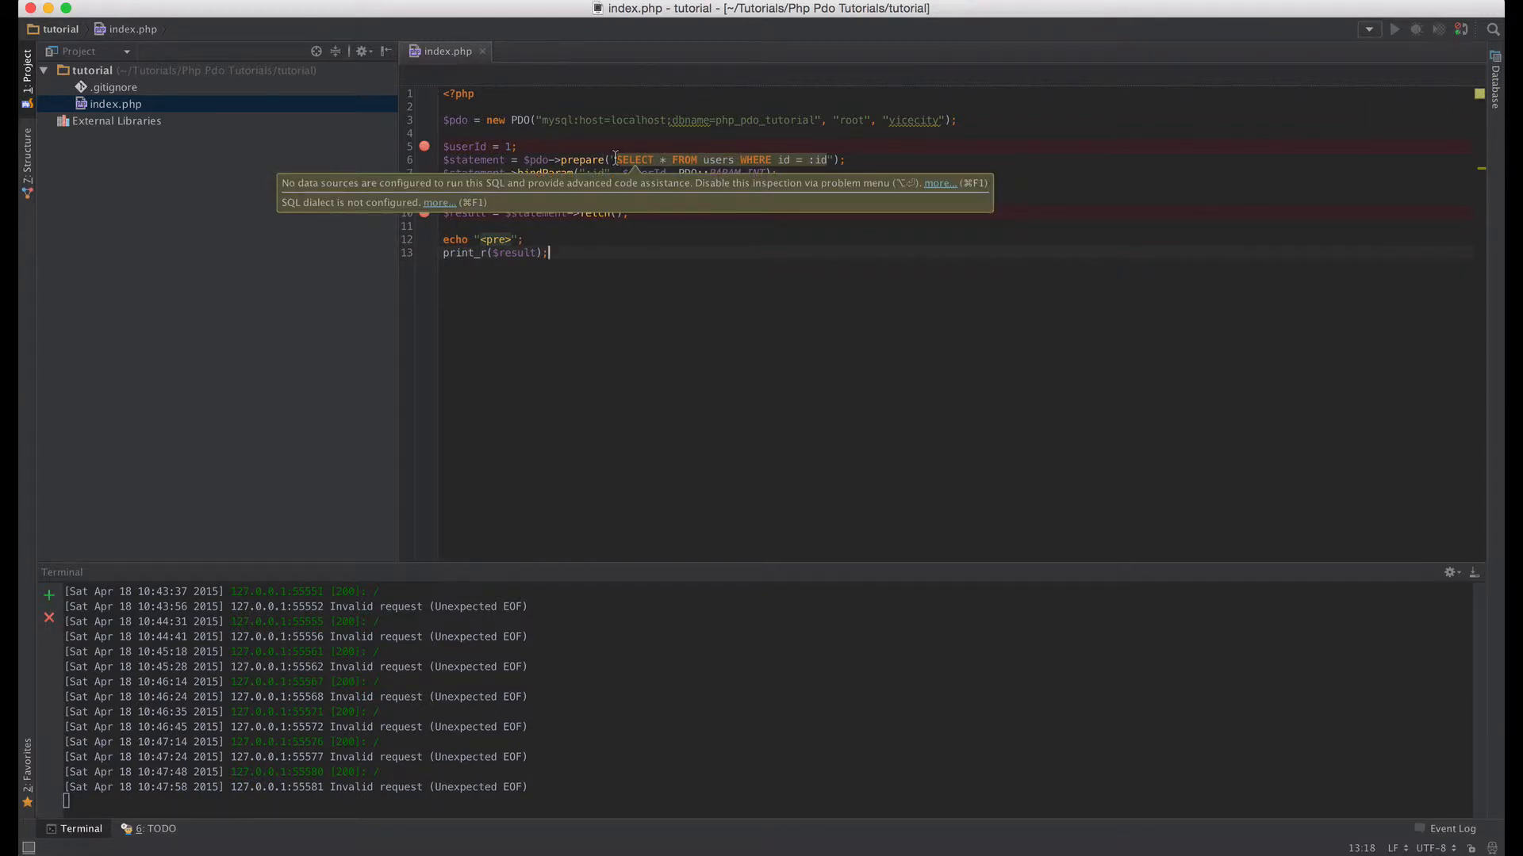
mouse_move(561, 488)
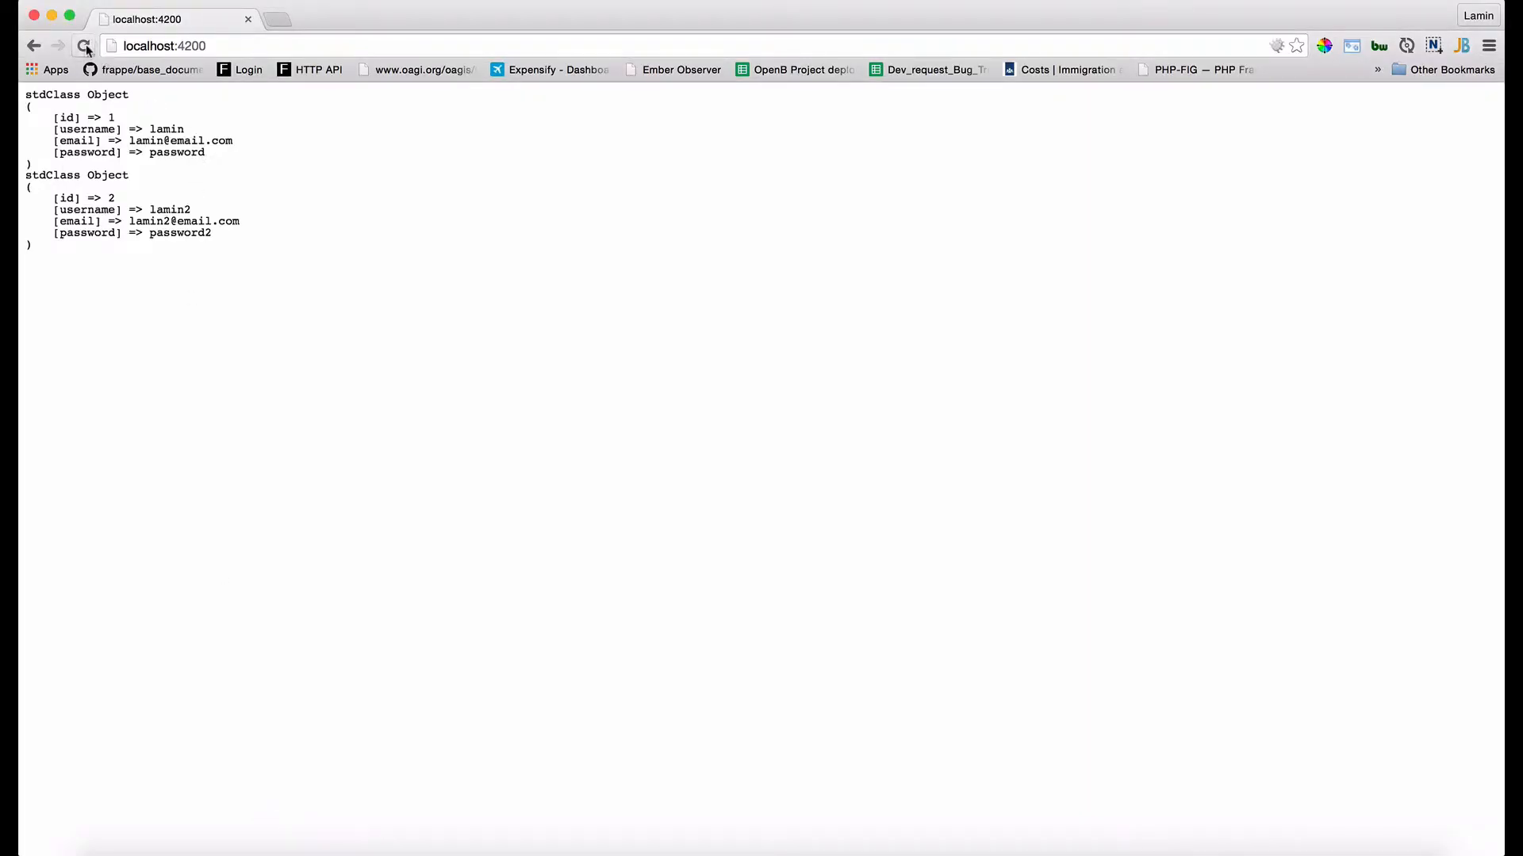
- Reload the page and inspect user 1's array with named and numeric keys
click(84, 46)
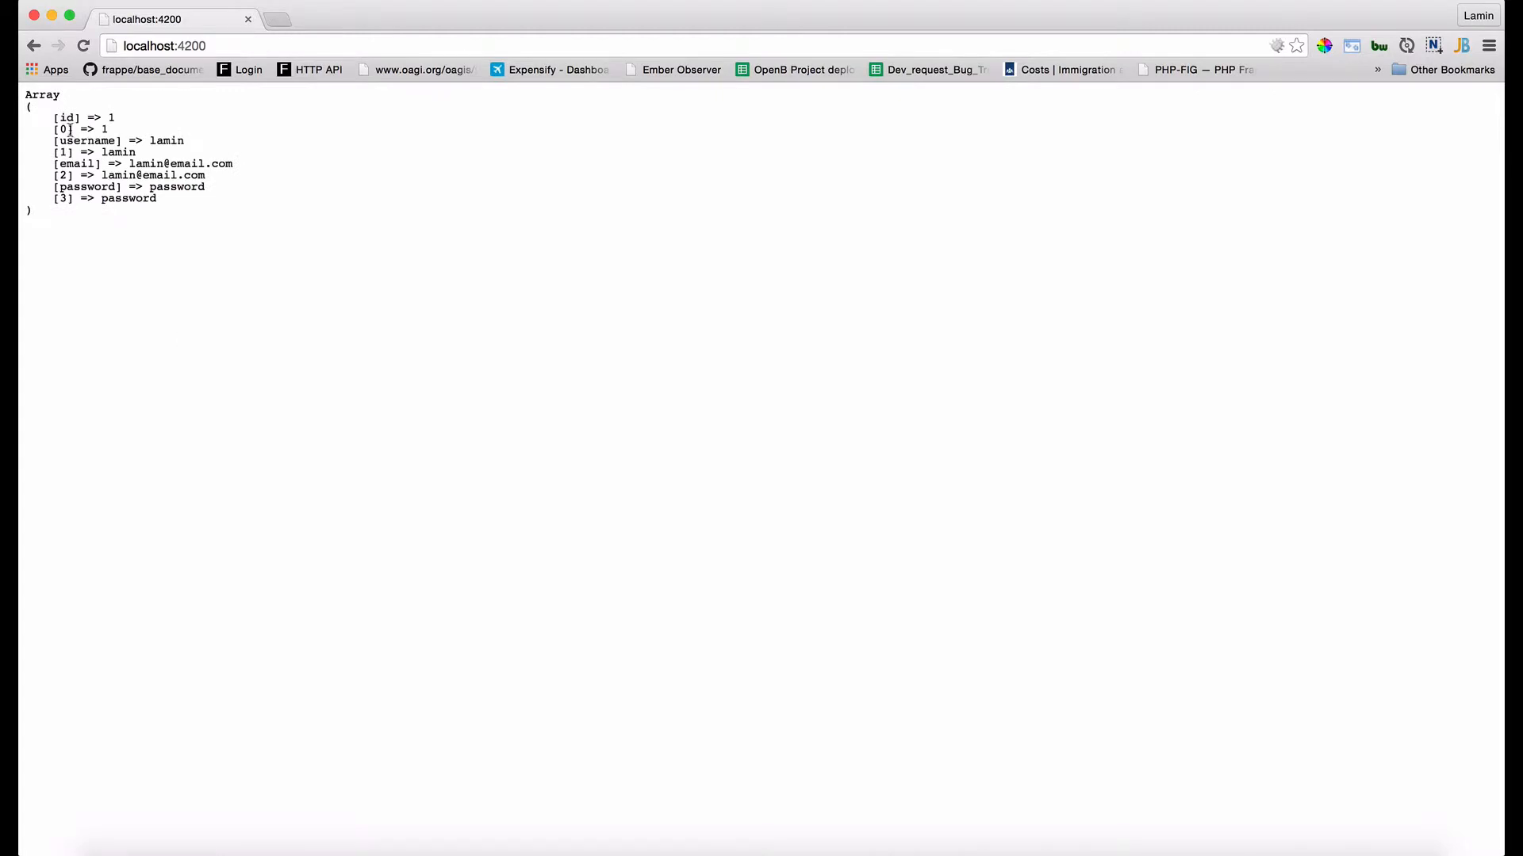
drag(56, 117, 156, 198)
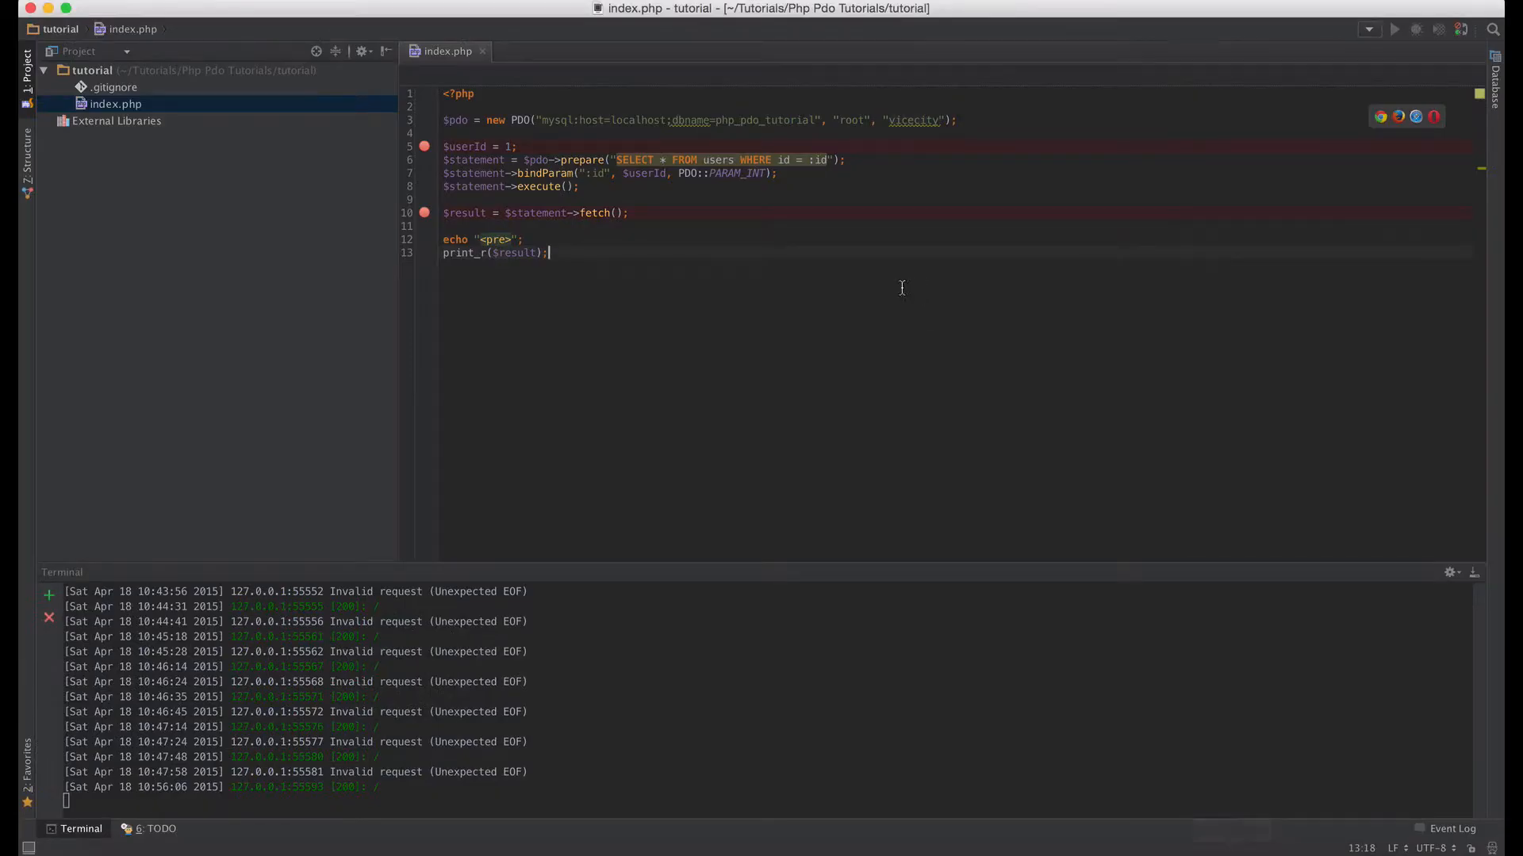
mouse_move(652, 208)
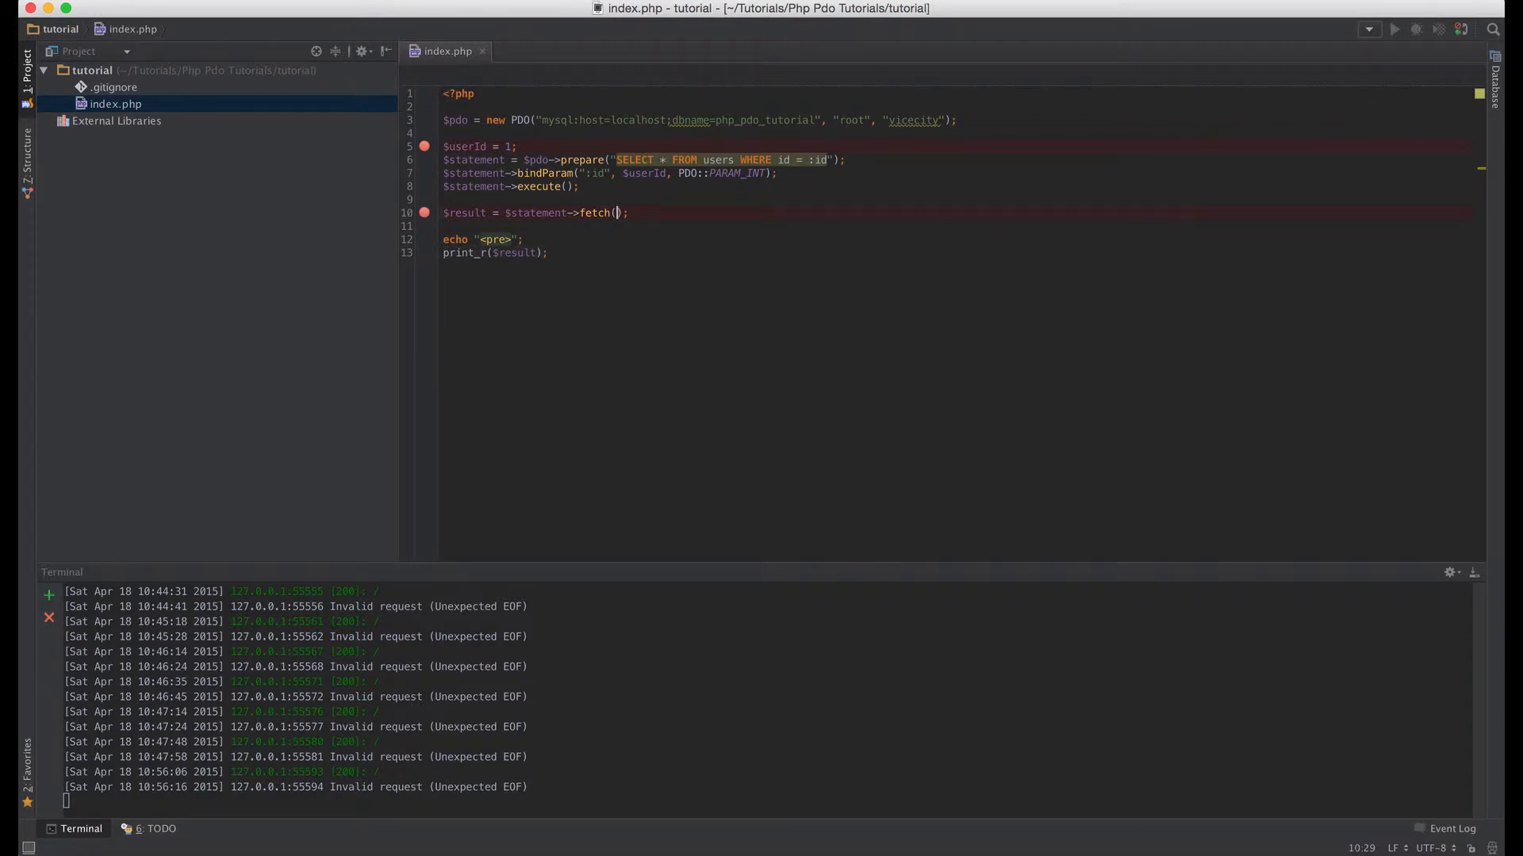
- Pass PDO::FETCH_ASSOC to fetch(), check the browser output, and change $userId to 2
text(PDO:)
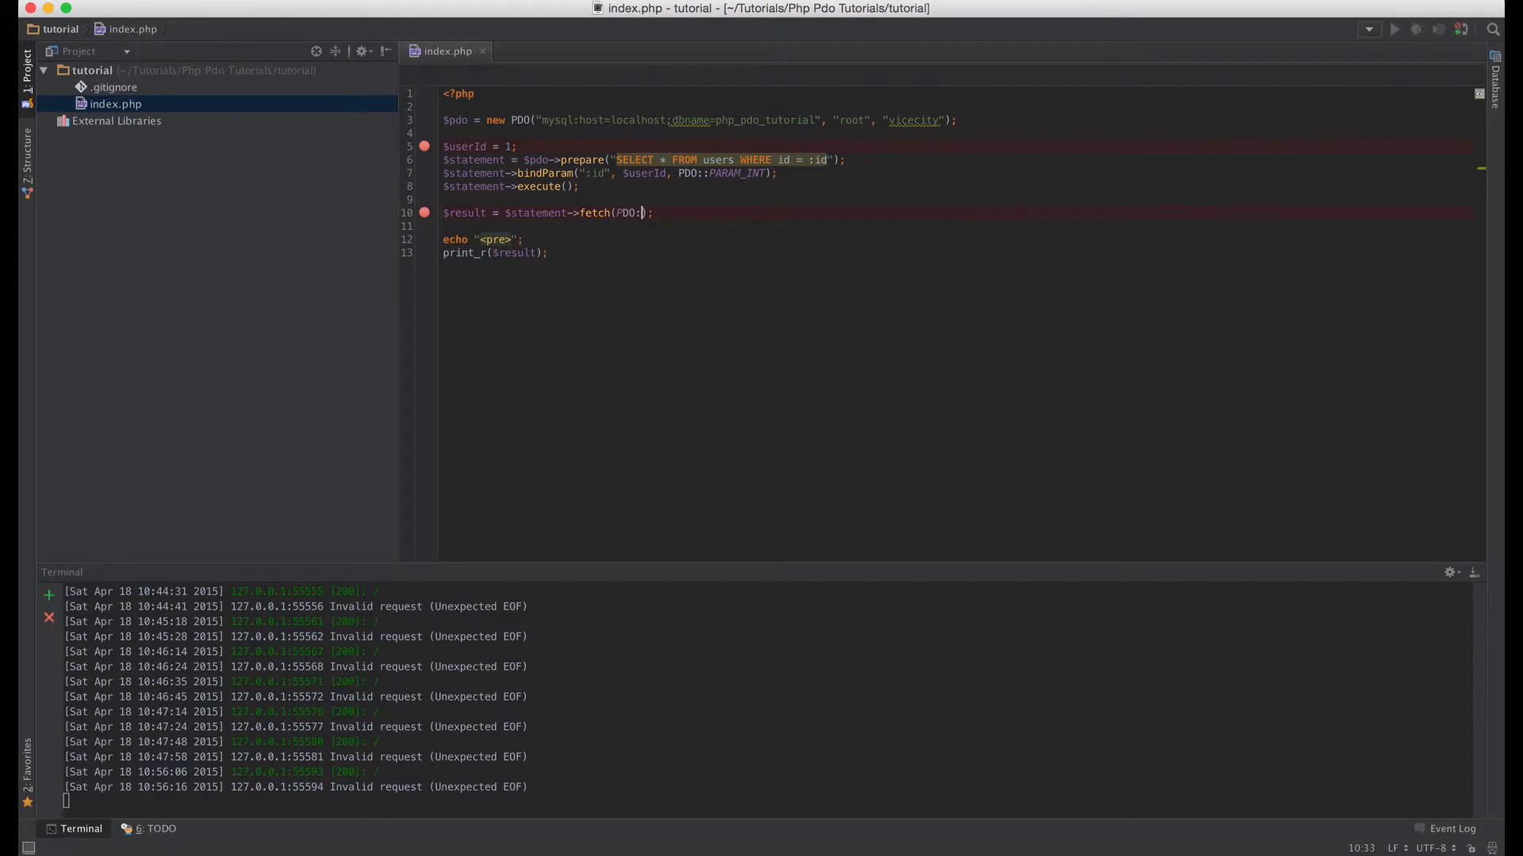
text(FETCH_ASSOC)
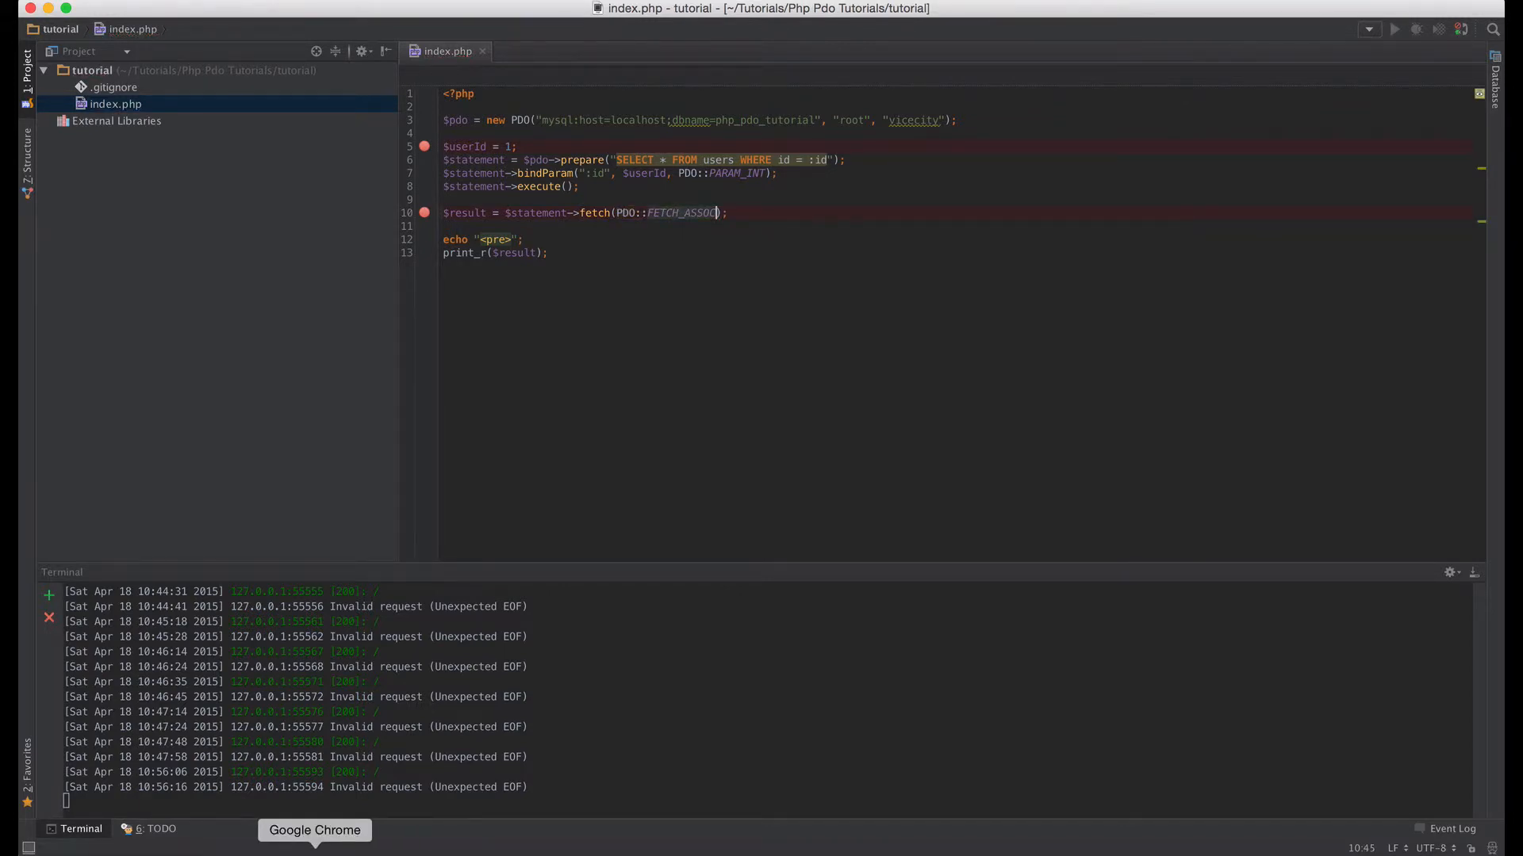
click(315, 831)
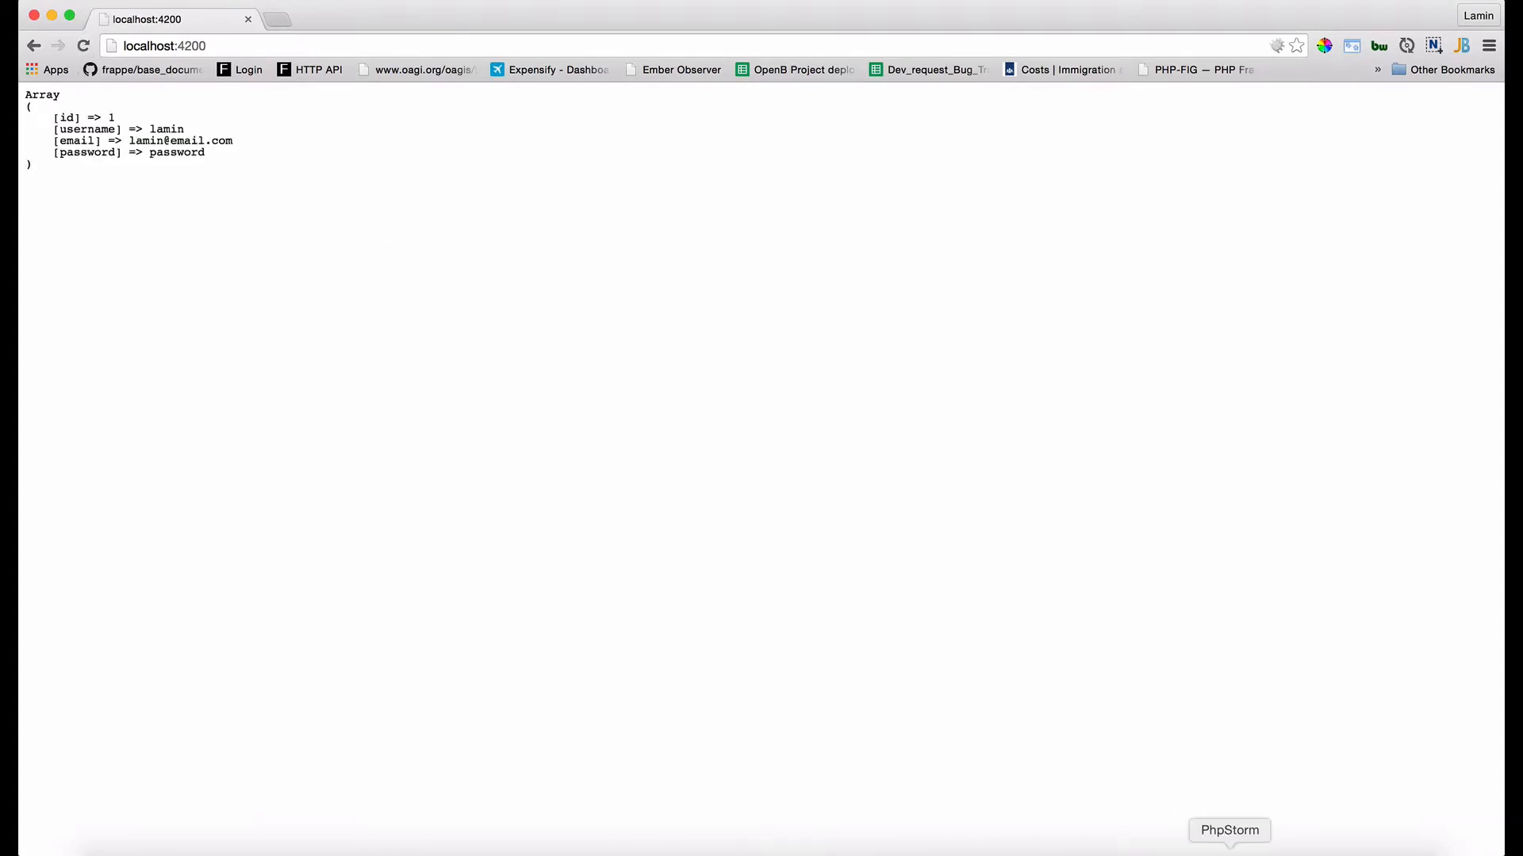
click(1228, 830)
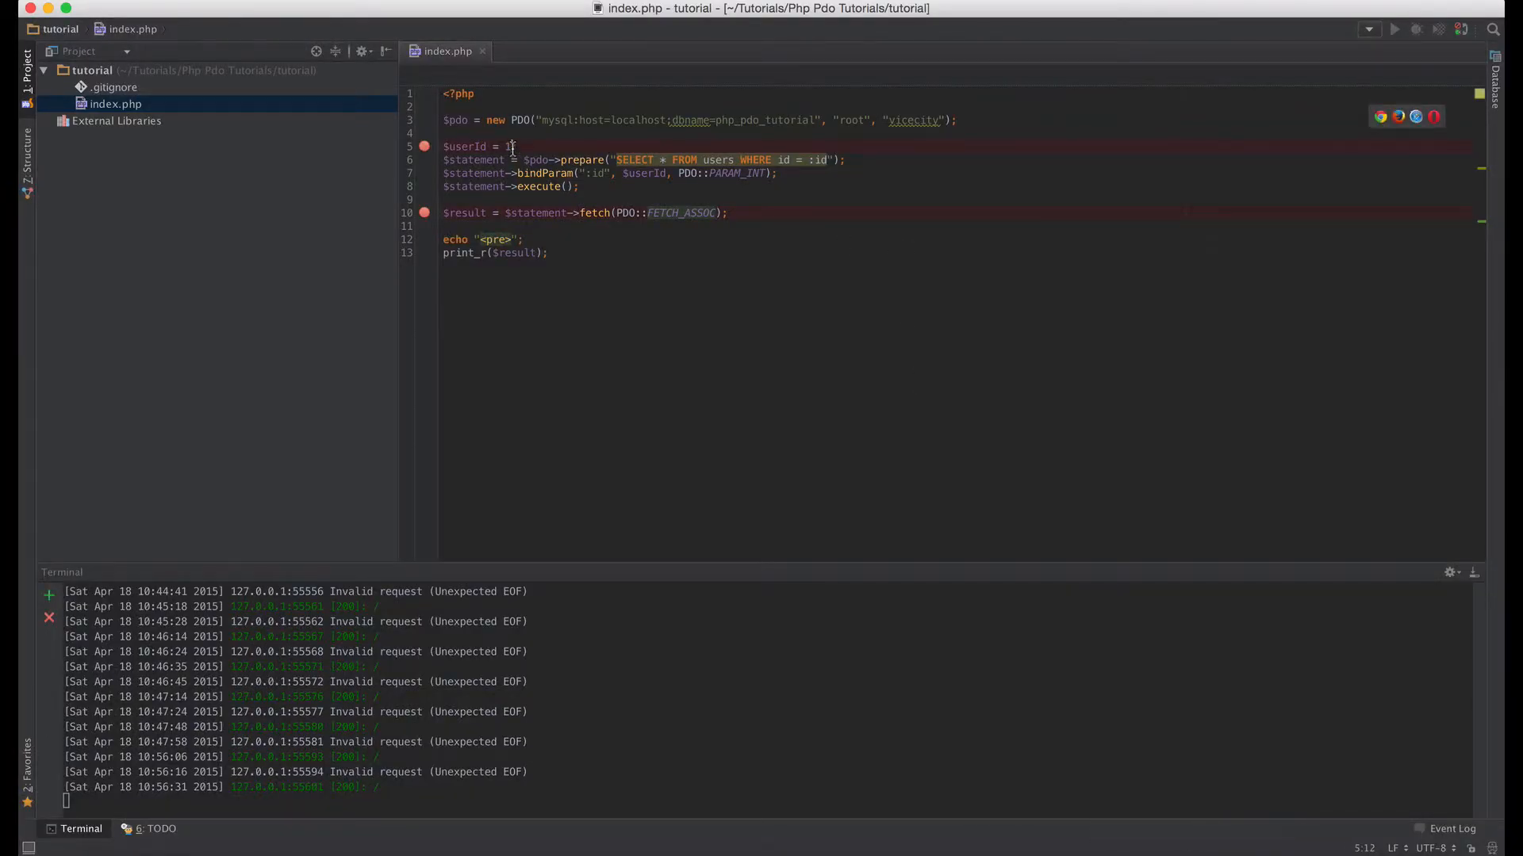
text(2)
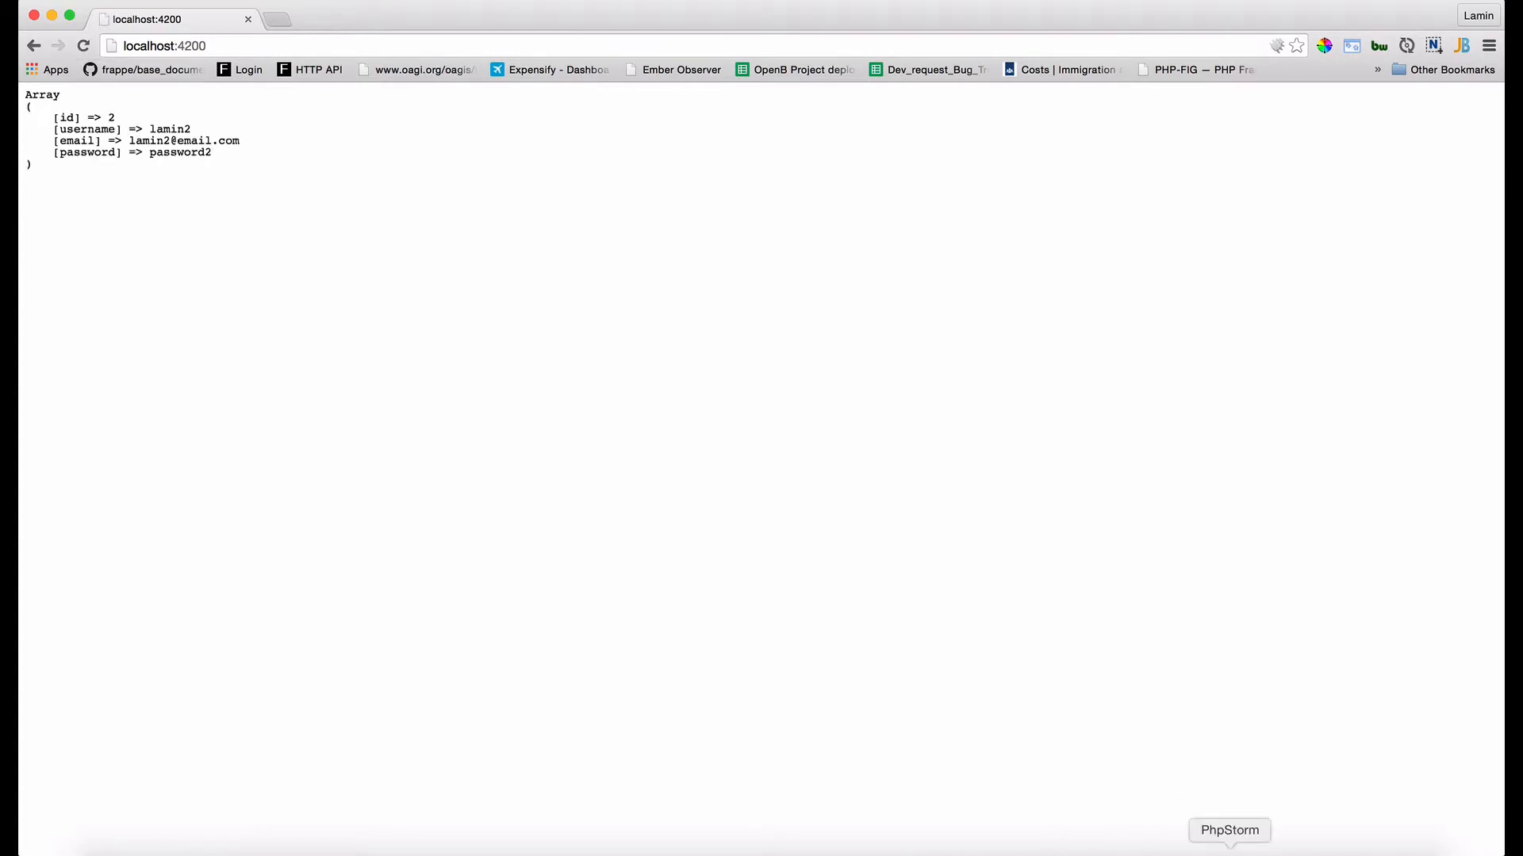
- Return to PhpStorm after viewing the lamin2 row with id 2 in Chrome
click(1229, 830)
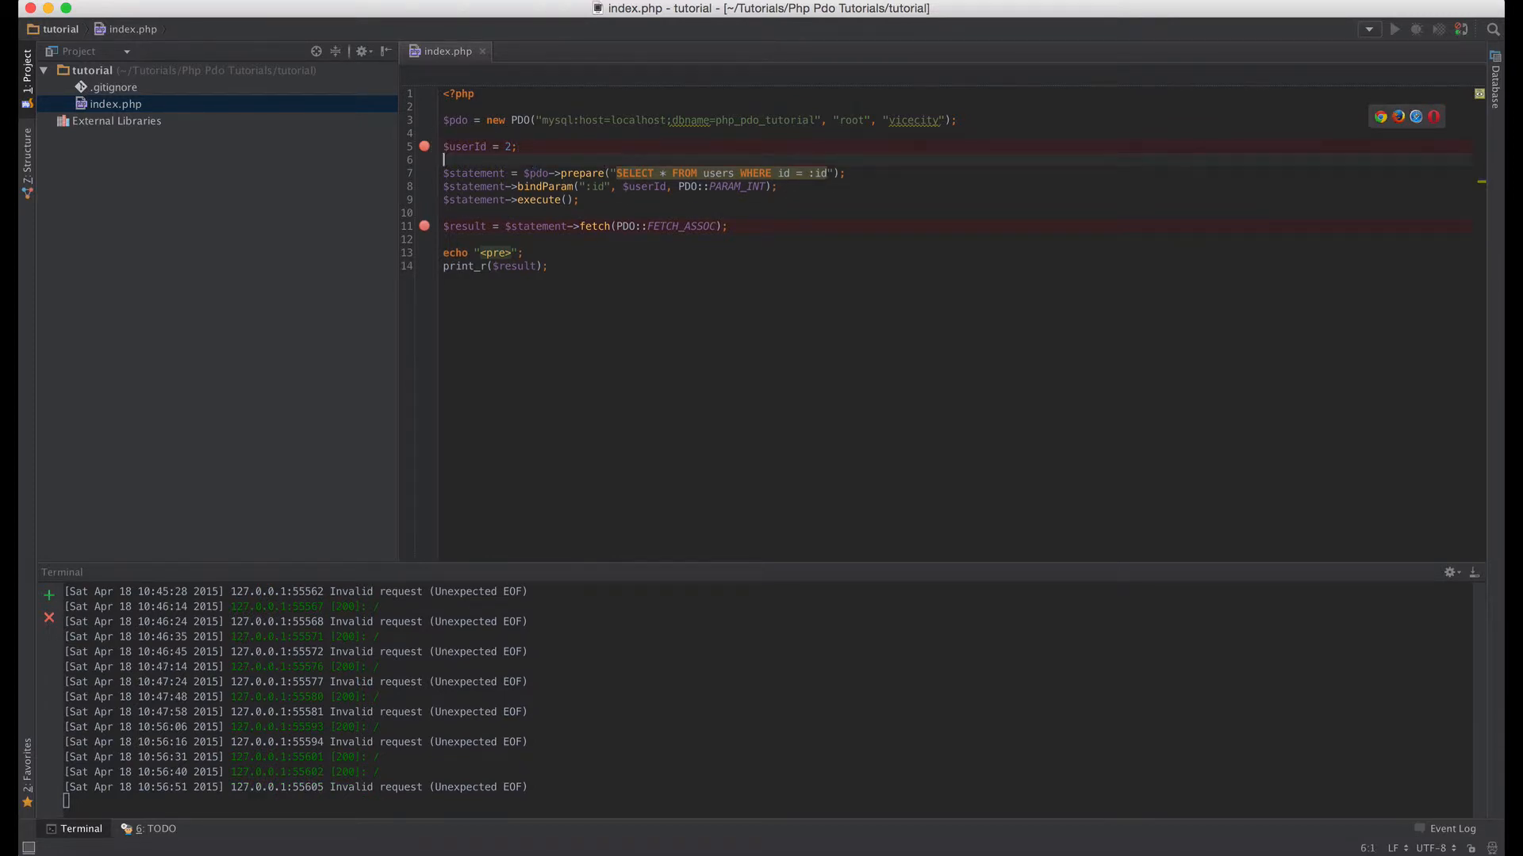
- Set $userId to 2, add a $username variable, and add AND username = :username to the query
text($username = 'lamin';)
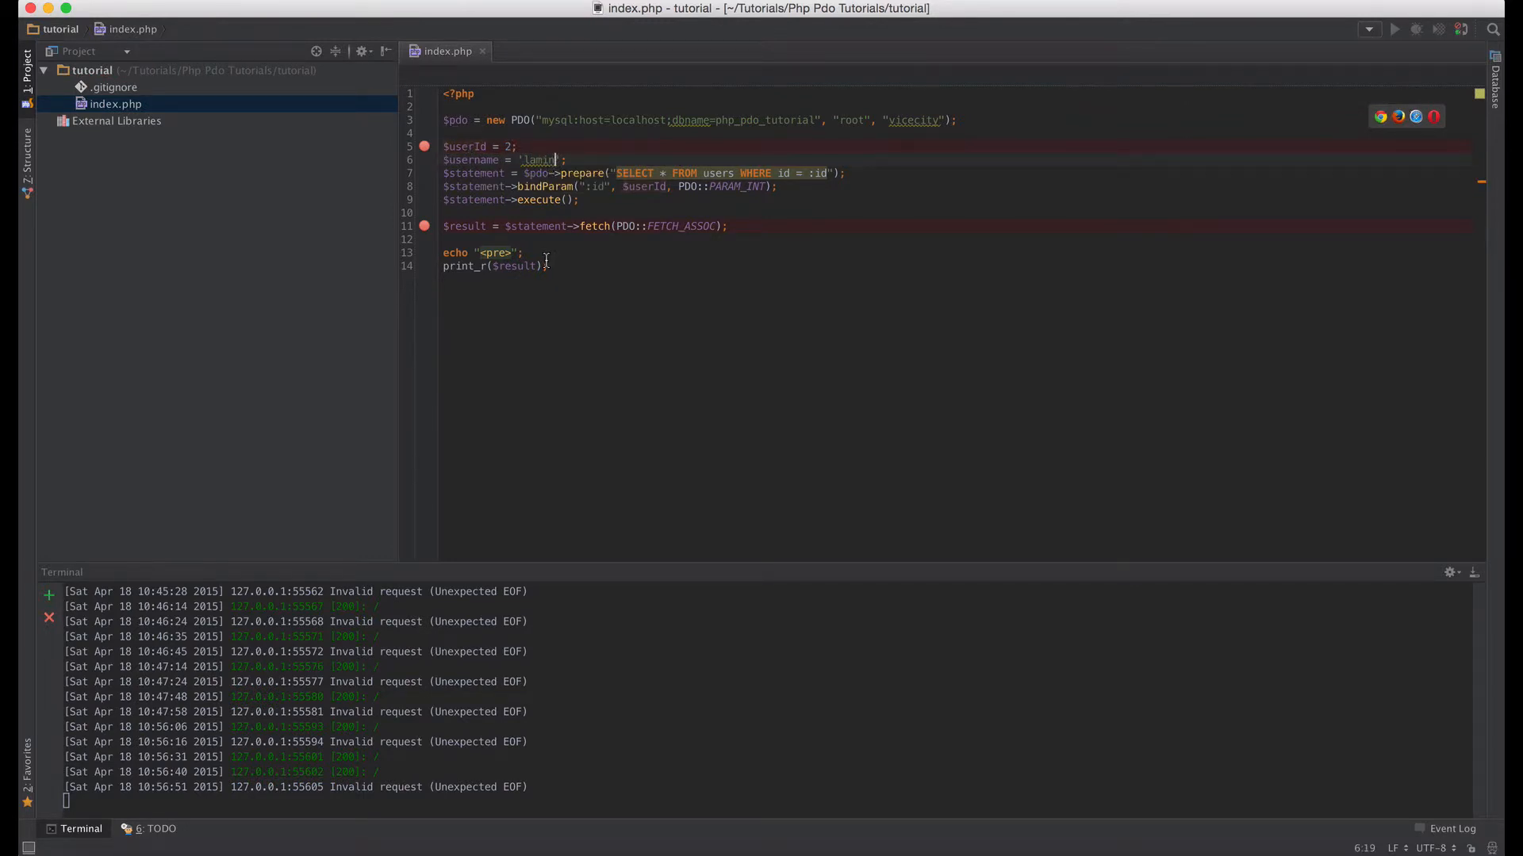
text(2)
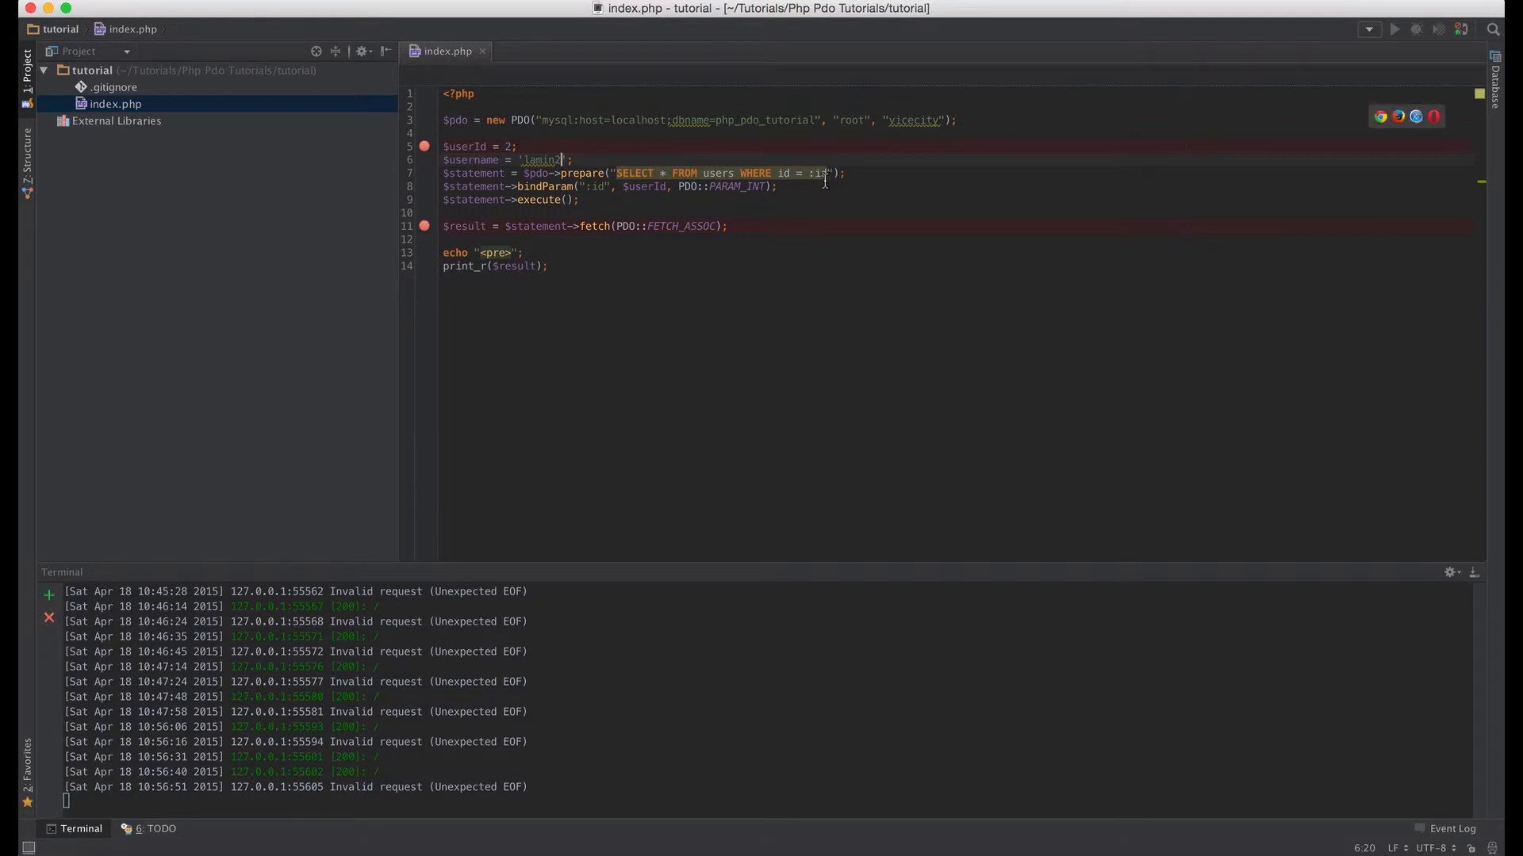
mouse_move(825, 173)
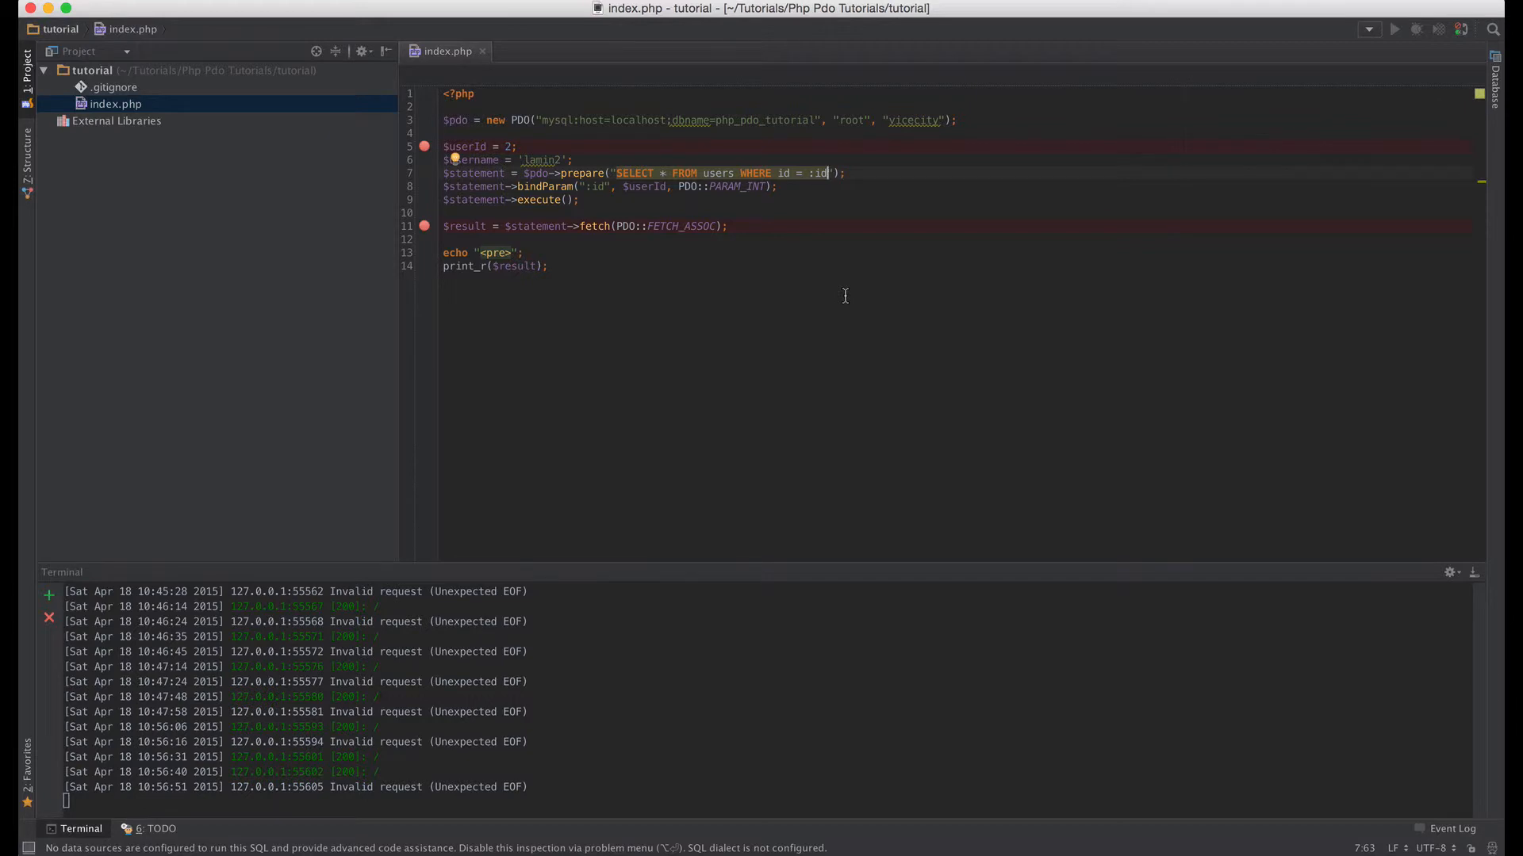
text(AND)
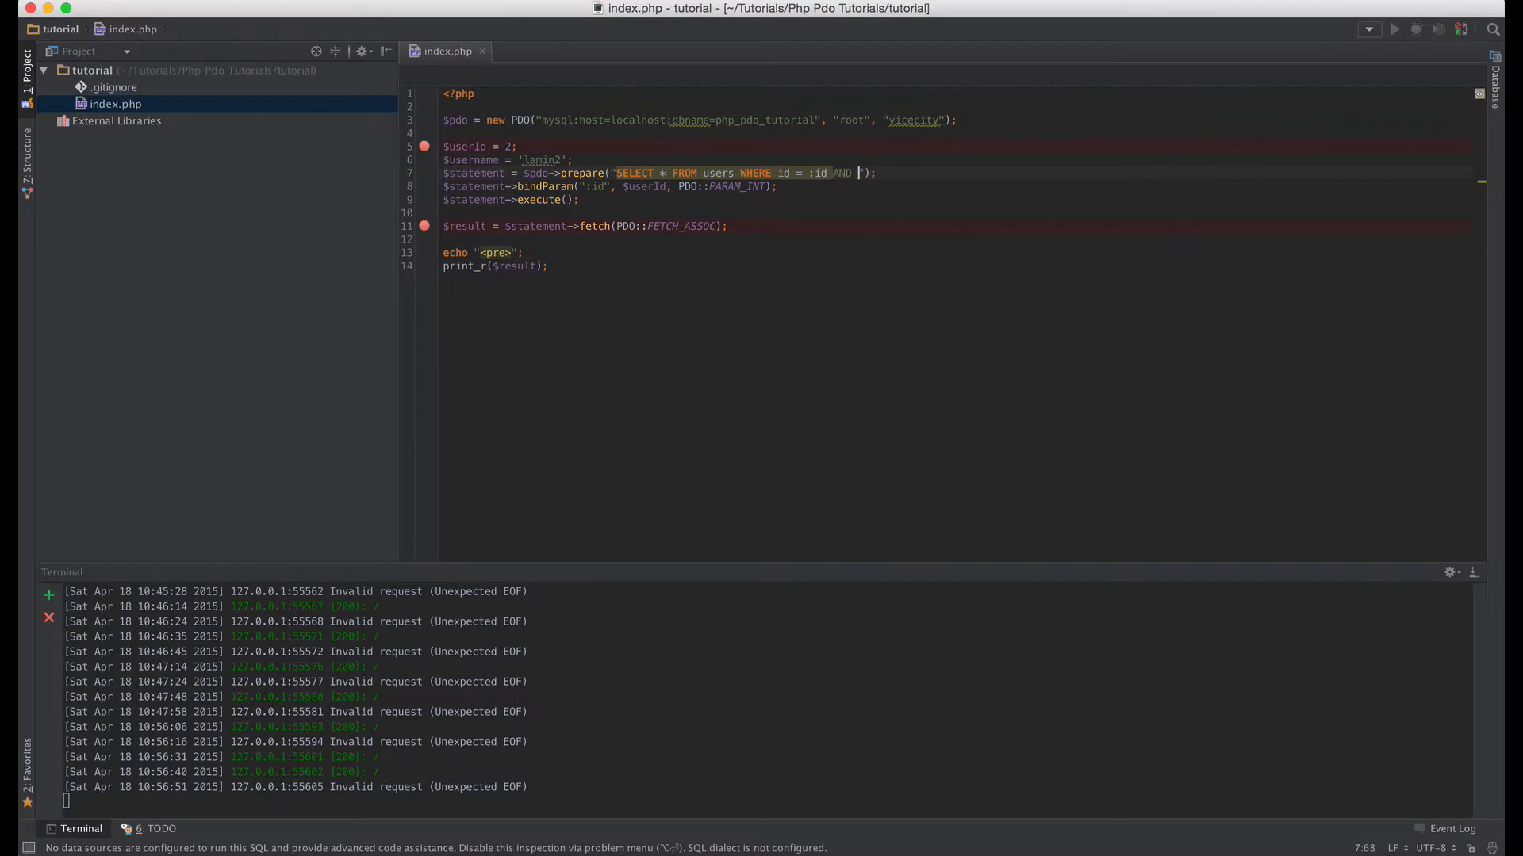
text(;)
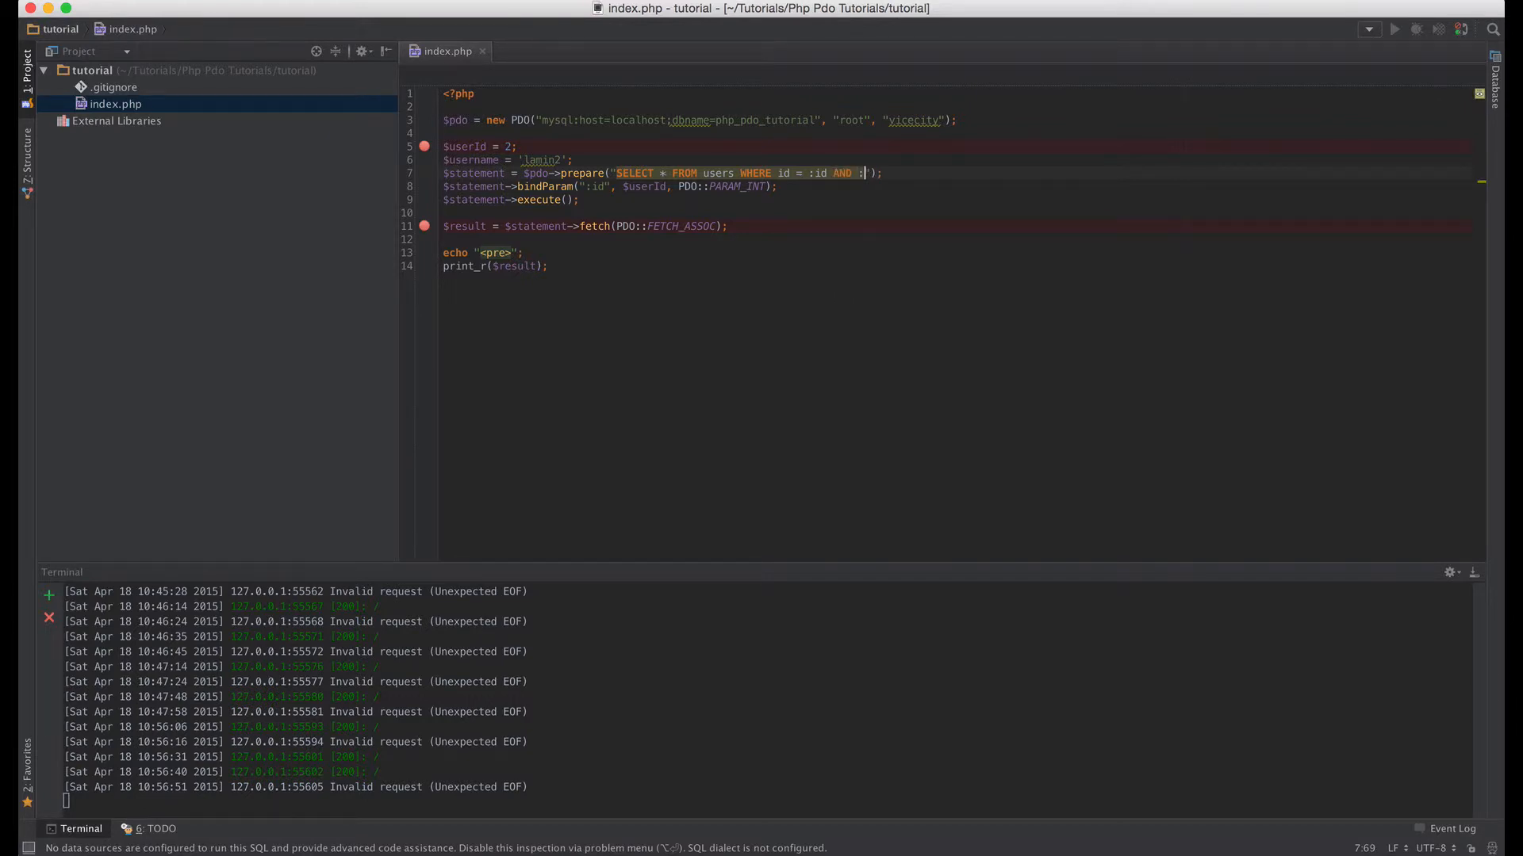
text(username)
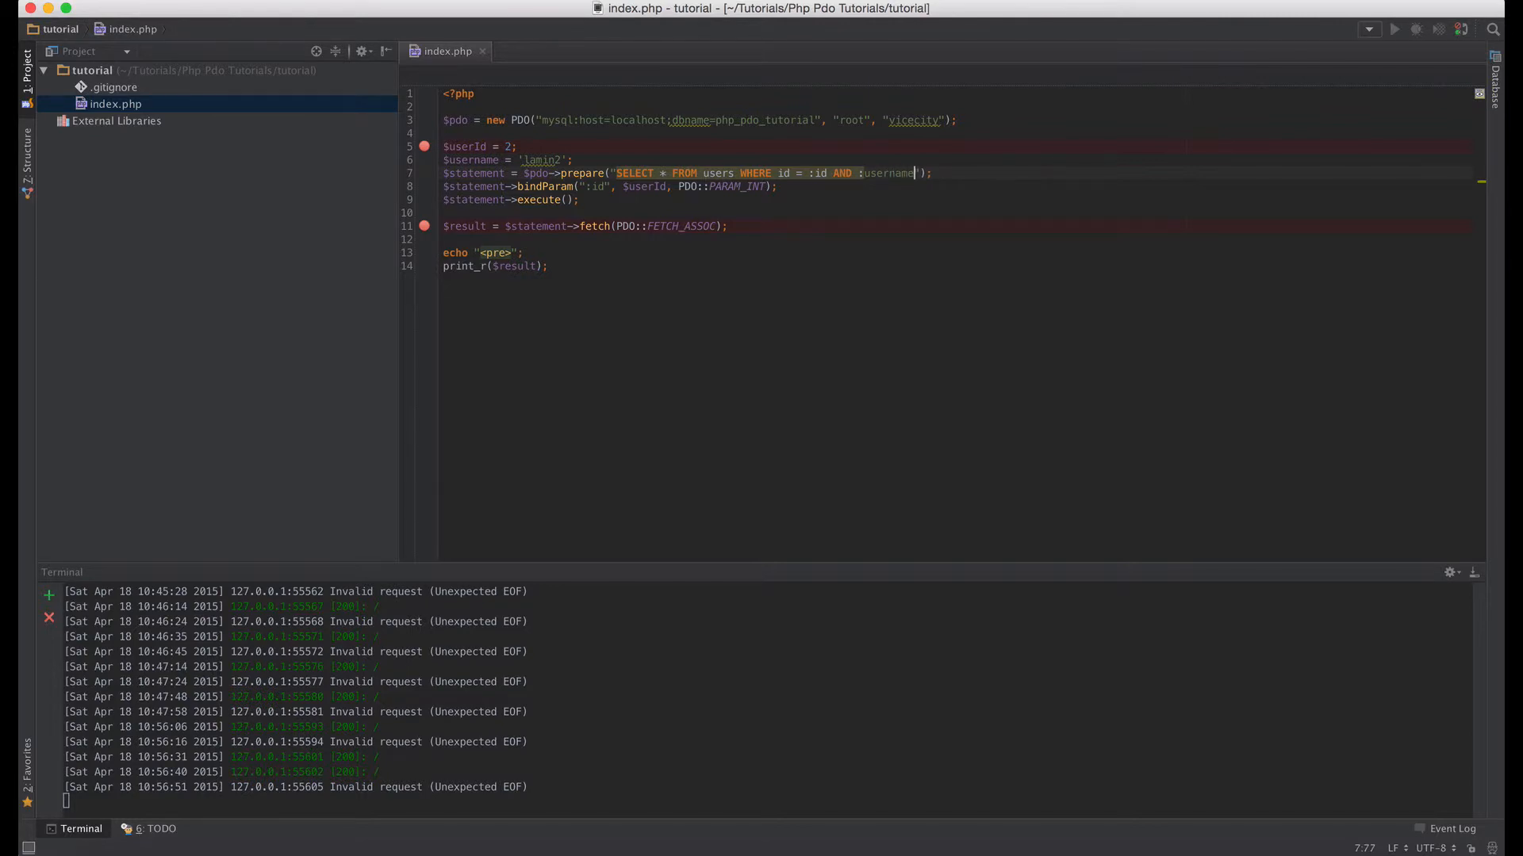
text(=)
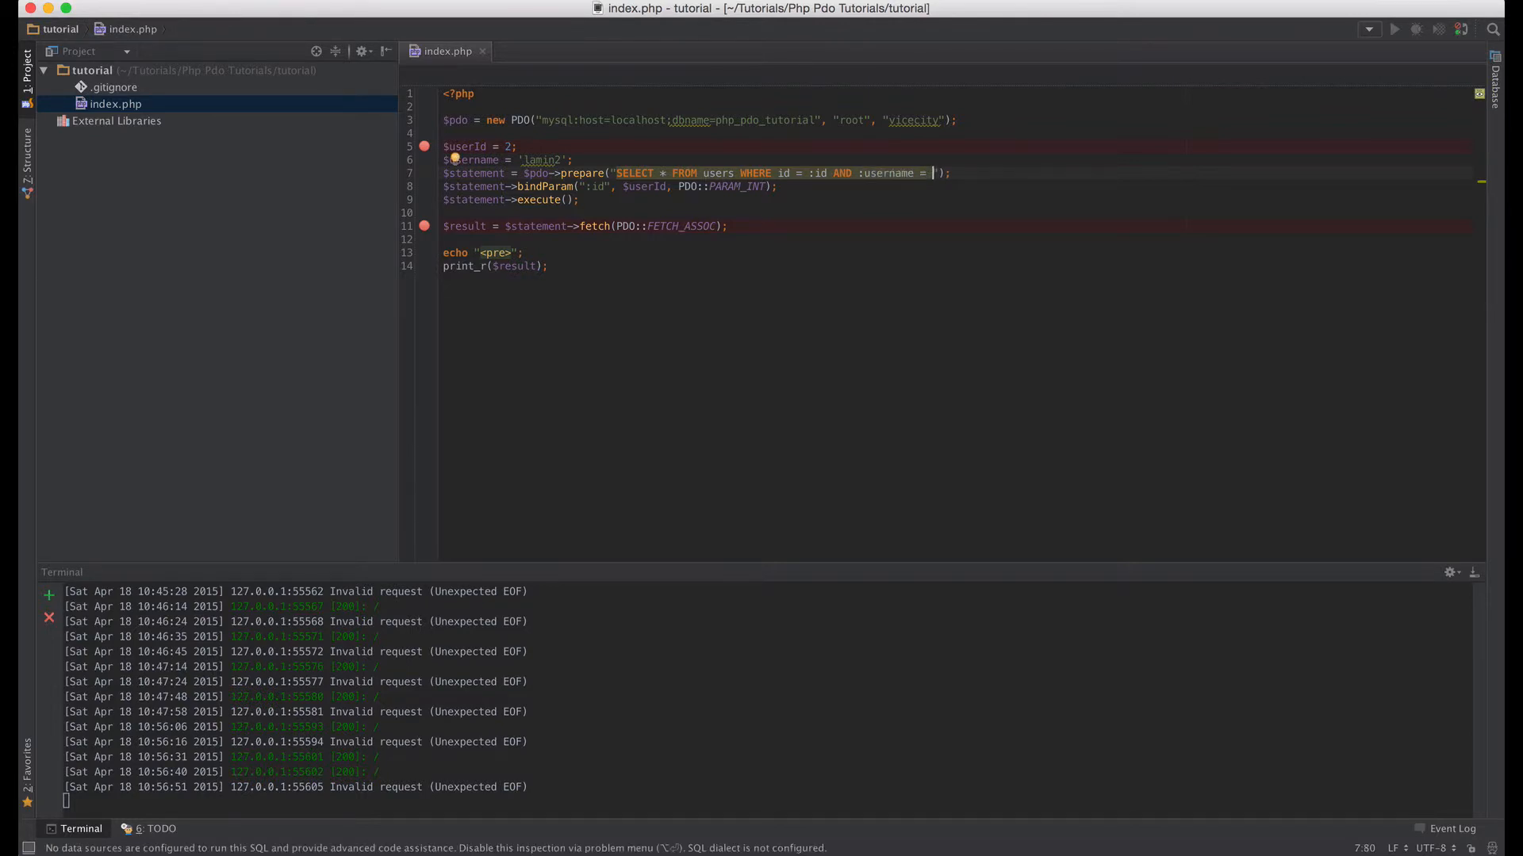
text(:username)
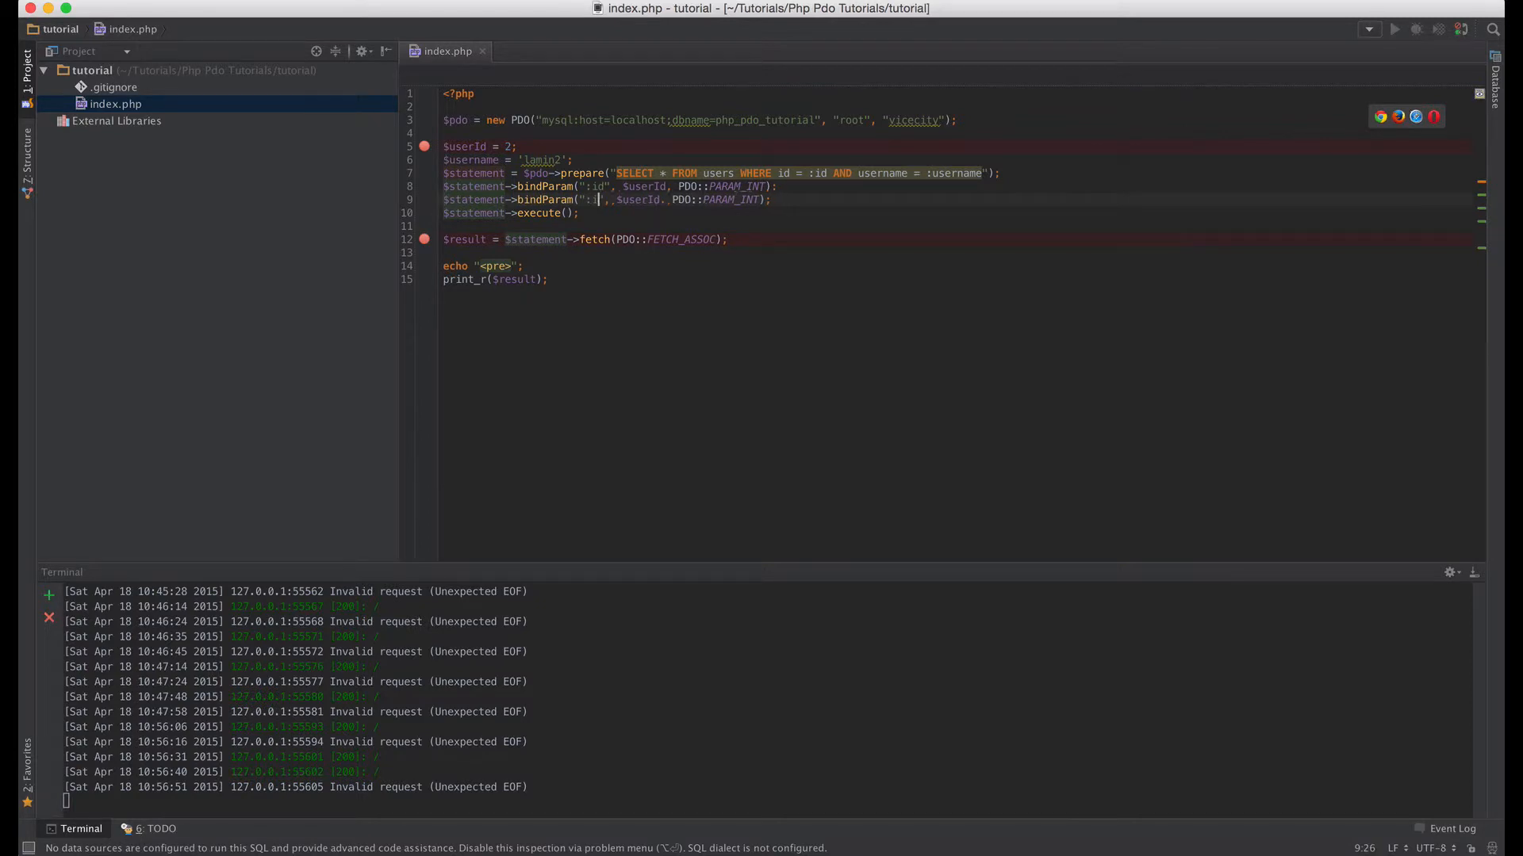
text(username)
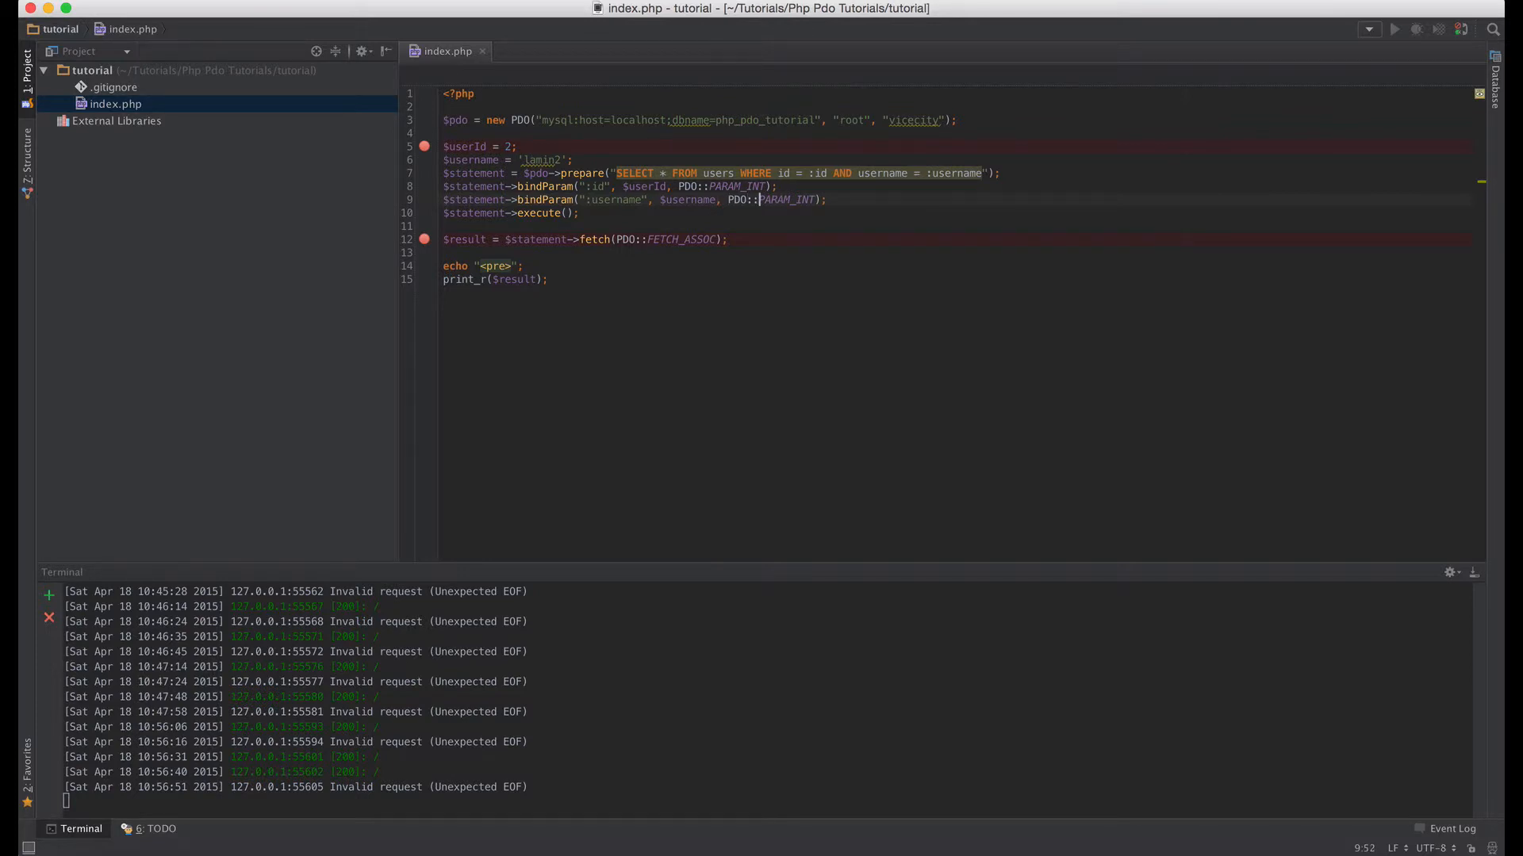
- Change the username bindParam type from PDO::PARAM_INT to PDO::PARAM_STR
double_click(786, 199)
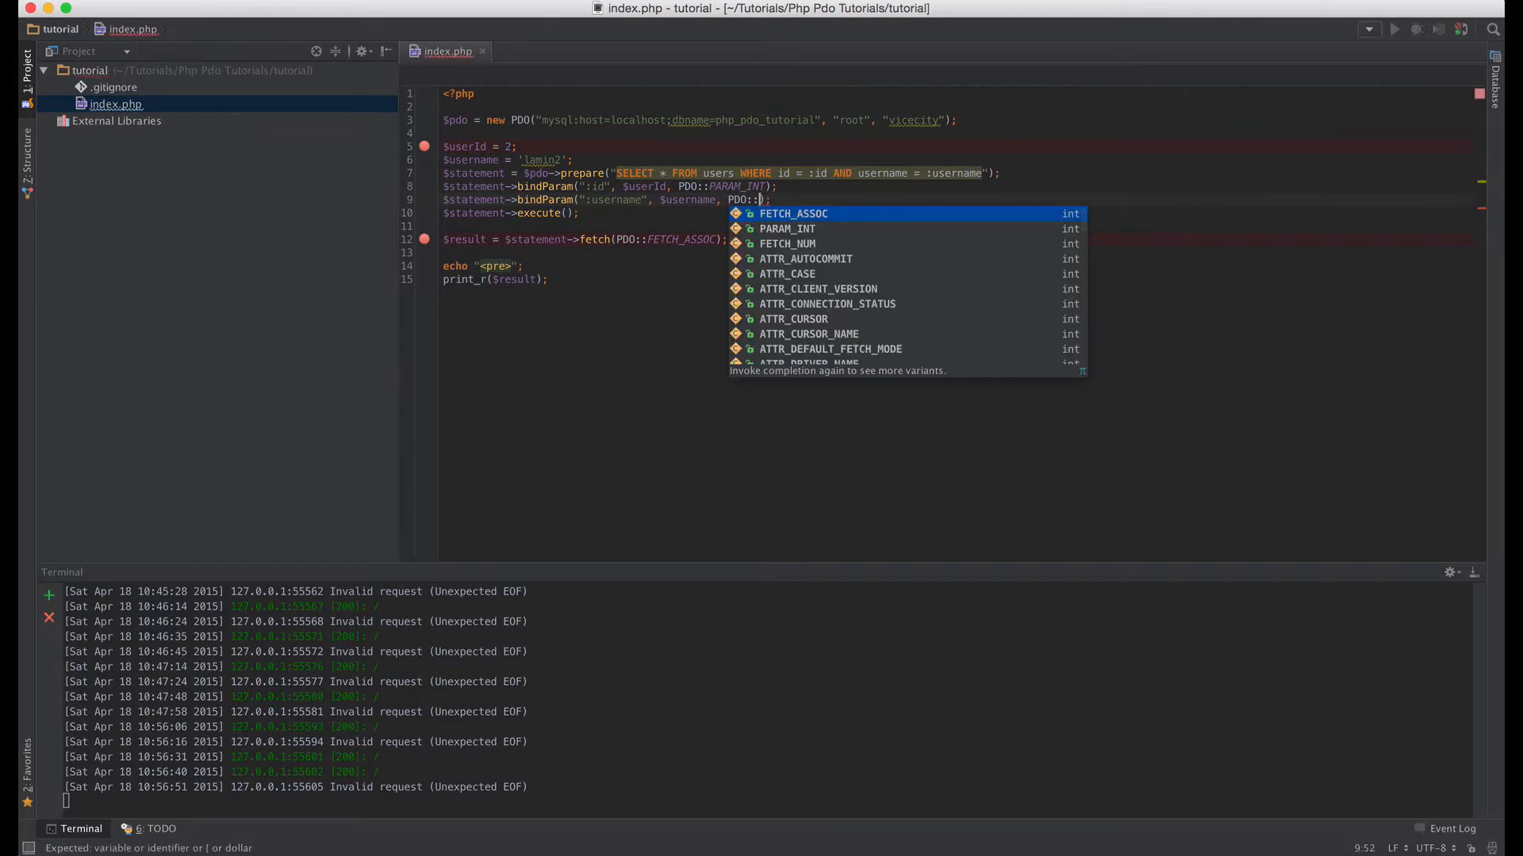
text(PARAM_INT::)
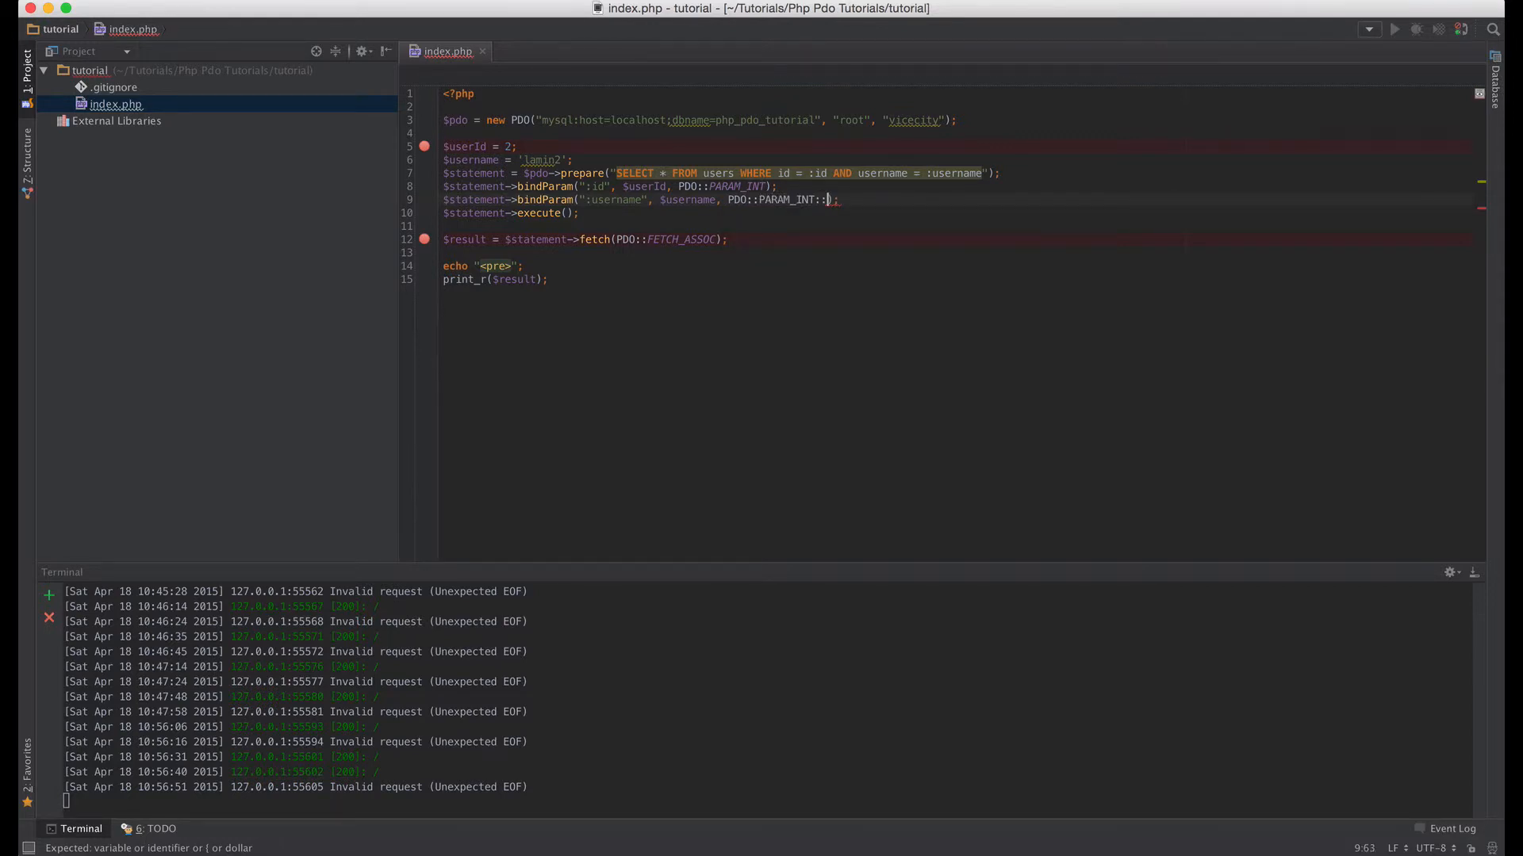
key(BackSpace)
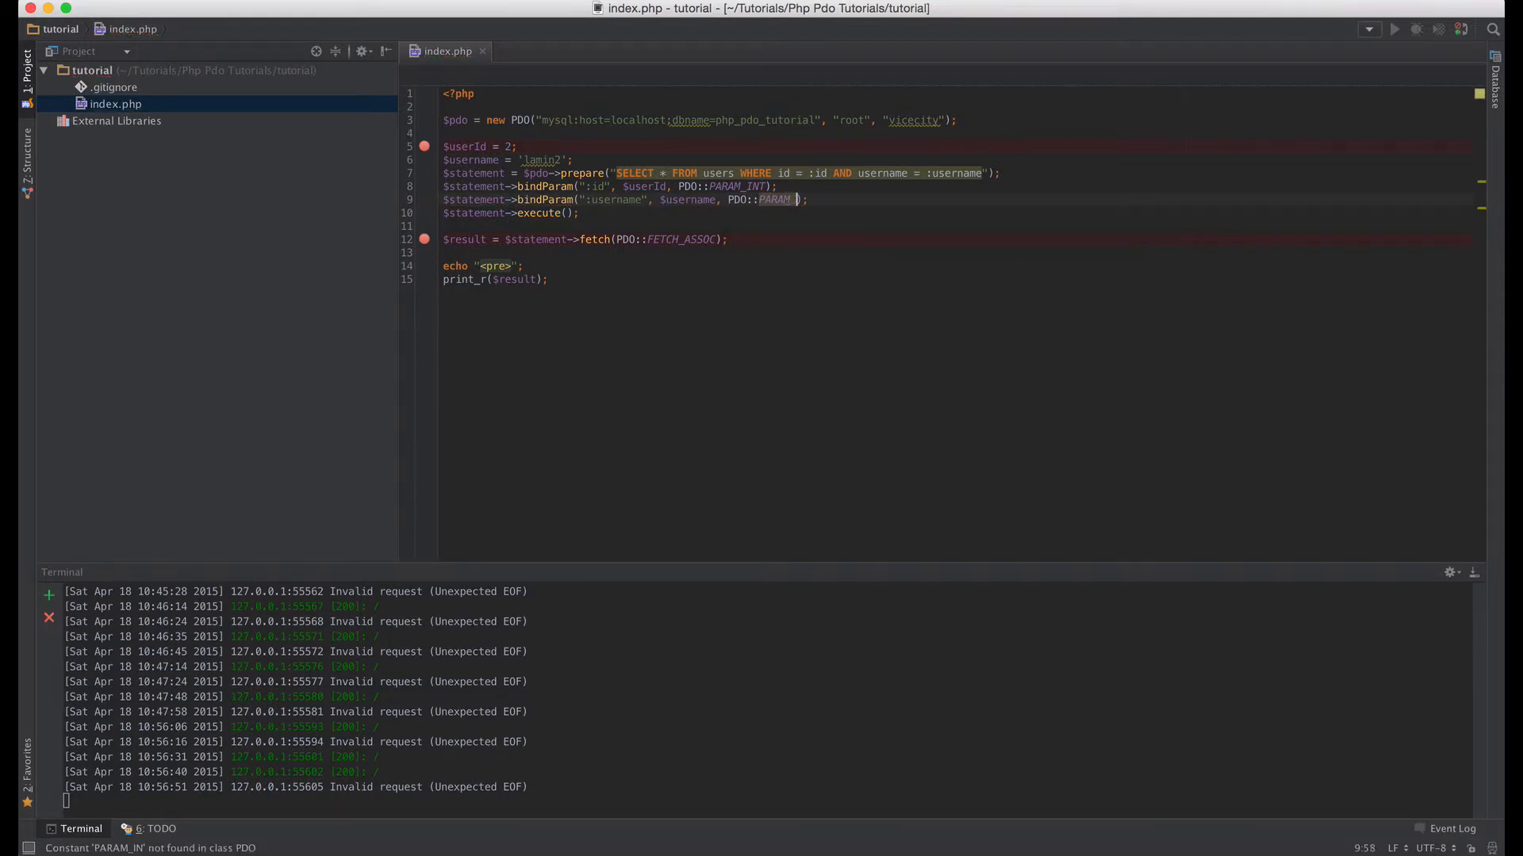
text(_ST)
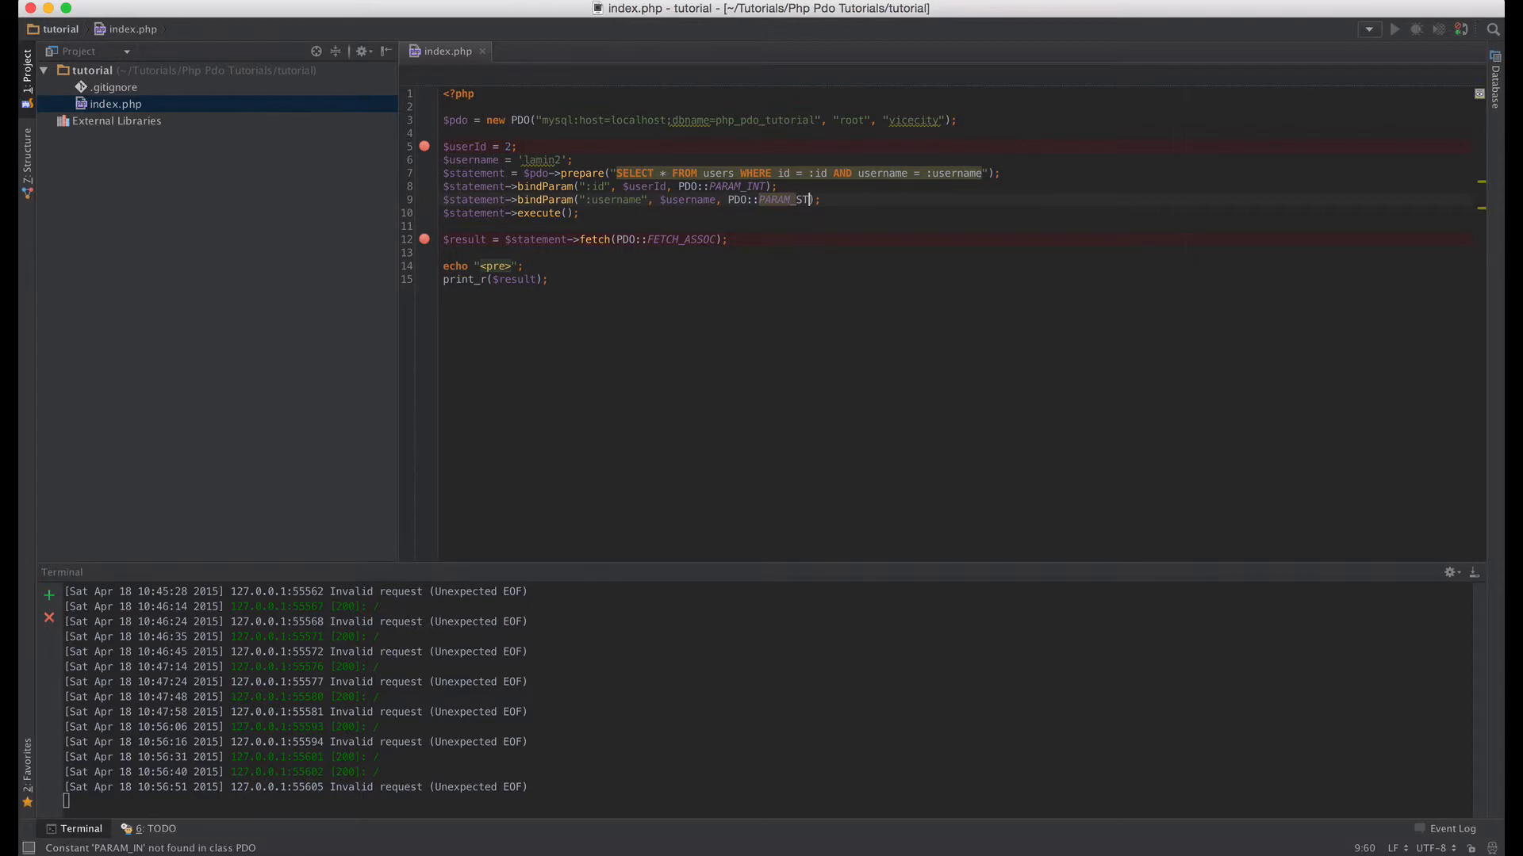
text(R)
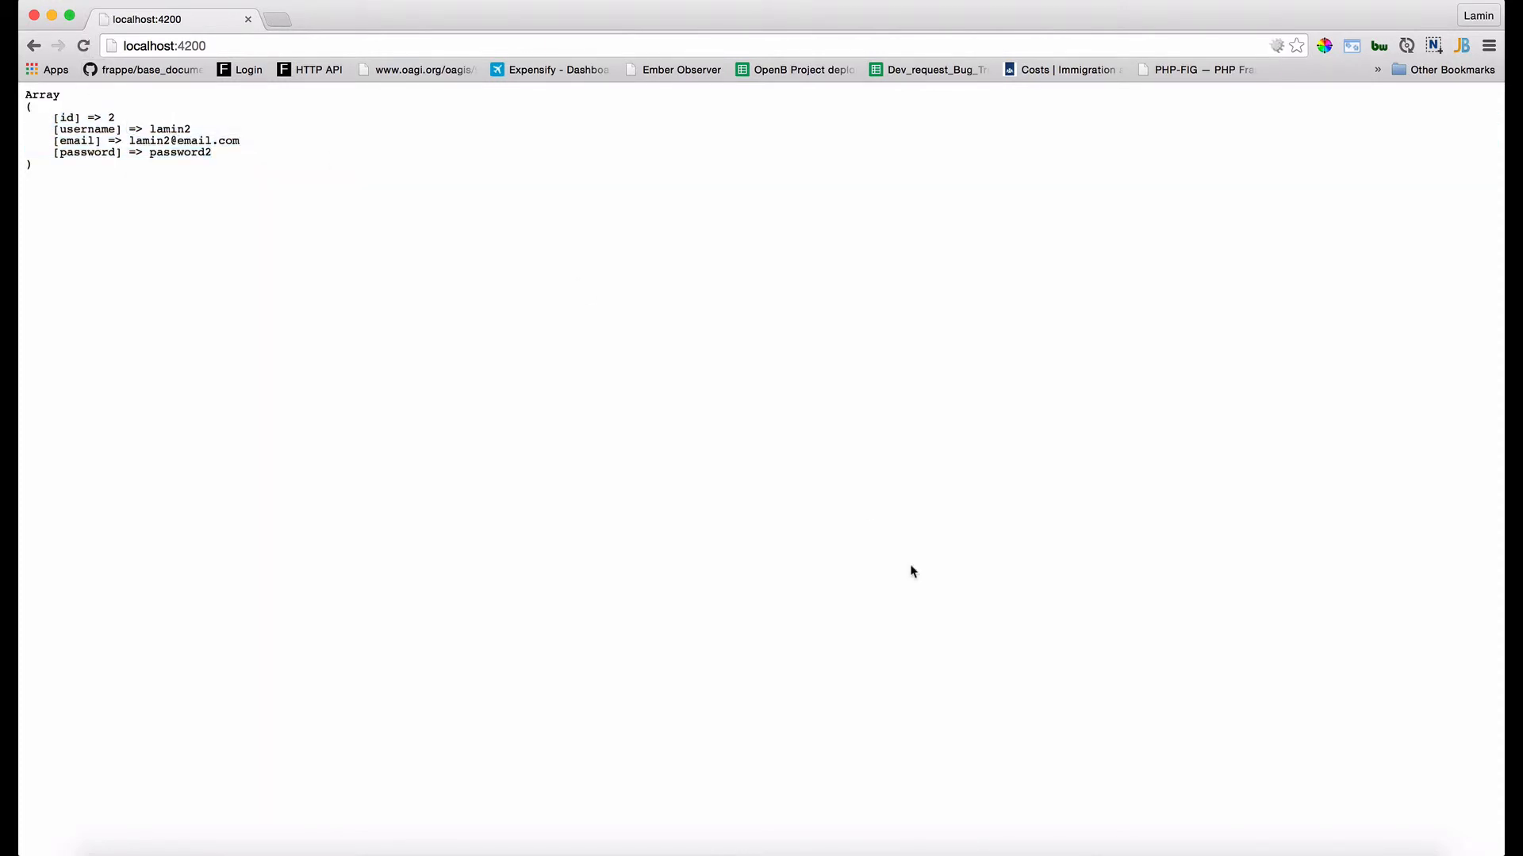
- Switch to Chrome to view the printed row for user 2, lamin2
key(cmd+tab)
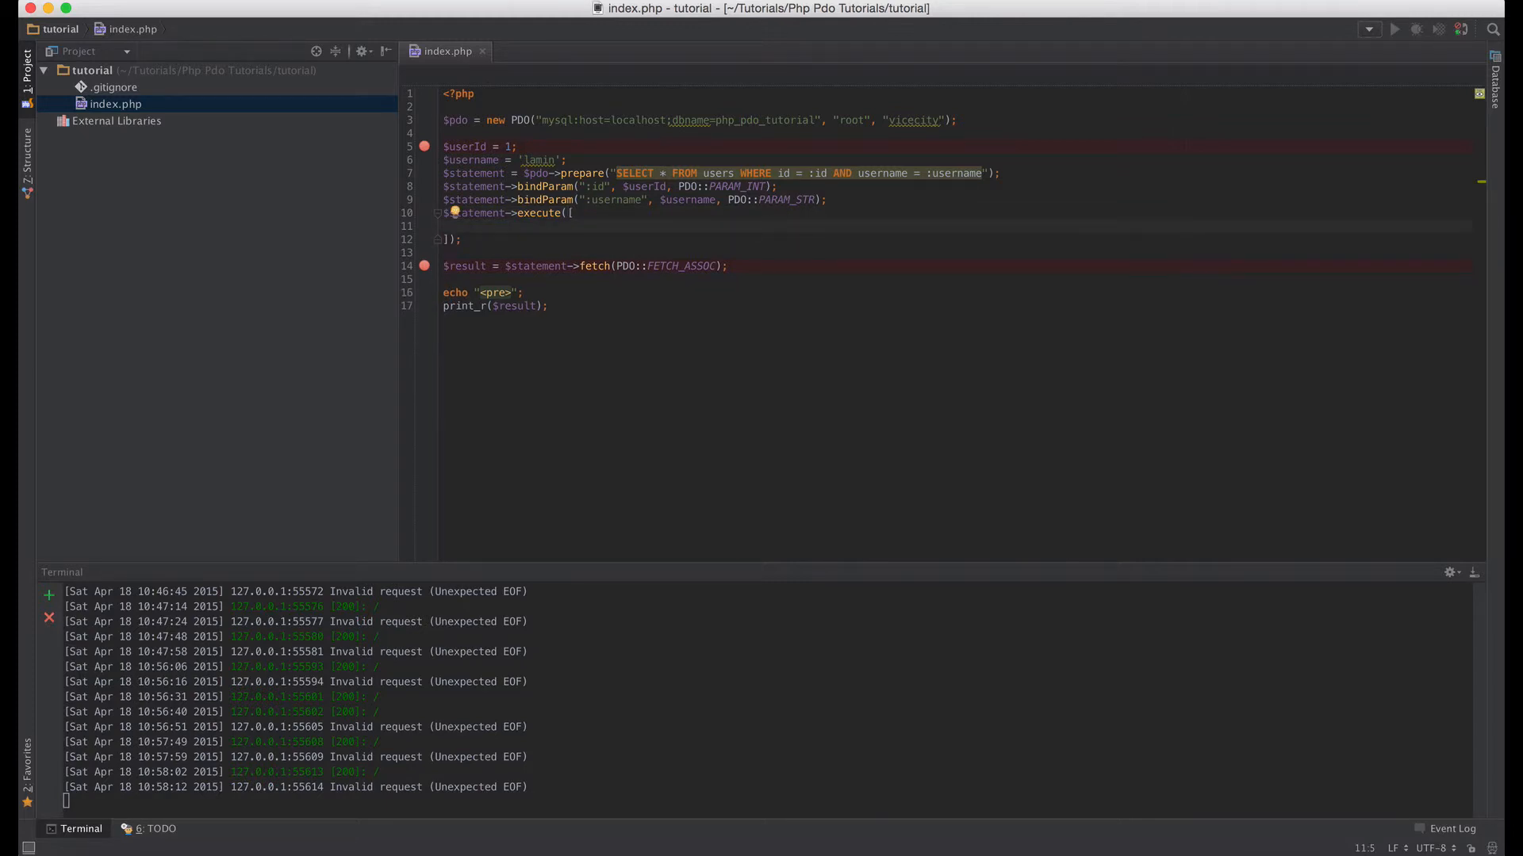
- Fill execute() with ':id' => $userId and ':username' => $username for user 1, lamin
click(472, 225)
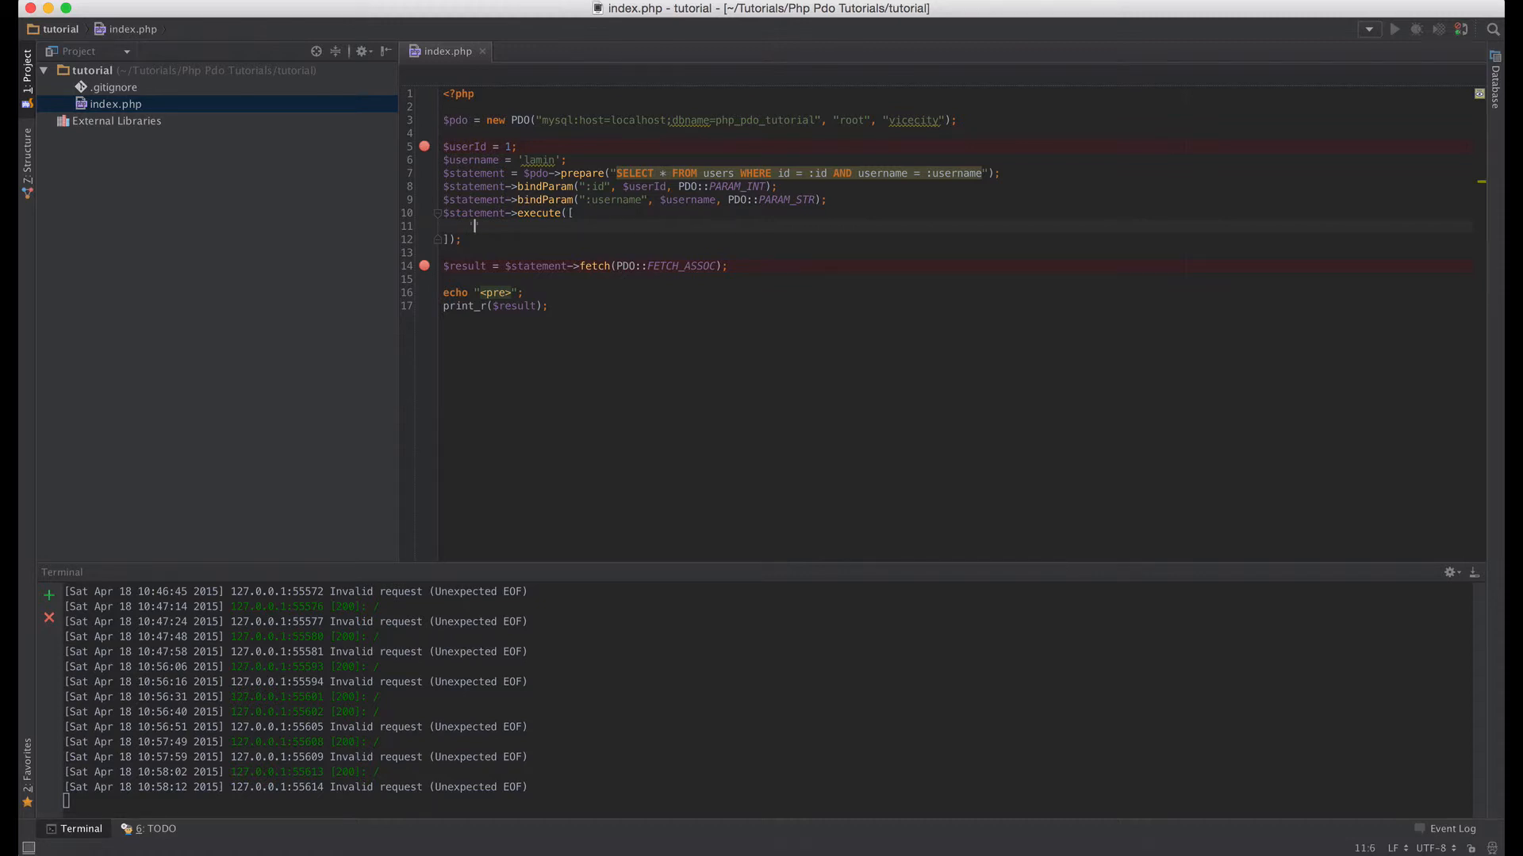
text(':id' =>)
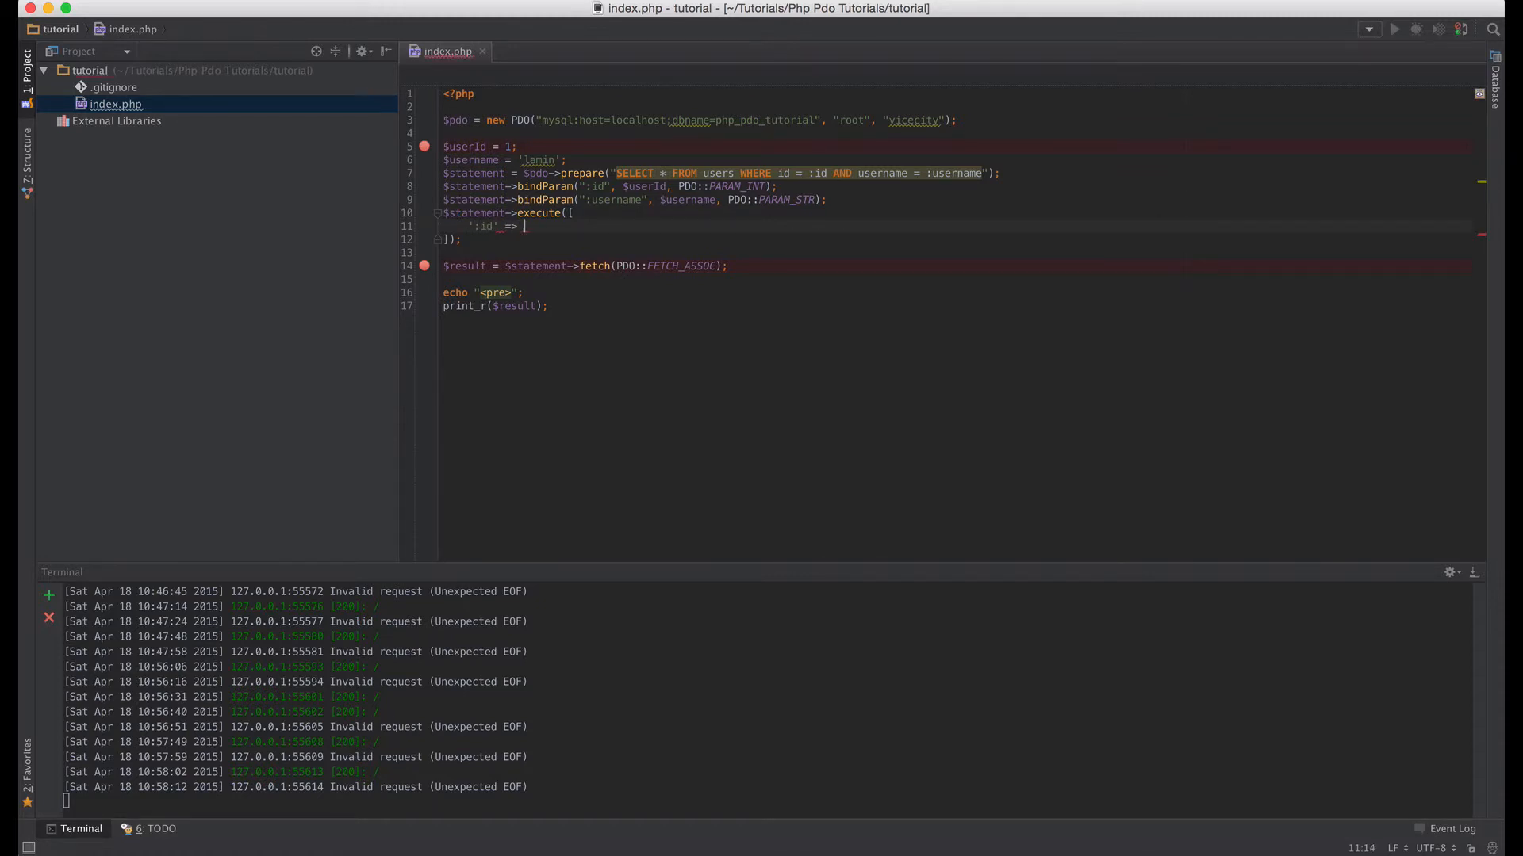
text($userId,)
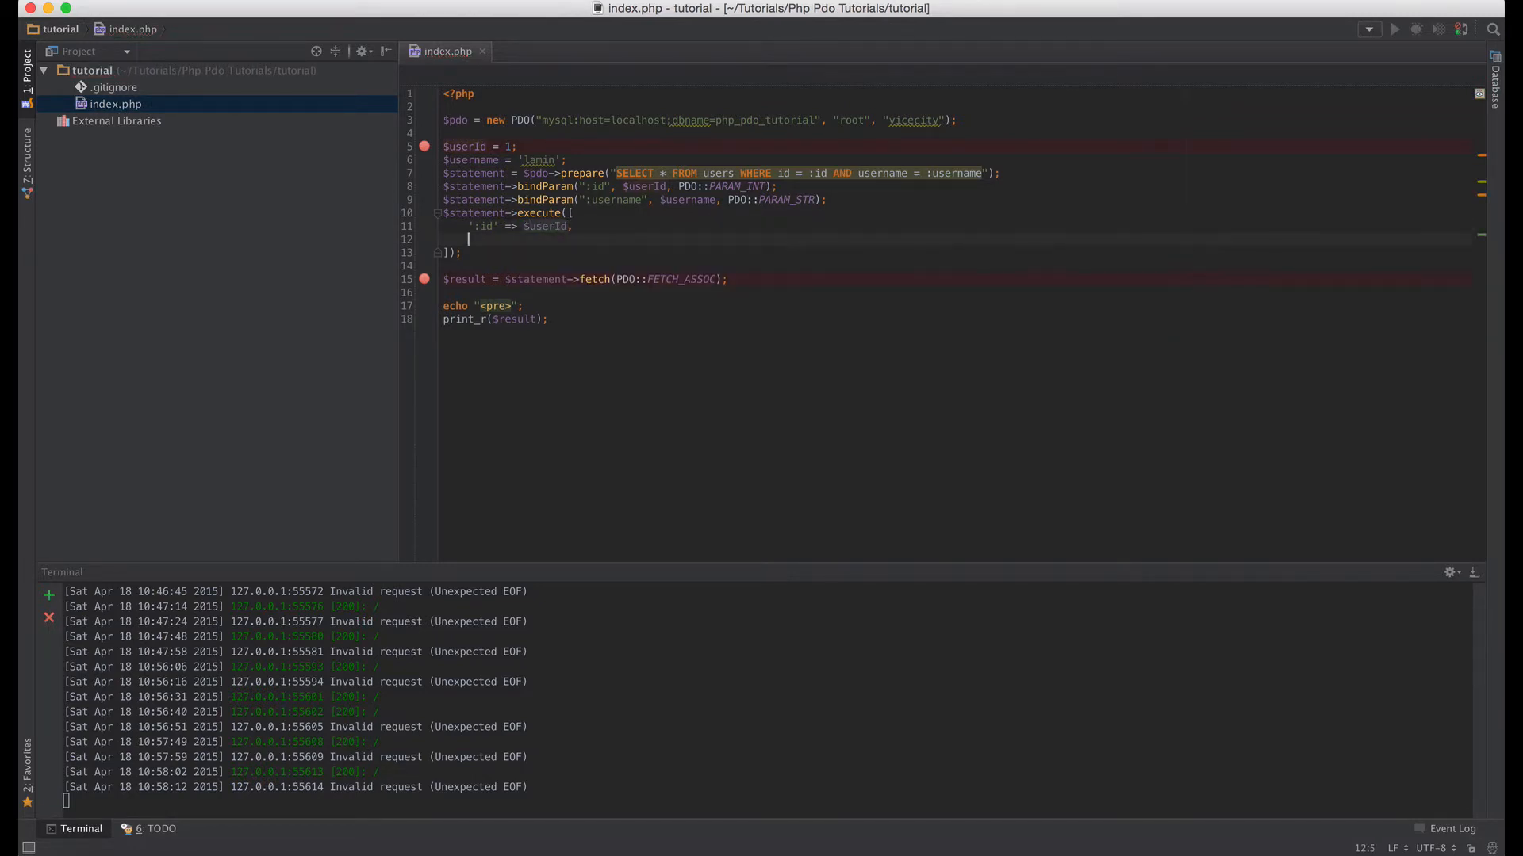
text(':username' =>)
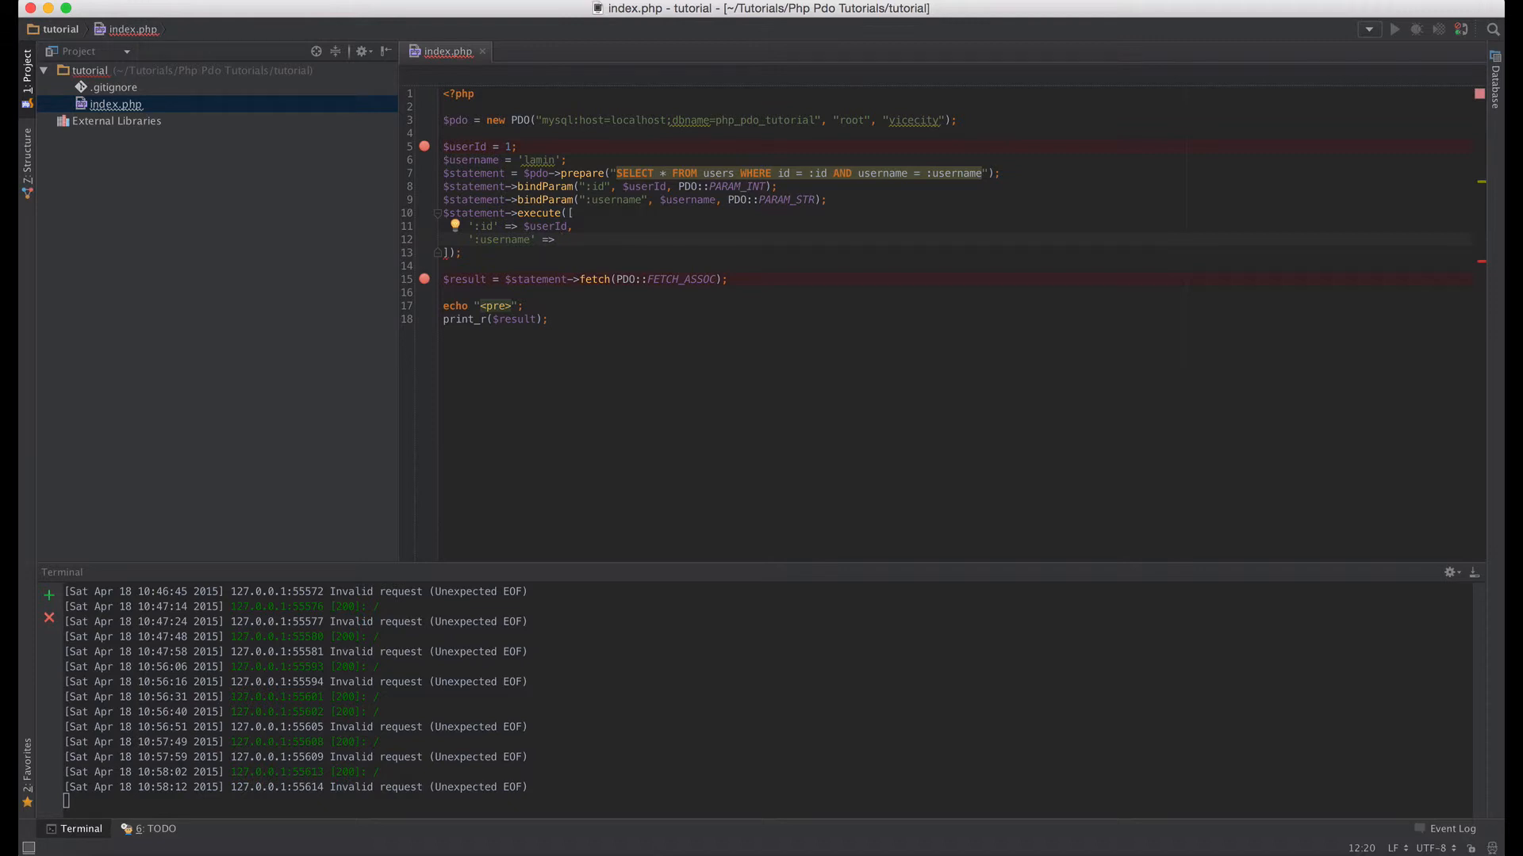
text($username)
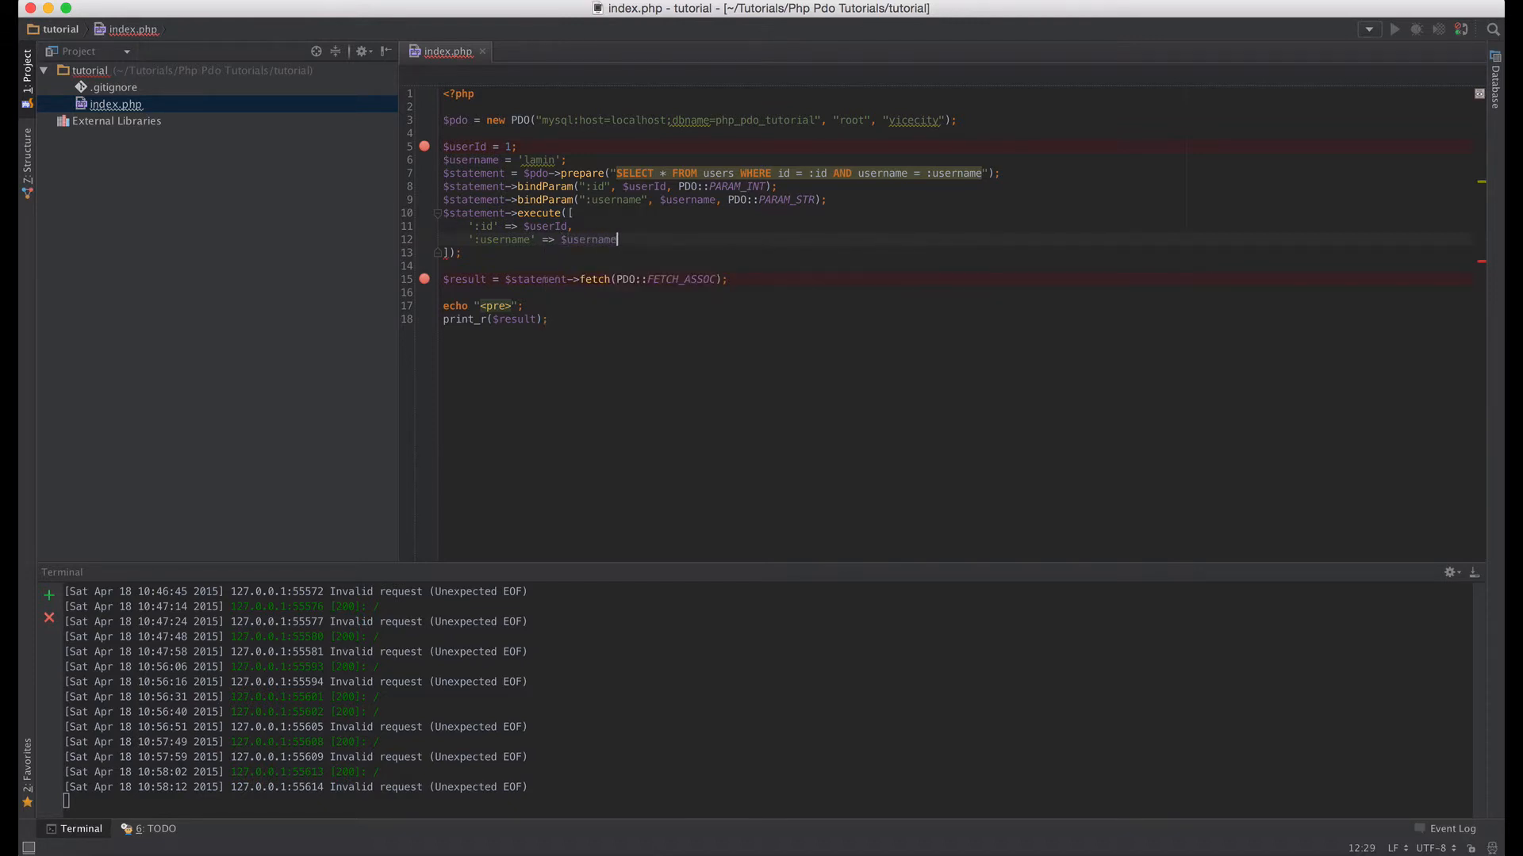
click(442, 186)
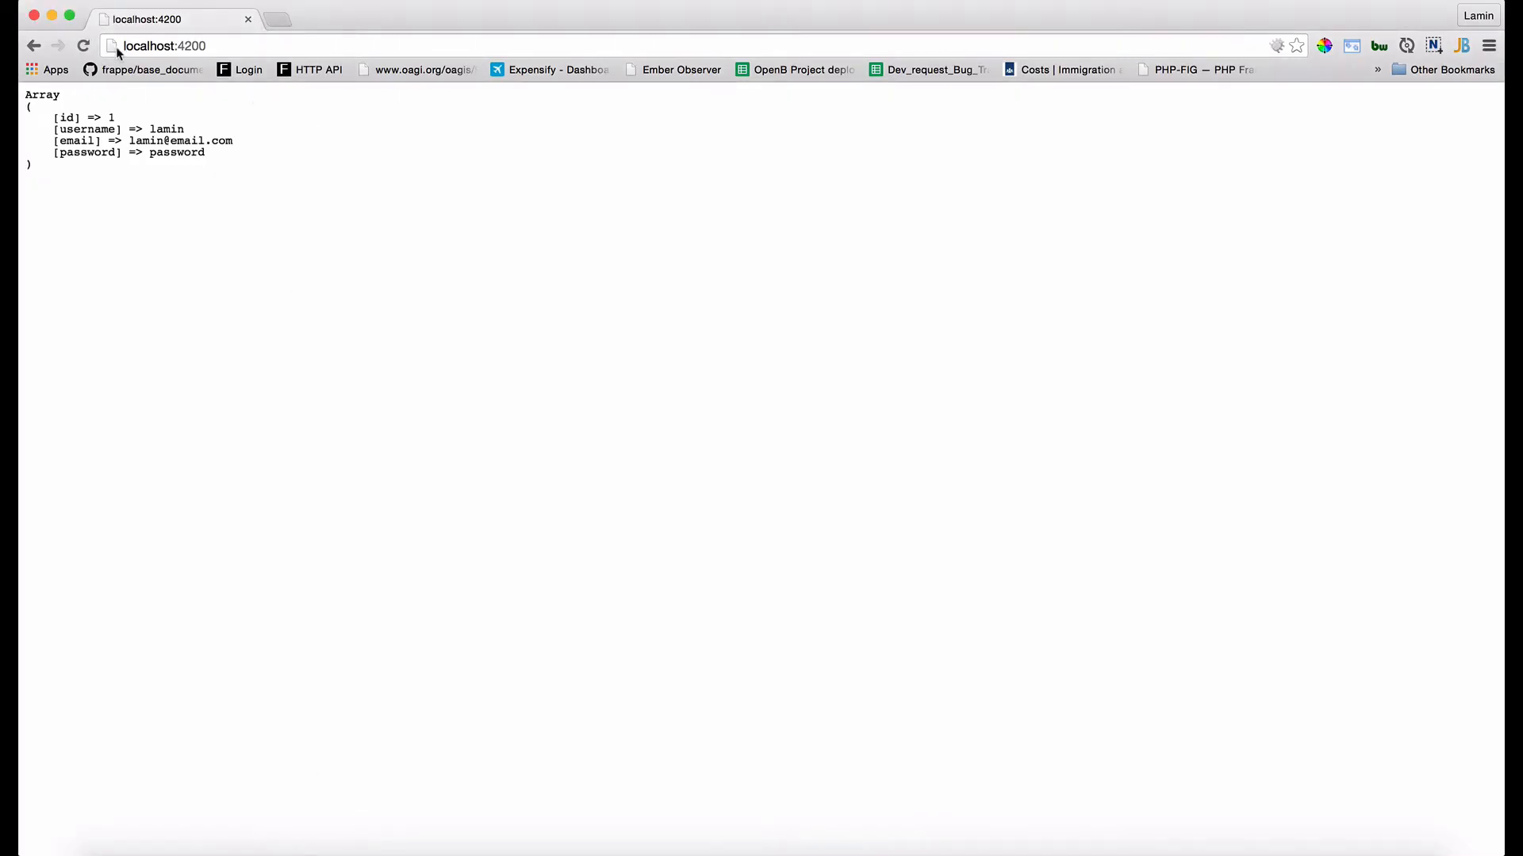
- Switch the script to user 2, lamin2, and reload Chrome to rerun it
click(83, 46)
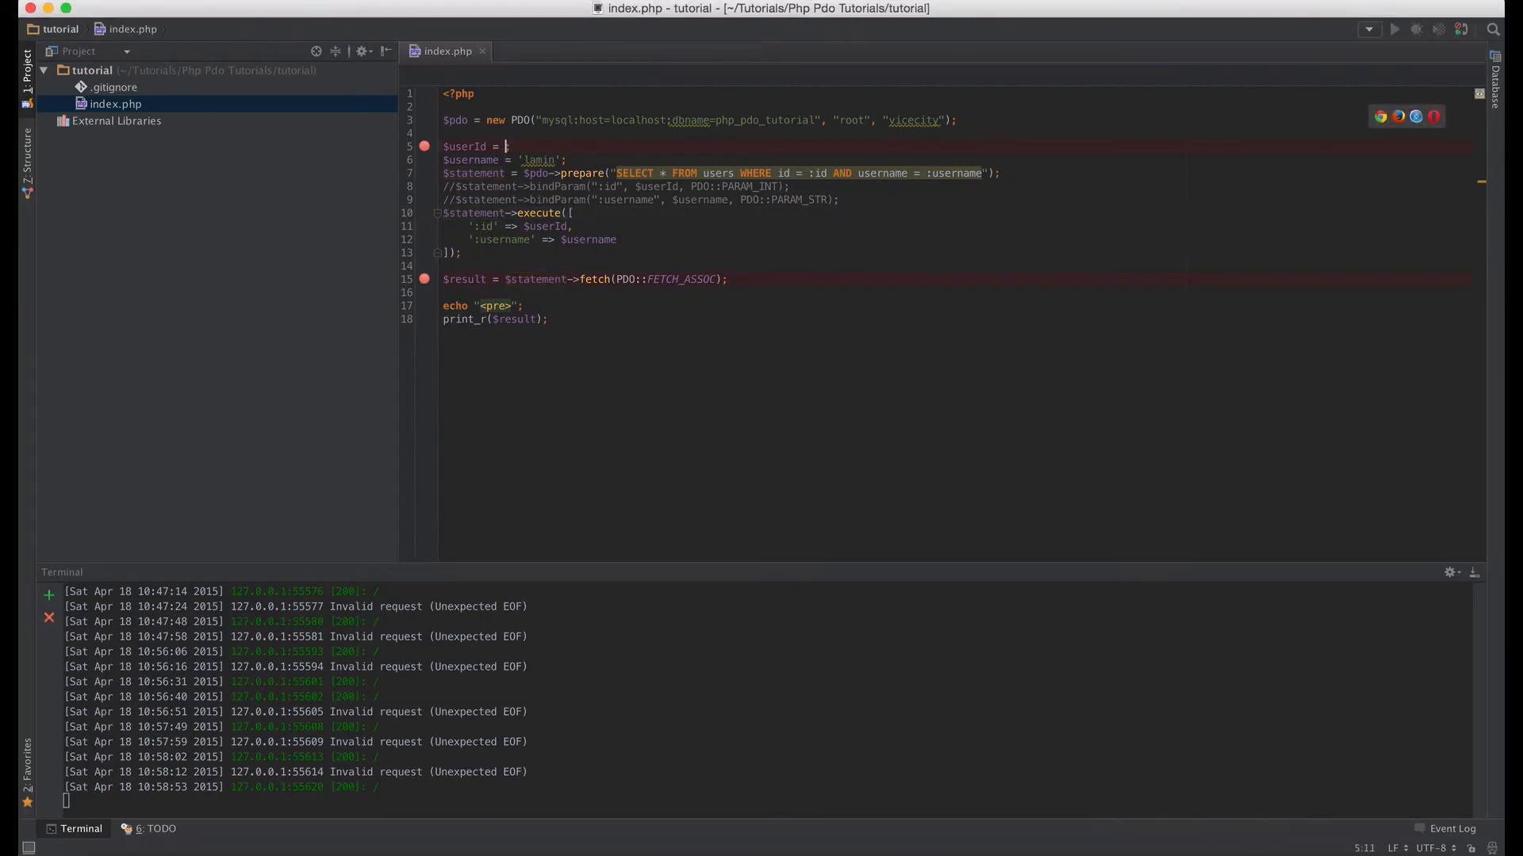
text(2)
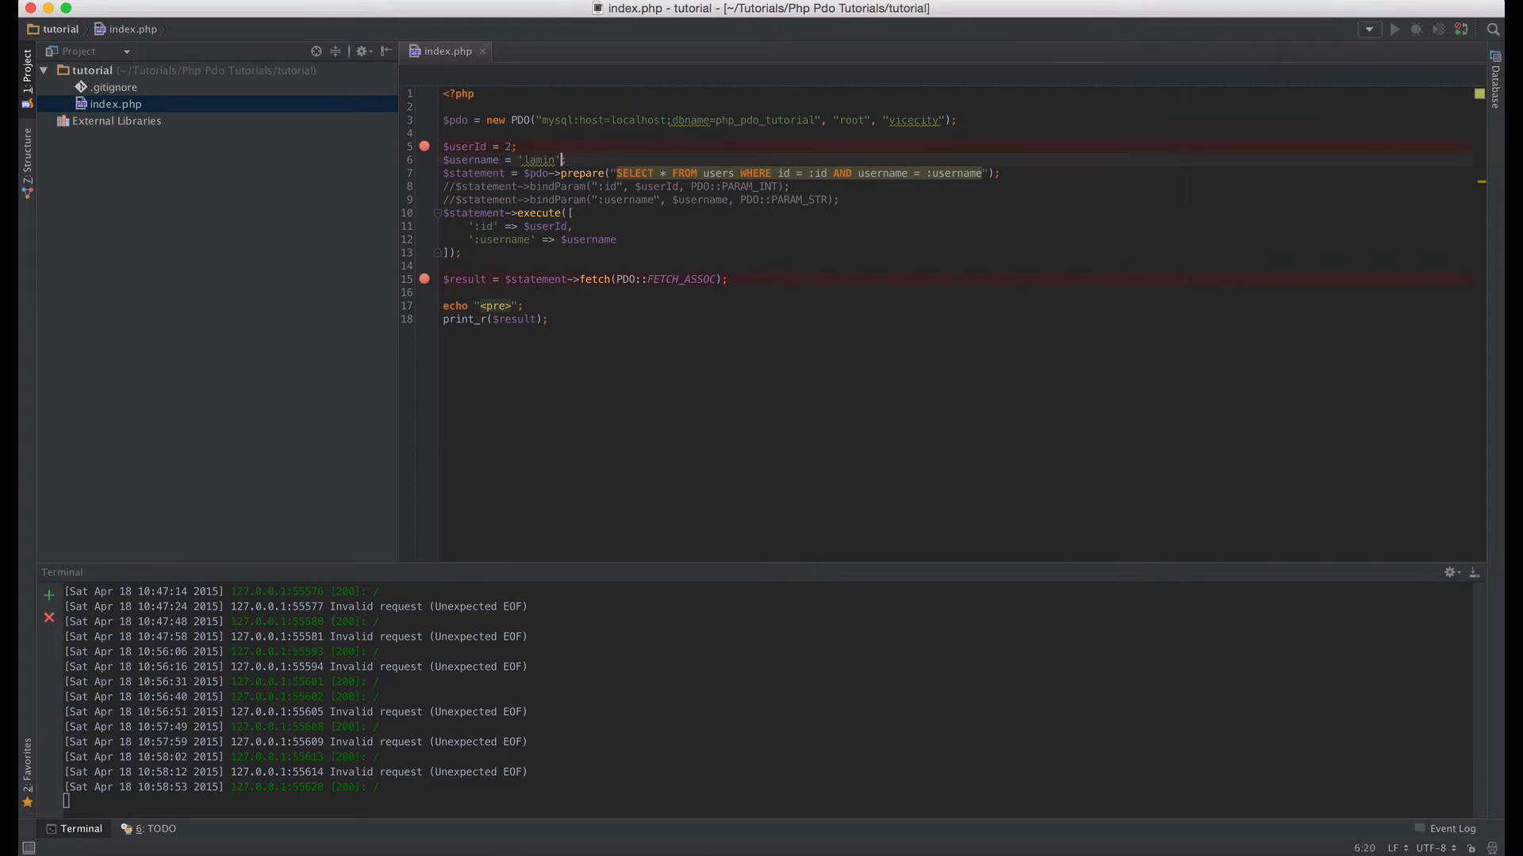
text(2)
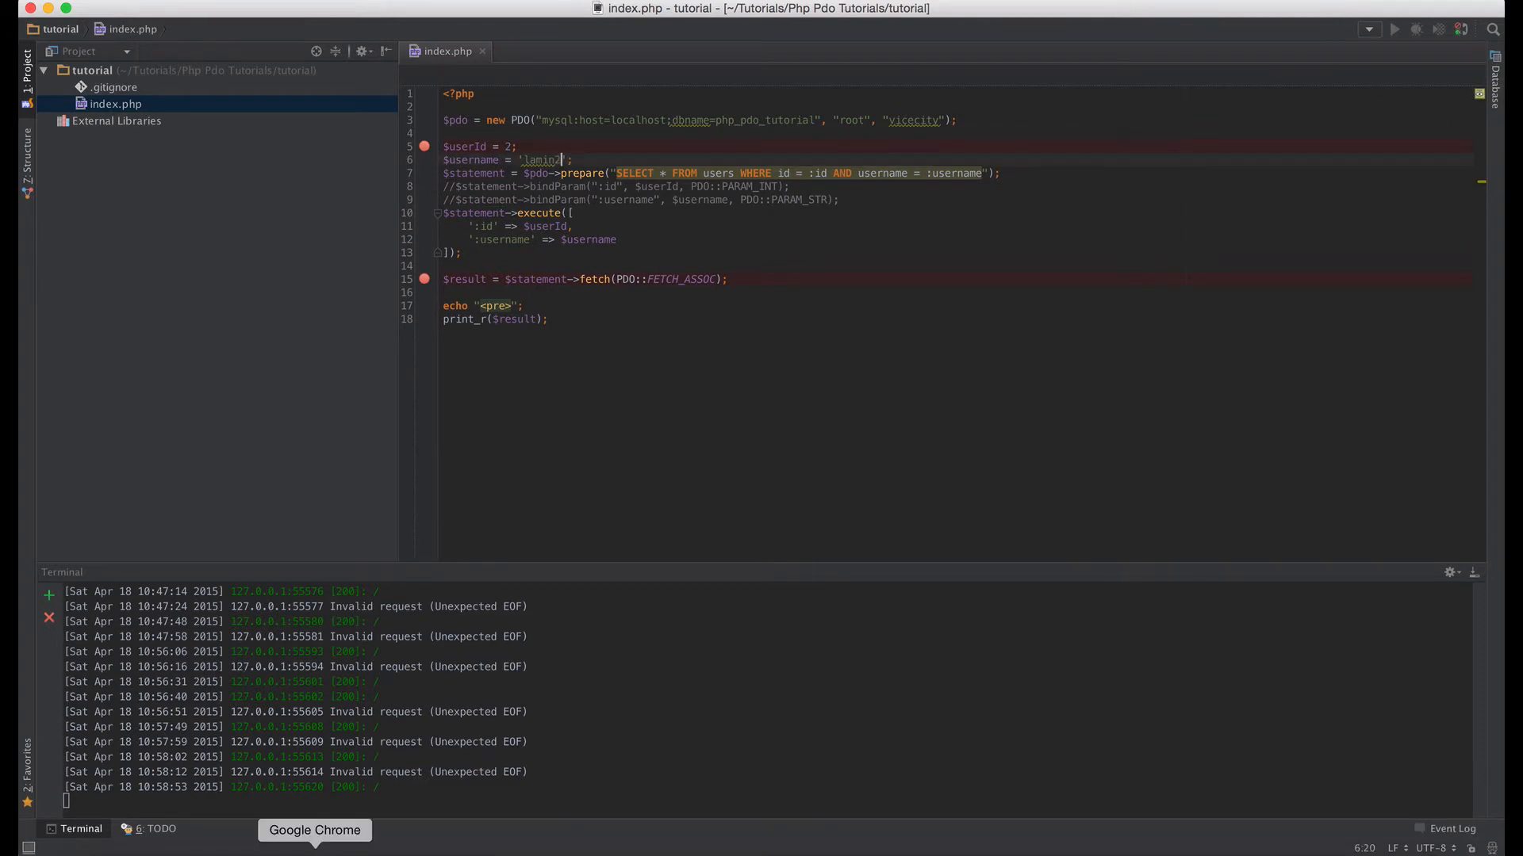
click(315, 831)
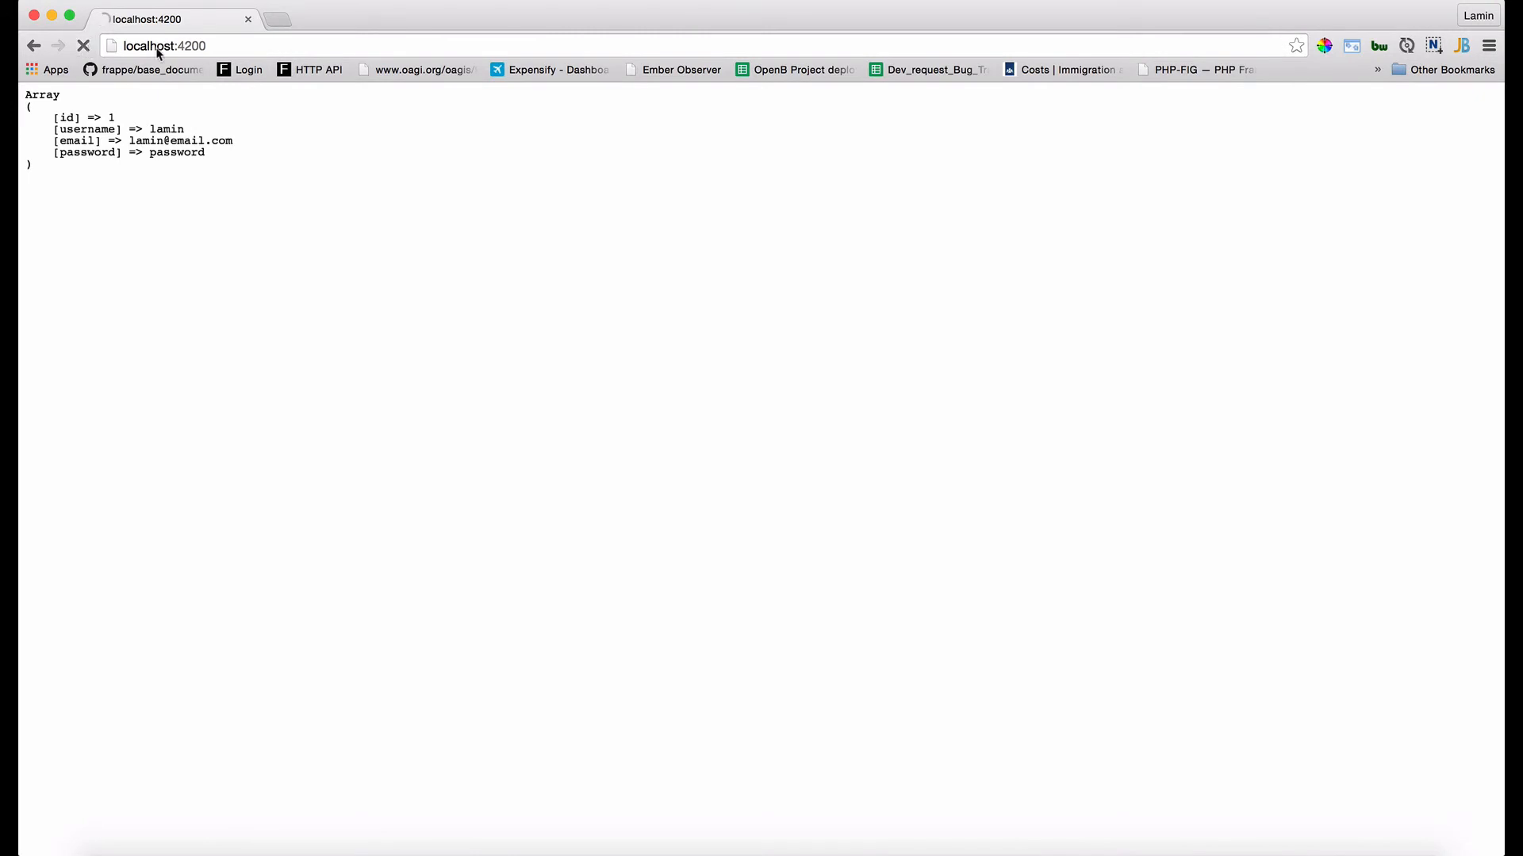
click(84, 46)
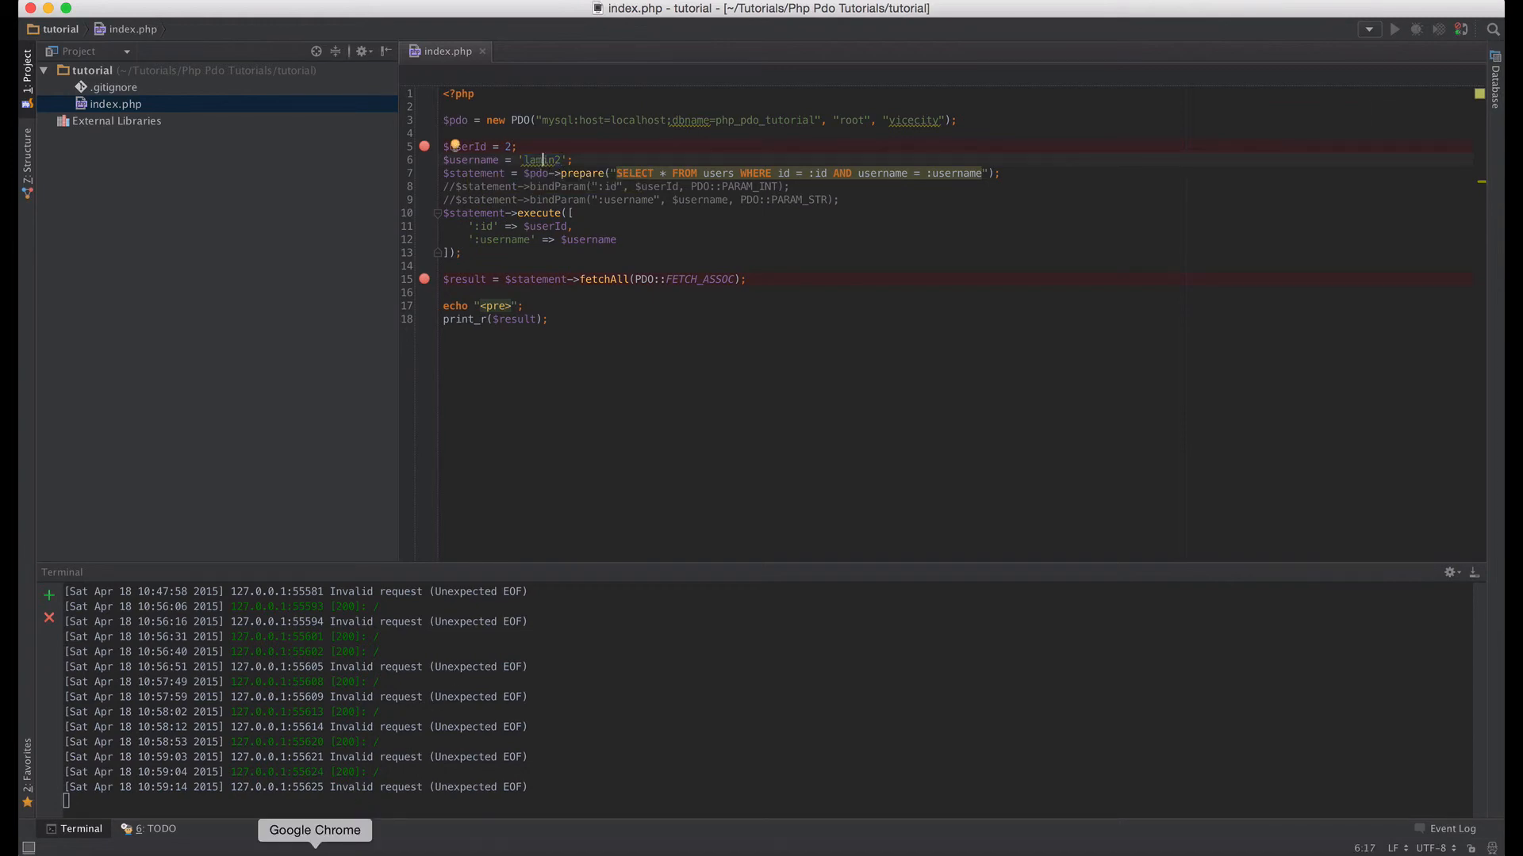
- View lamin2's row (id 2) nested inside the fetchAll results array in Chrome
click(315, 831)
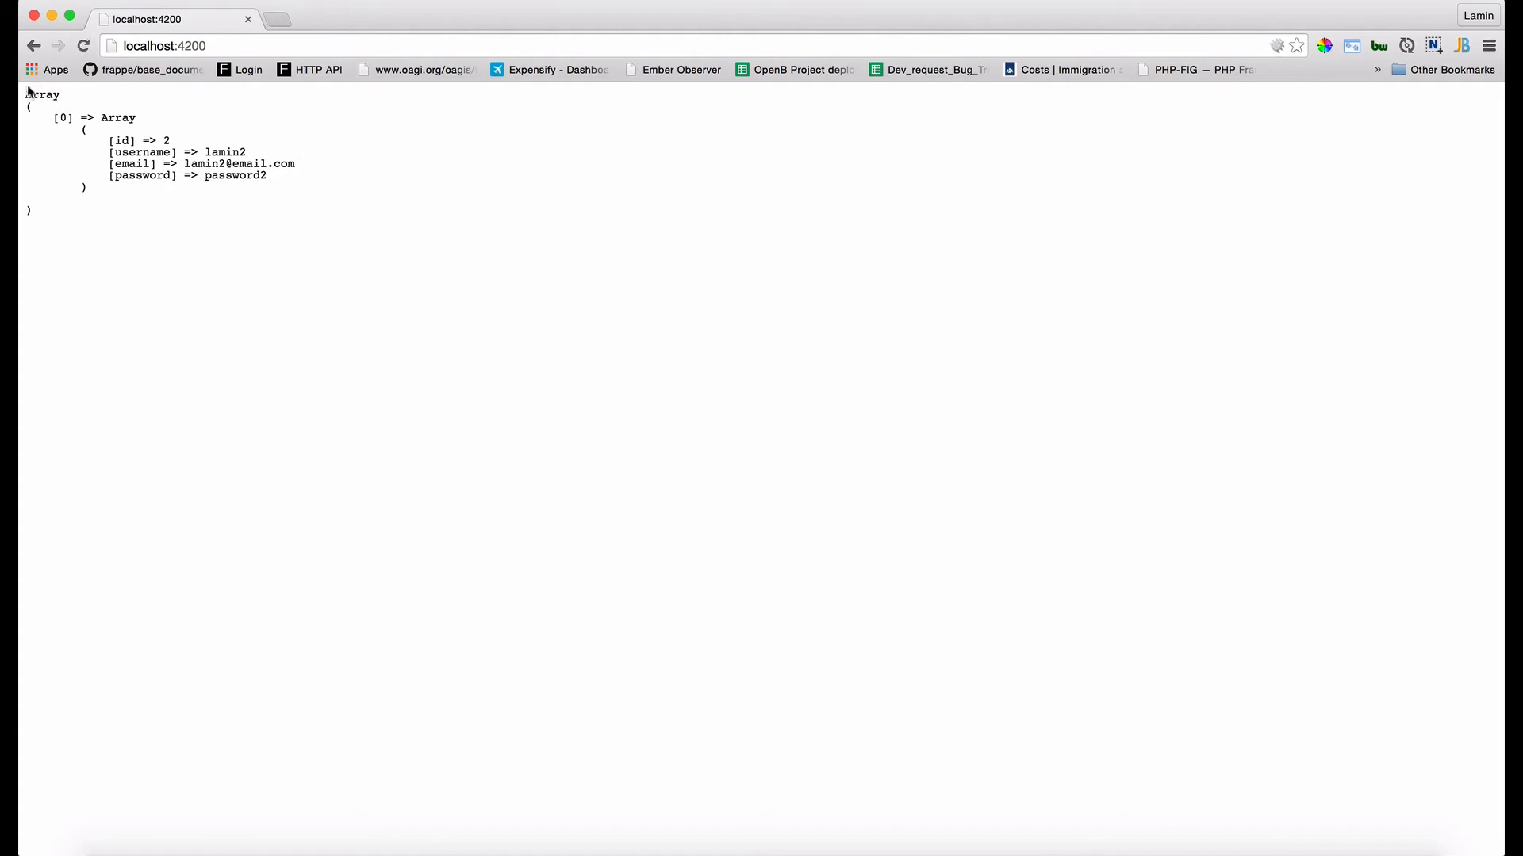
drag(65, 117, 99, 185)
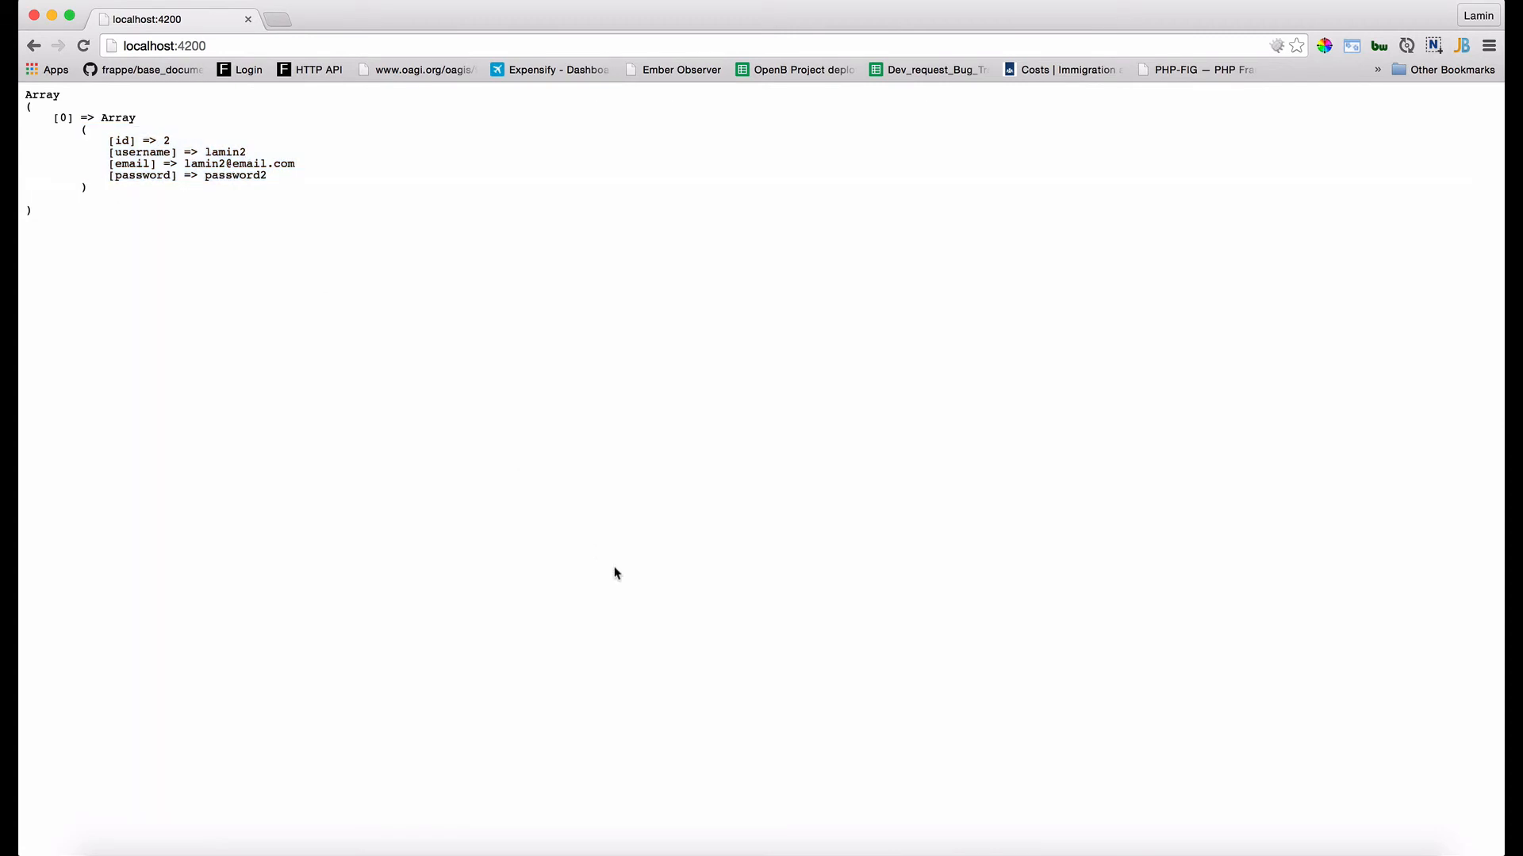
mouse_move(1073, 583)
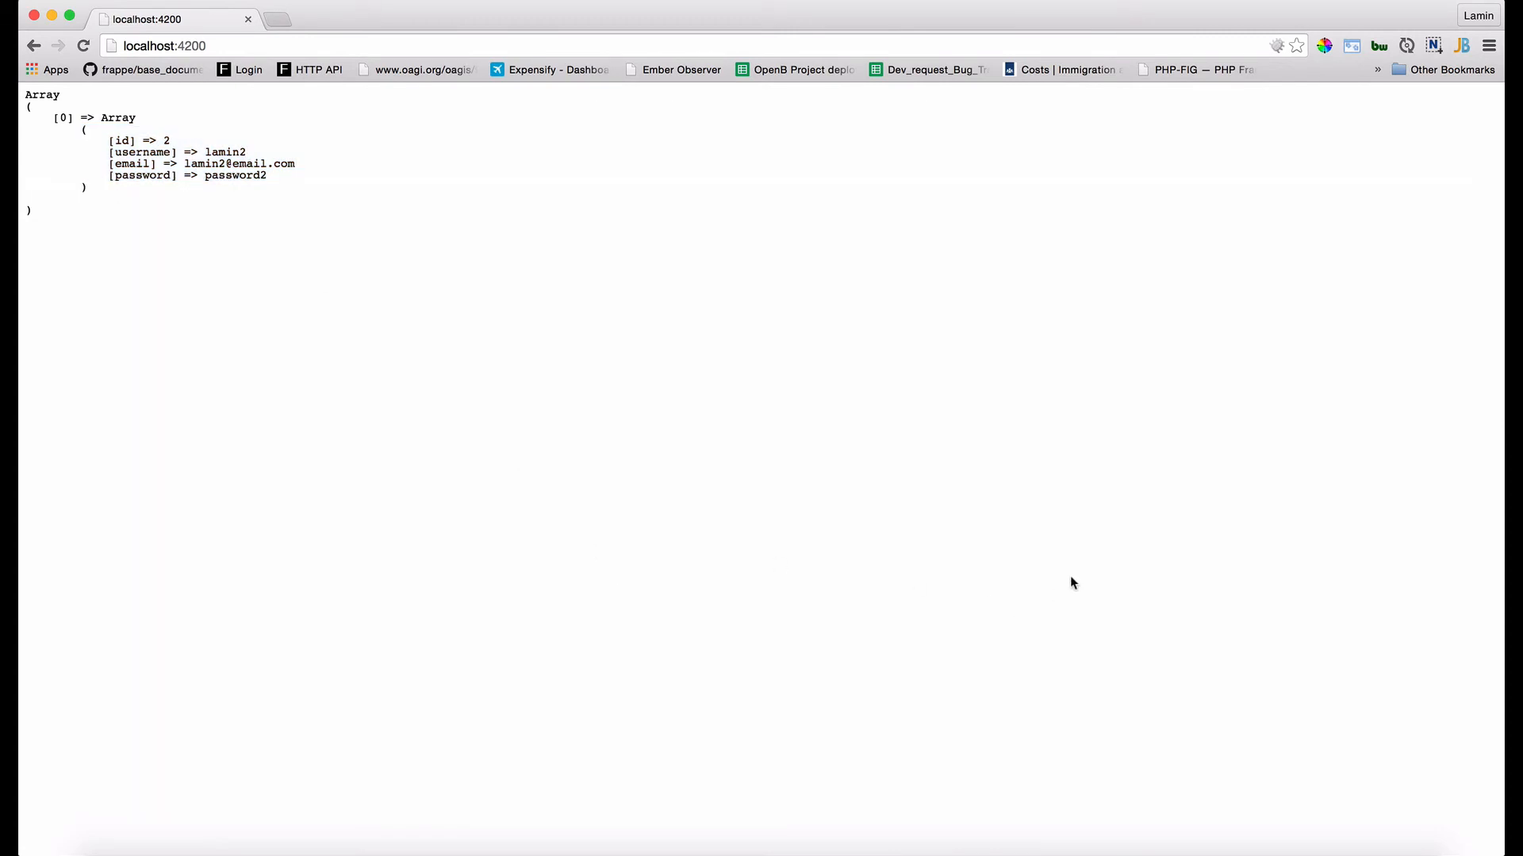
mouse_move(810, 465)
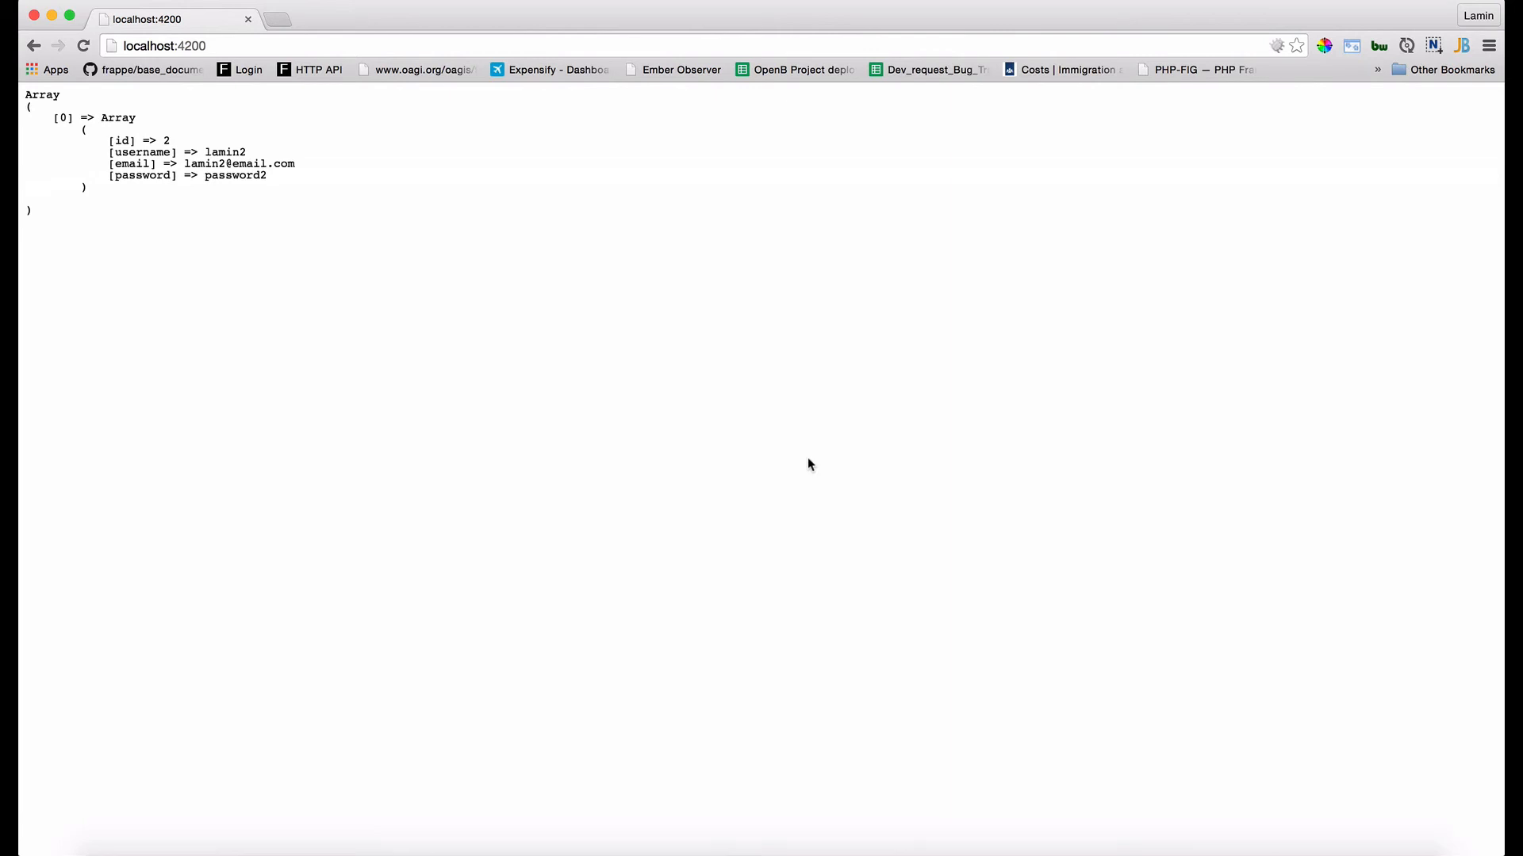
mouse_move(748, 456)
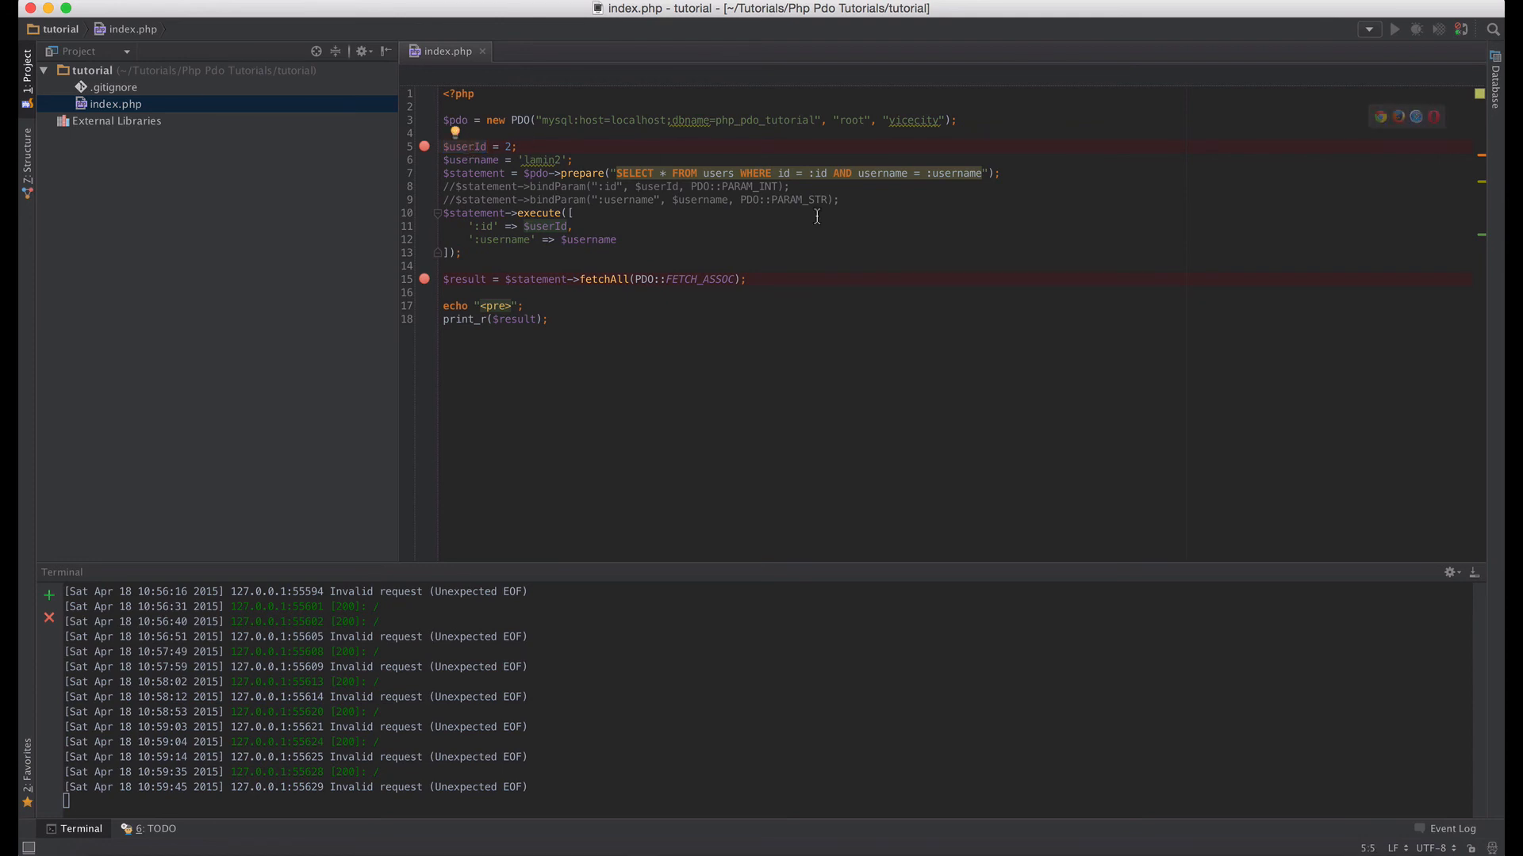
mouse_move(593, 167)
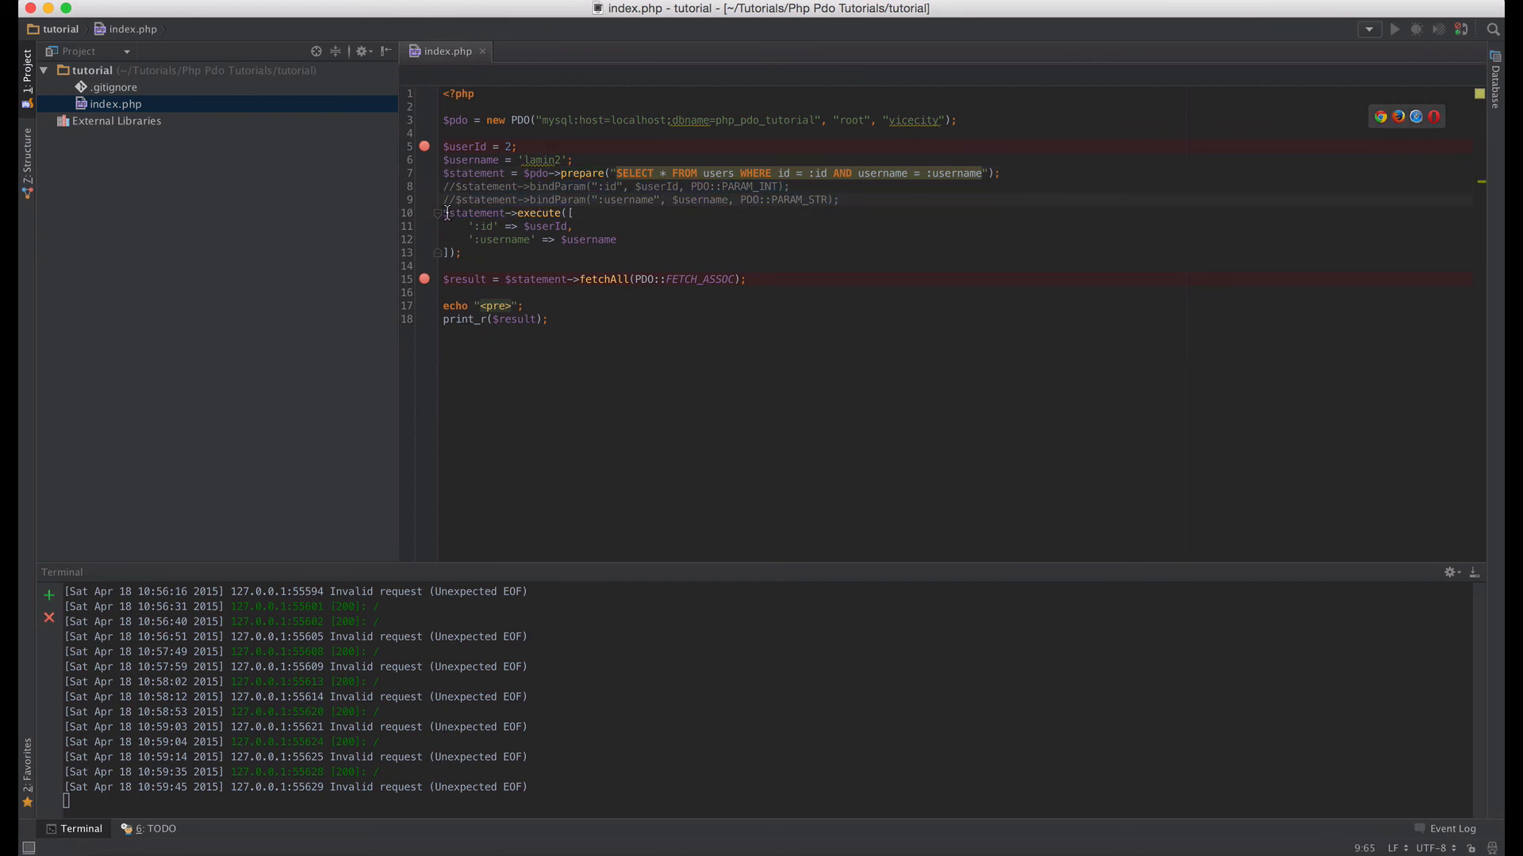
drag(444, 213, 464, 252)
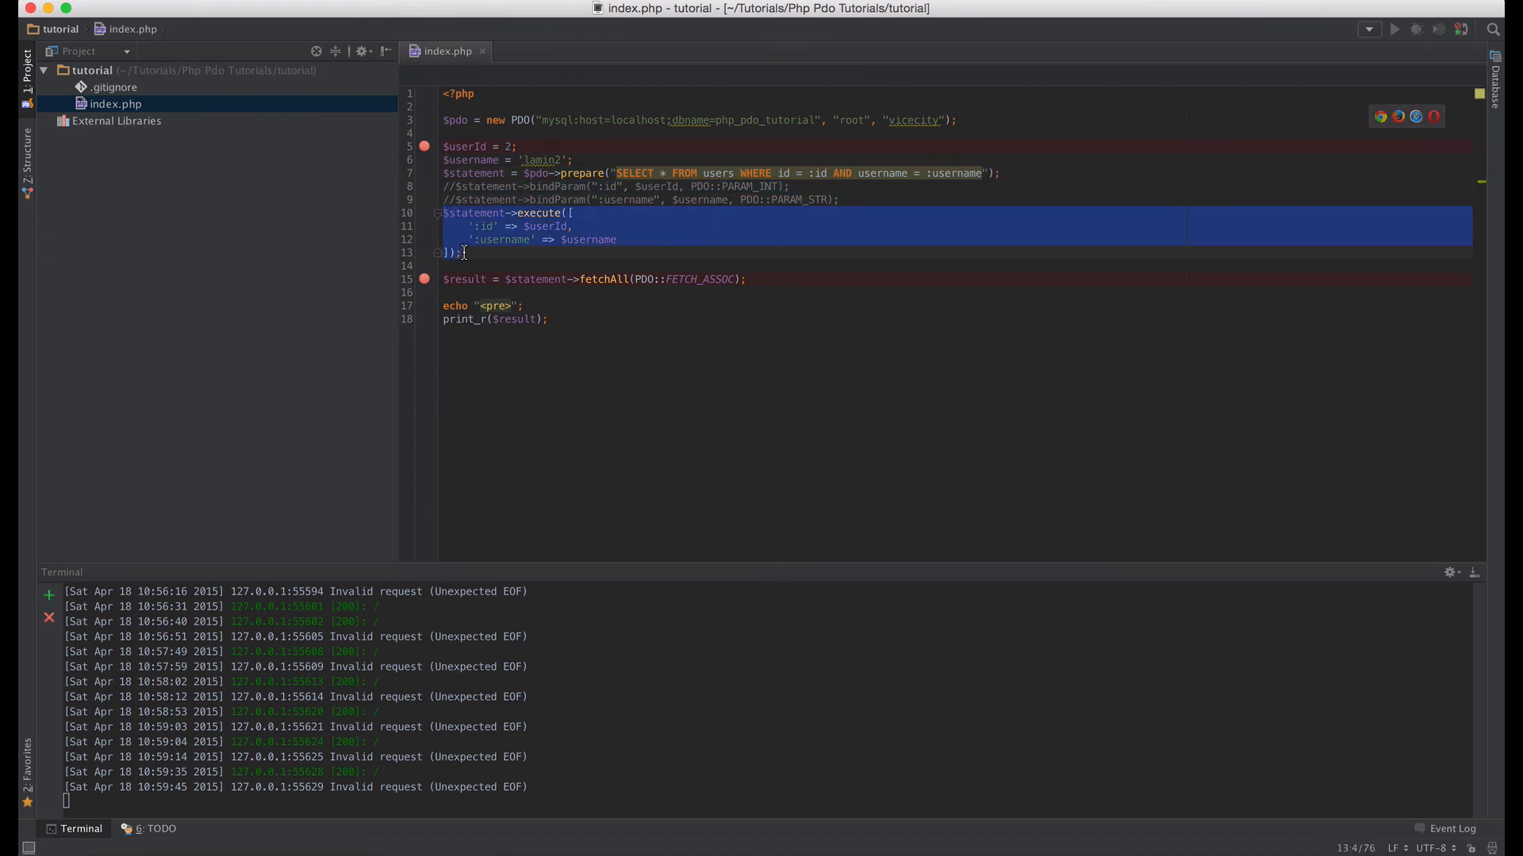